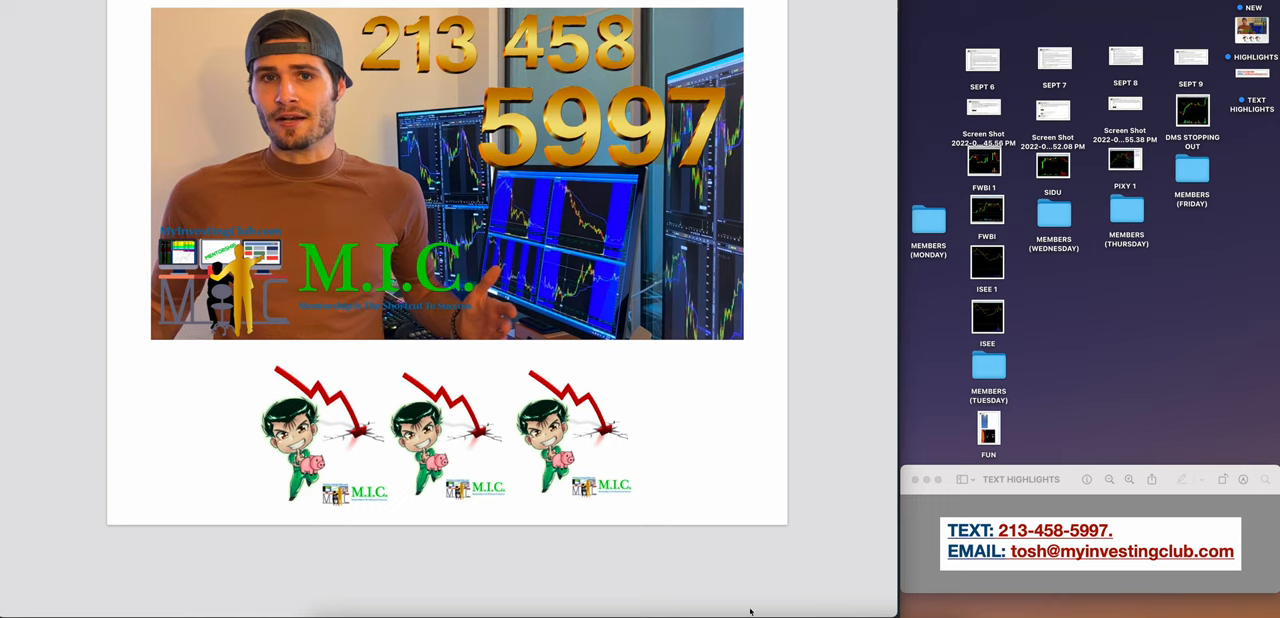
mouse_move(680, 600)
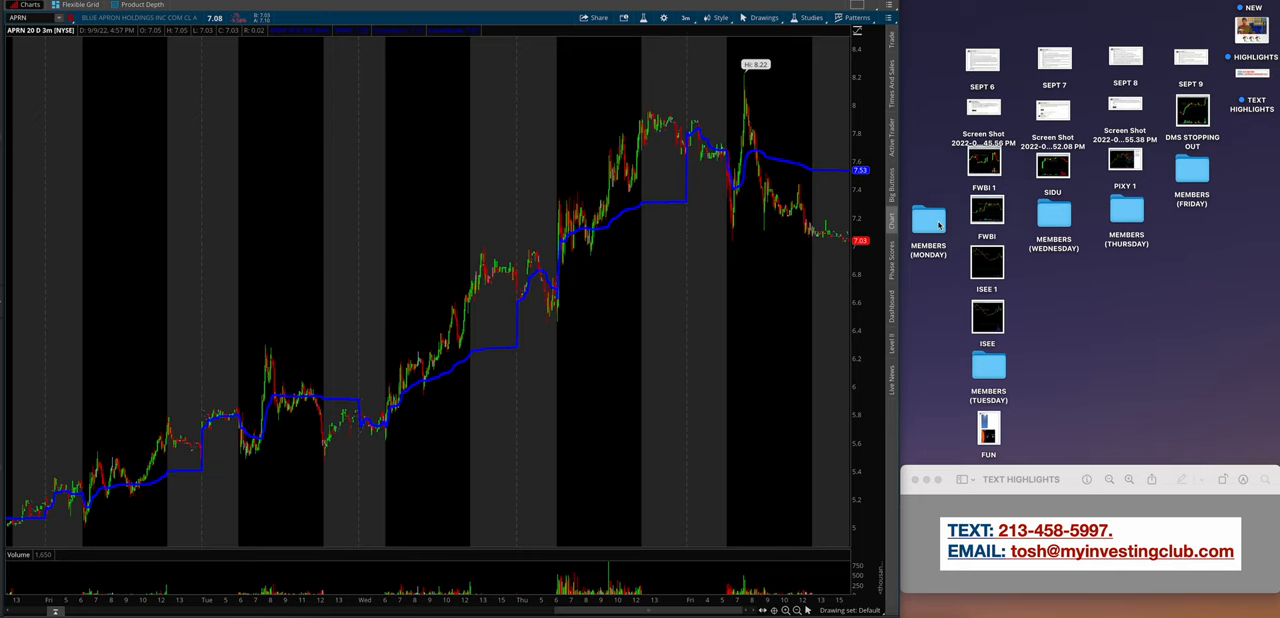
Open the Sept 6 watchlist notes from the desktop beside the FWBI chart.
left_click(982, 58)
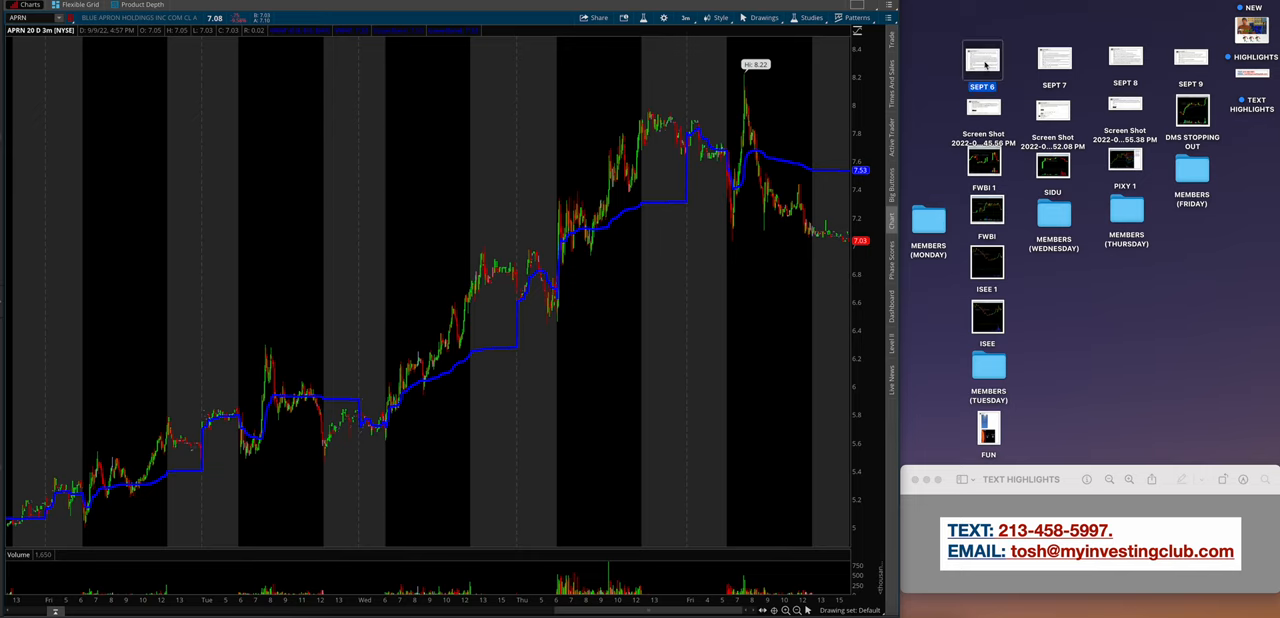
left_click(982, 60)
type("FWBI")
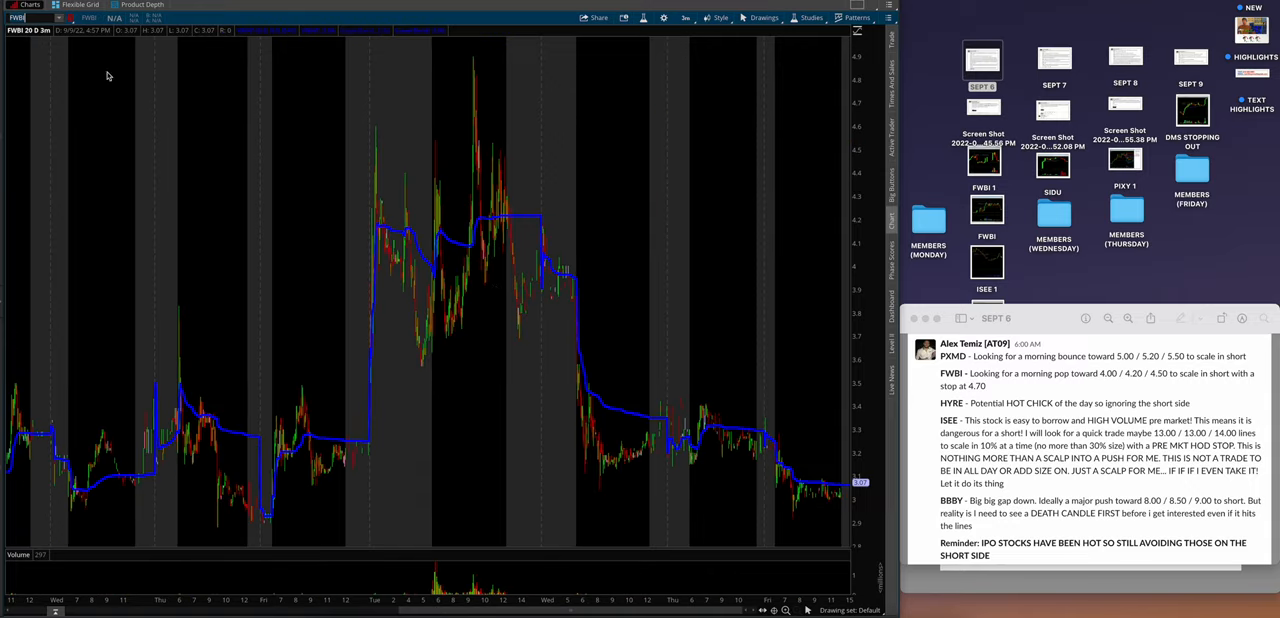
mouse_move(496, 290)
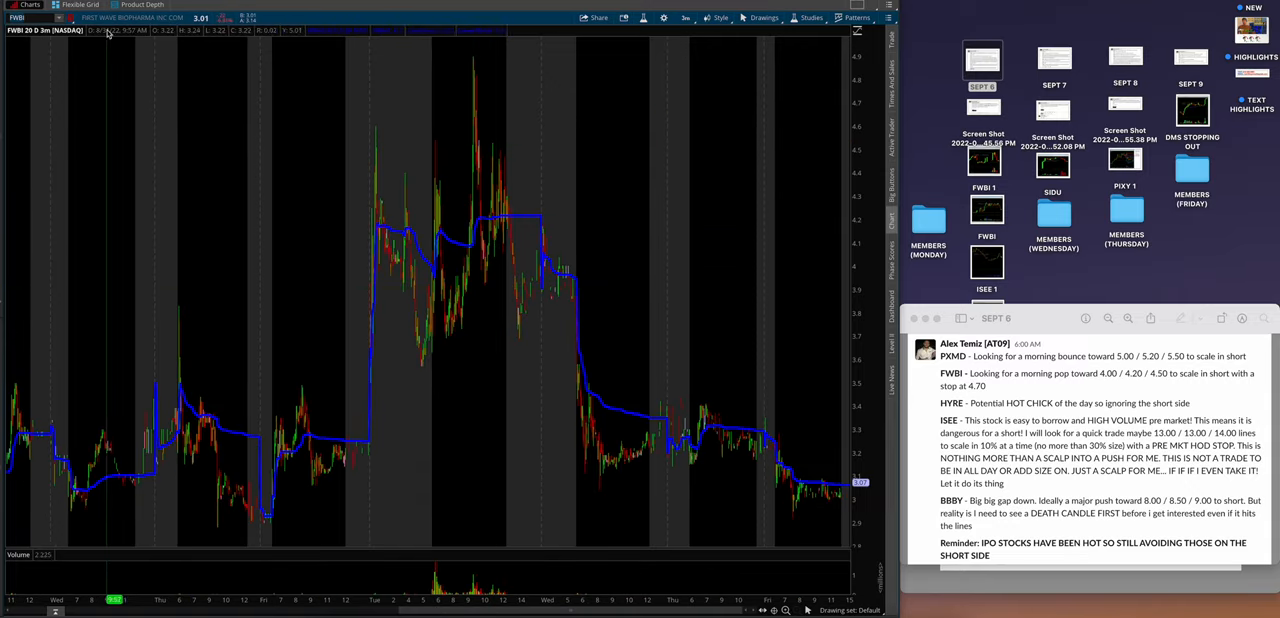
mouse_move(416, 138)
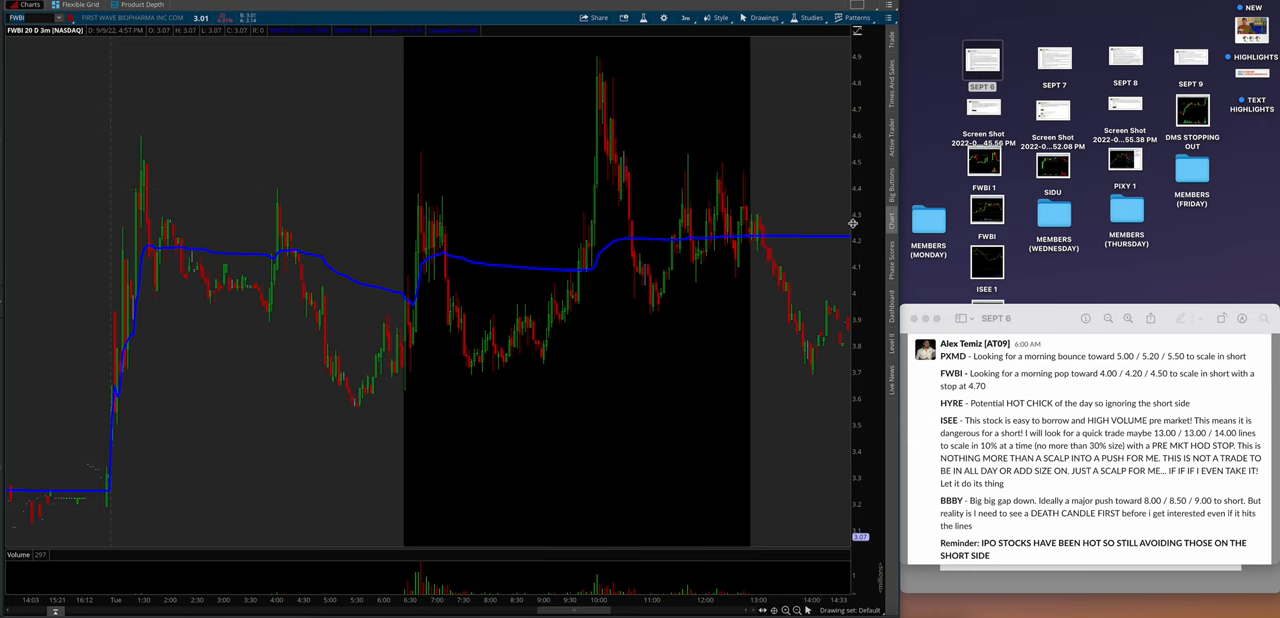
mouse_move(1078, 342)
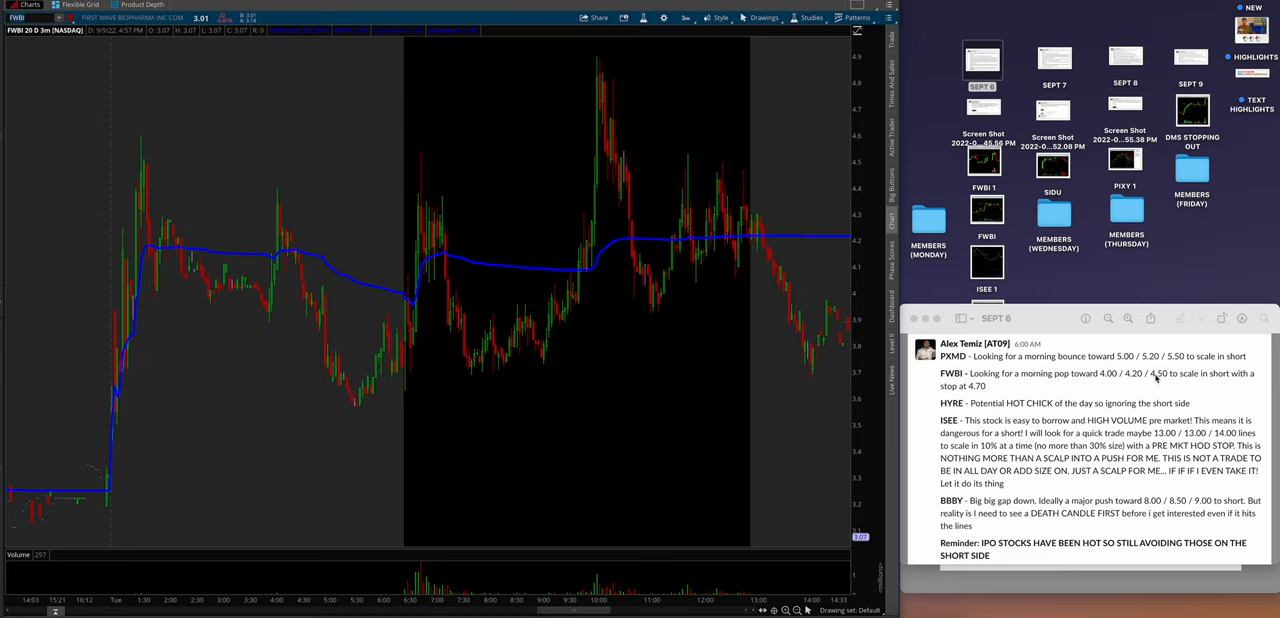
mouse_move(1036, 196)
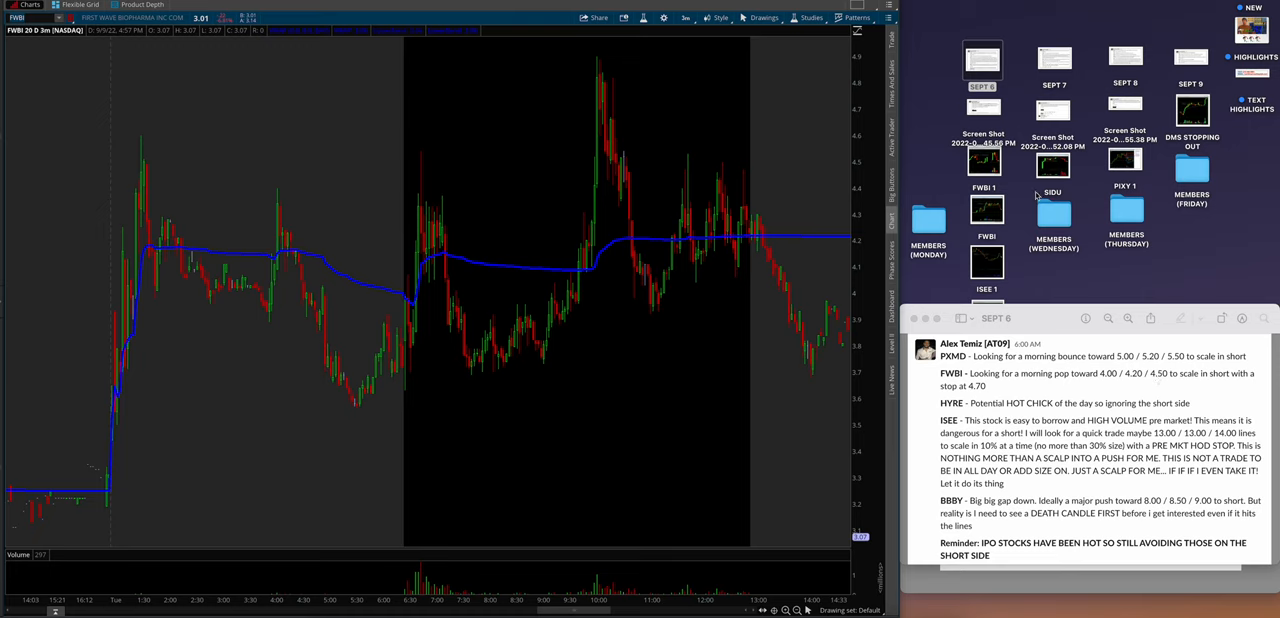
mouse_move(820, 144)
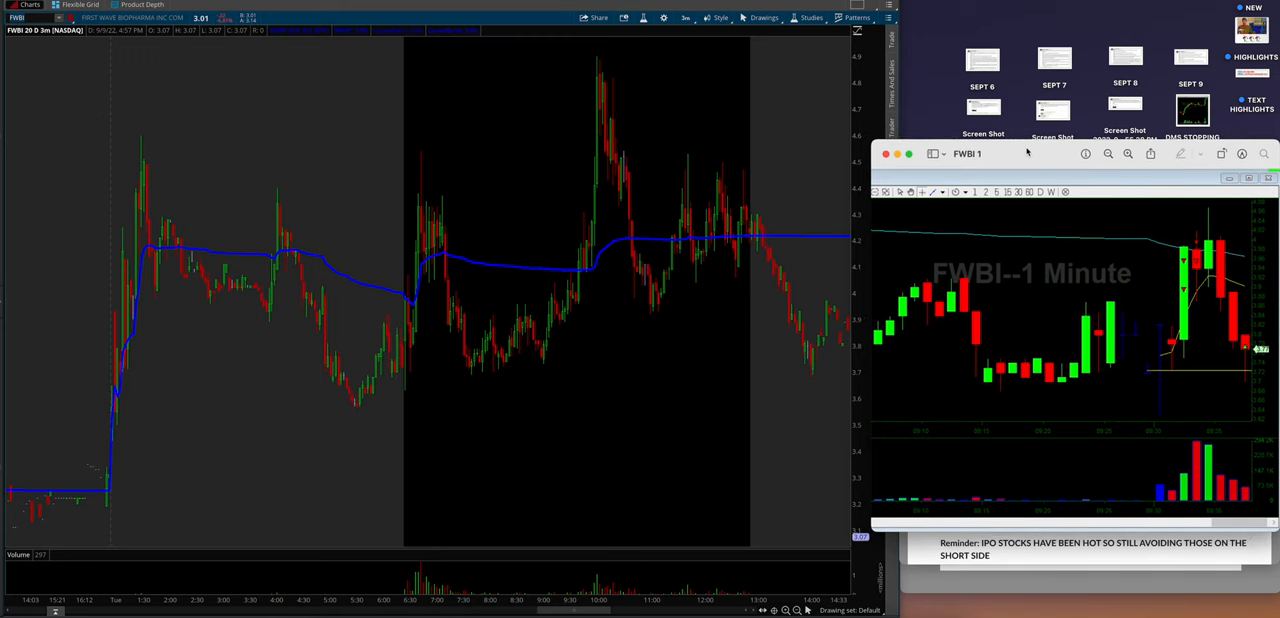
mouse_move(556, 220)
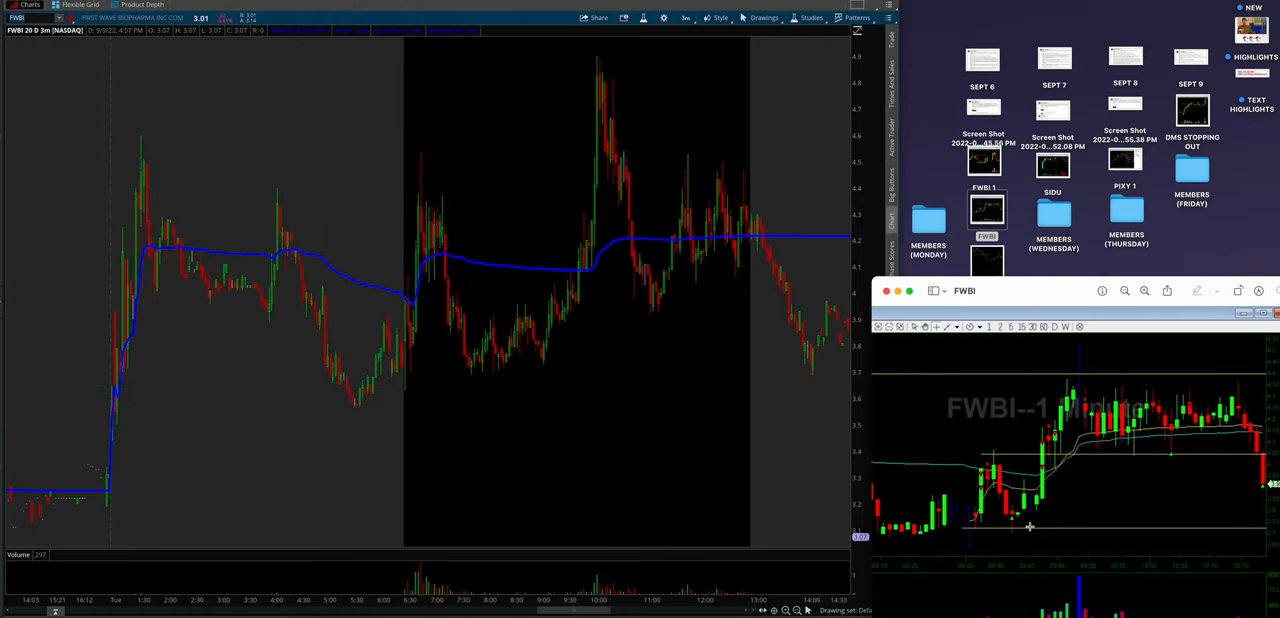
mouse_move(990, 476)
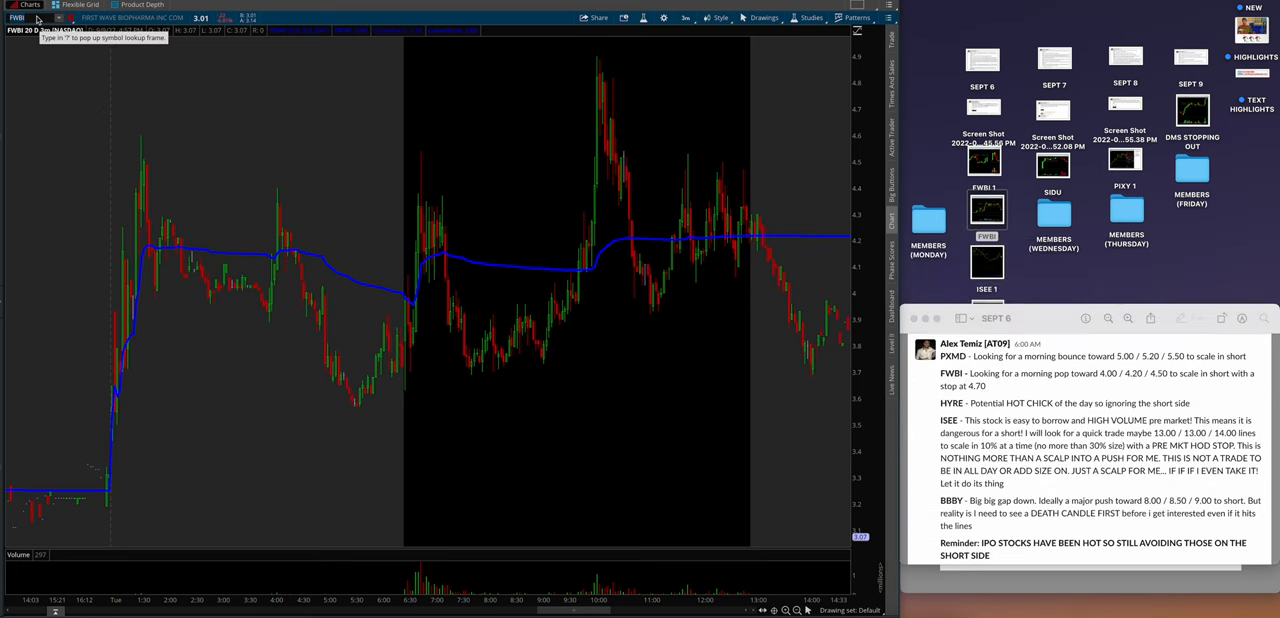
Load ISEE as the chart symbol to review Tuesday's morning squeeze.
type("ISEE")
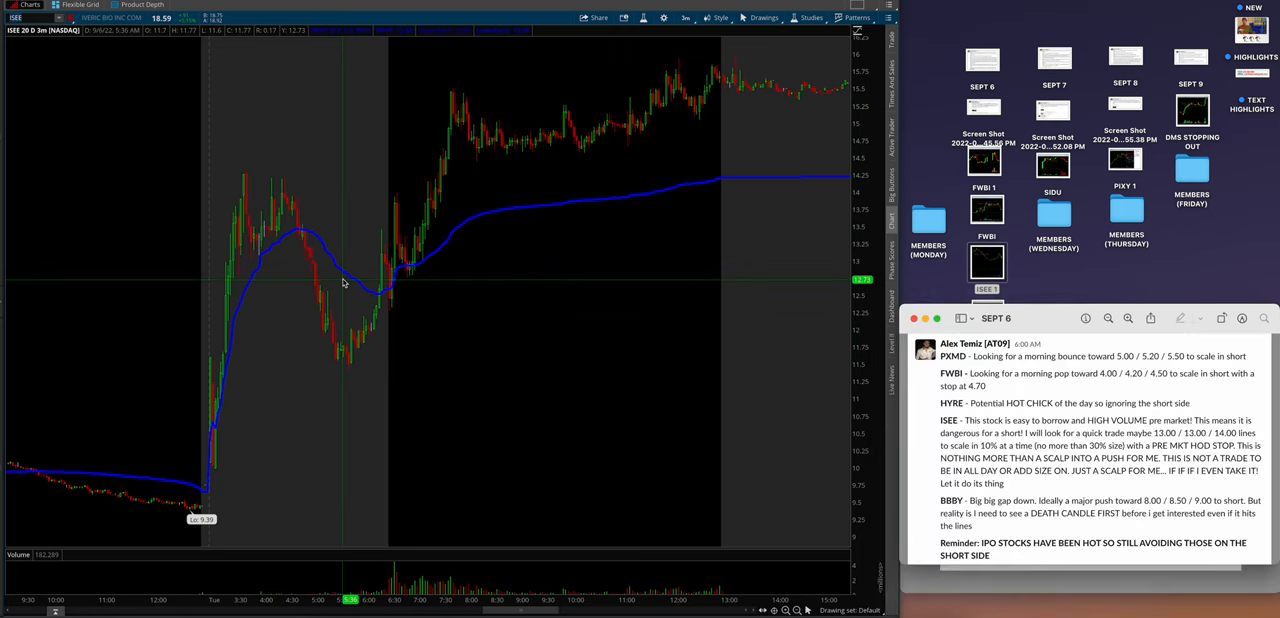
mouse_move(308, 242)
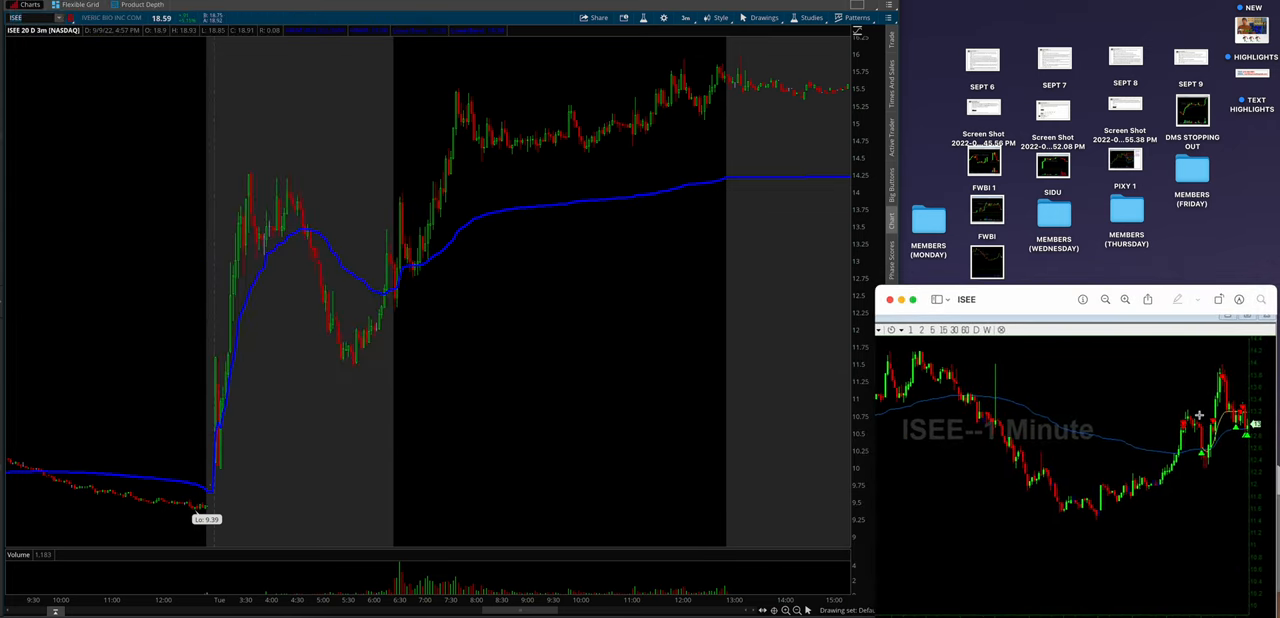
mouse_move(400, 208)
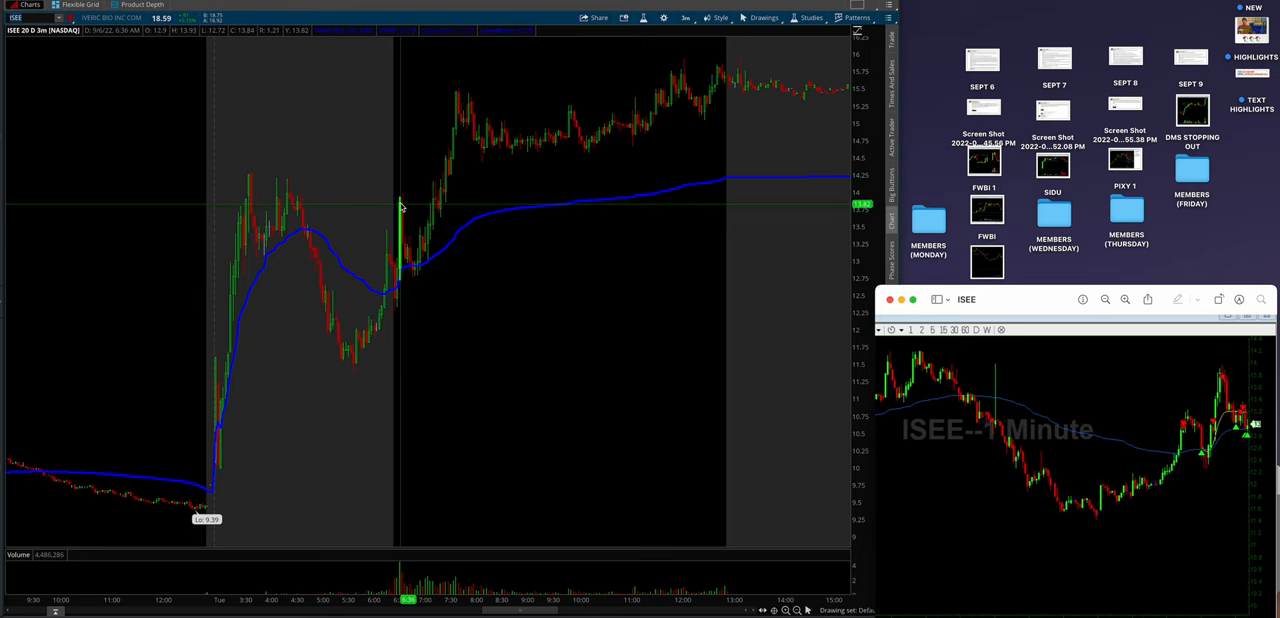
mouse_move(408, 224)
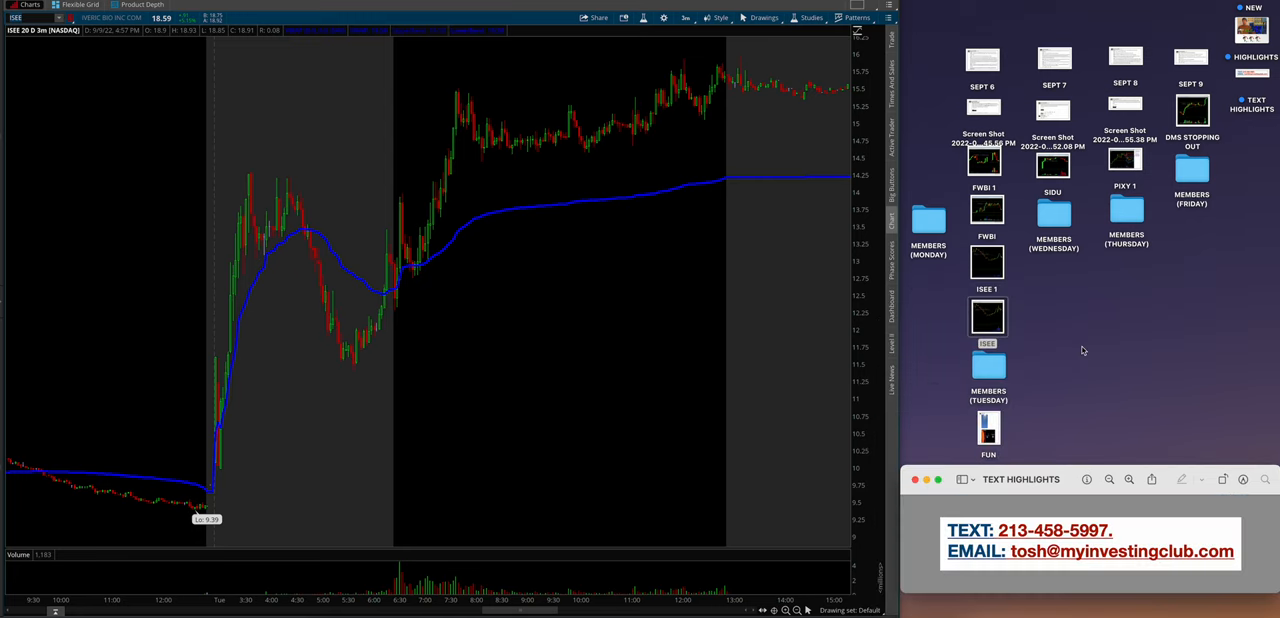
Open the MEMBERS (TUESDAY) folder's screenshots in Preview.
left_click(988, 364)
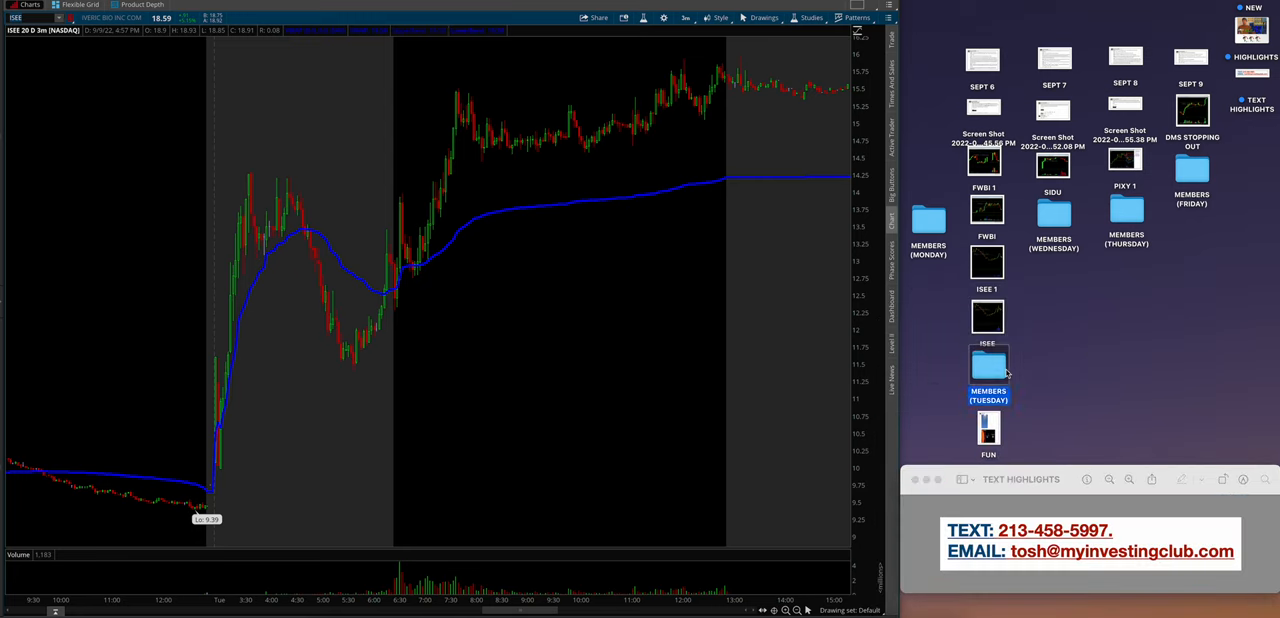
double_click(988, 362)
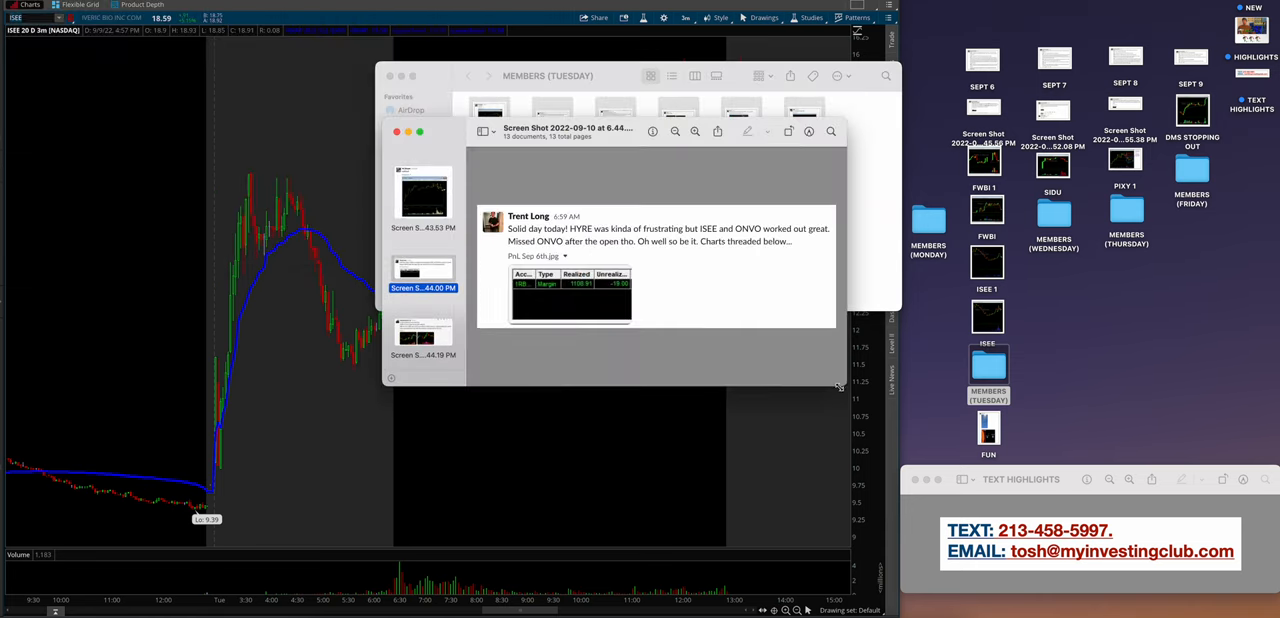
left_click(424, 192)
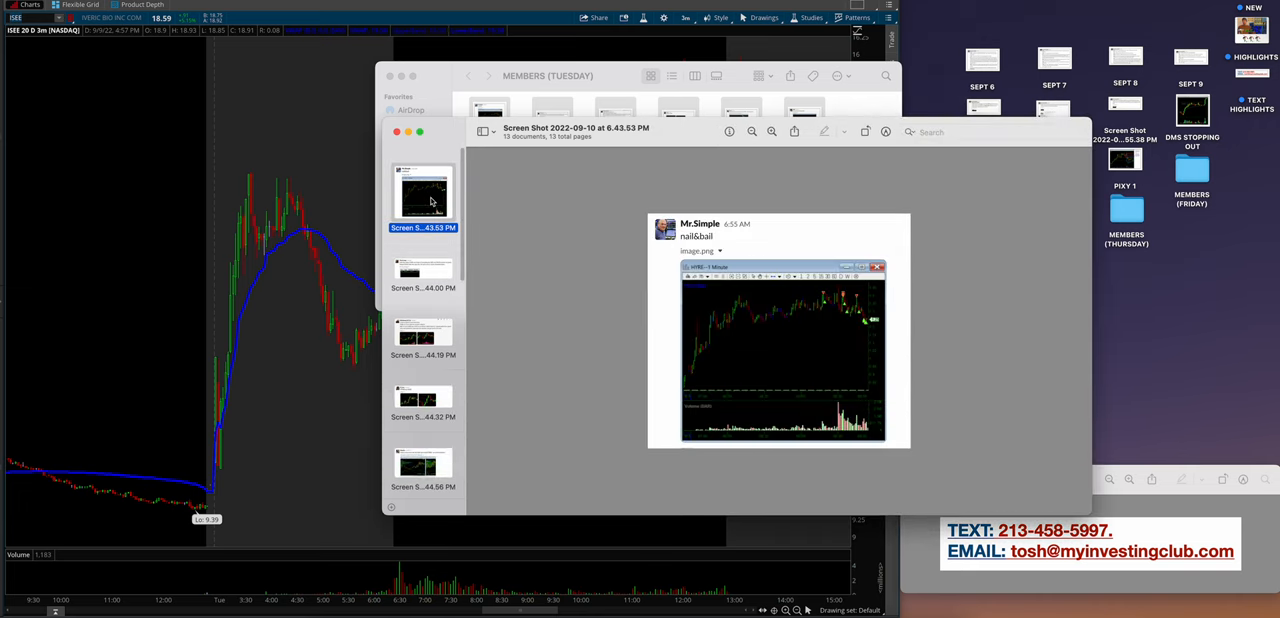
mouse_move(878, 318)
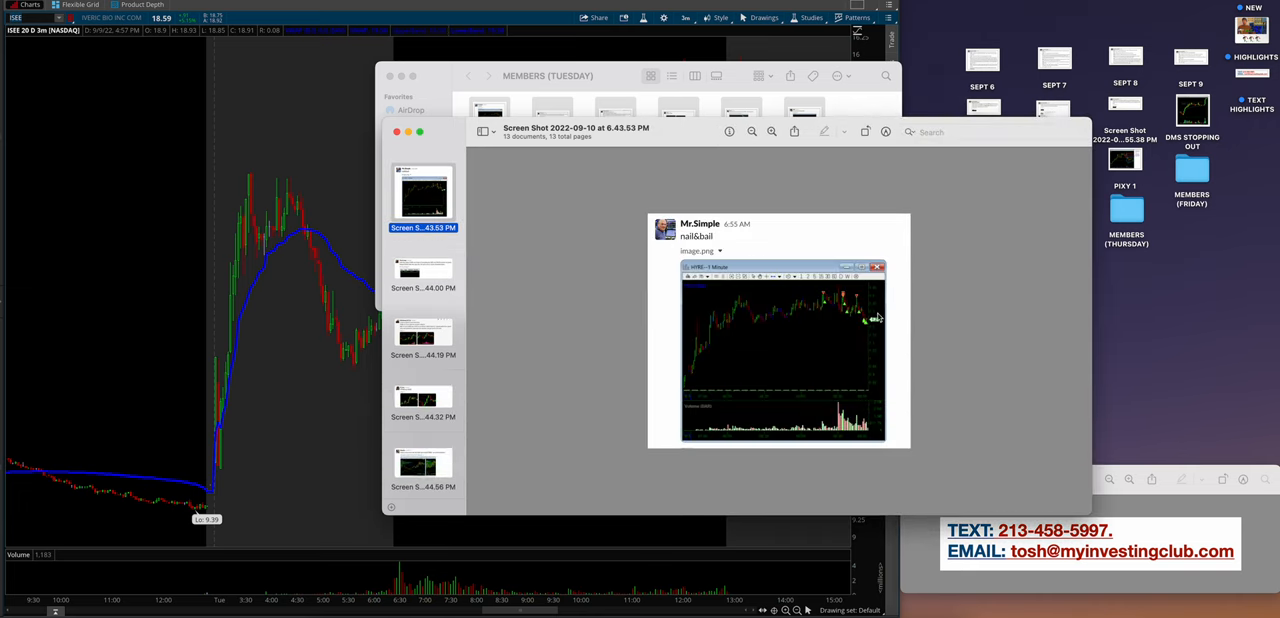
left_click(422, 276)
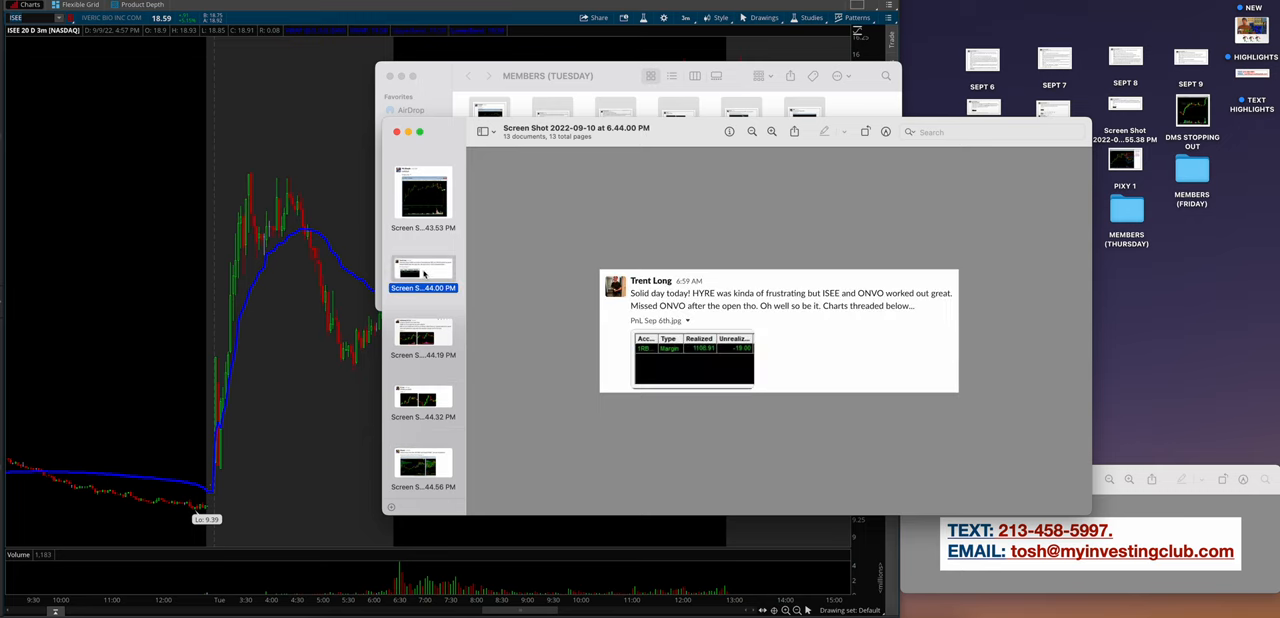
mouse_move(464, 336)
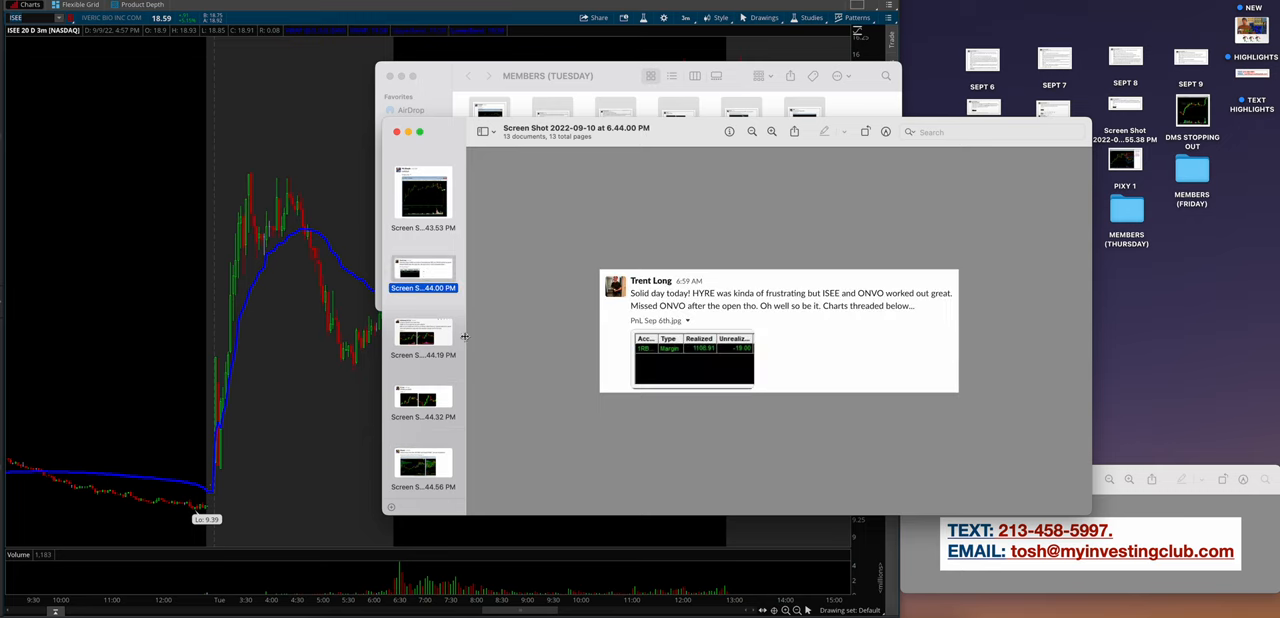
left_click(422, 336)
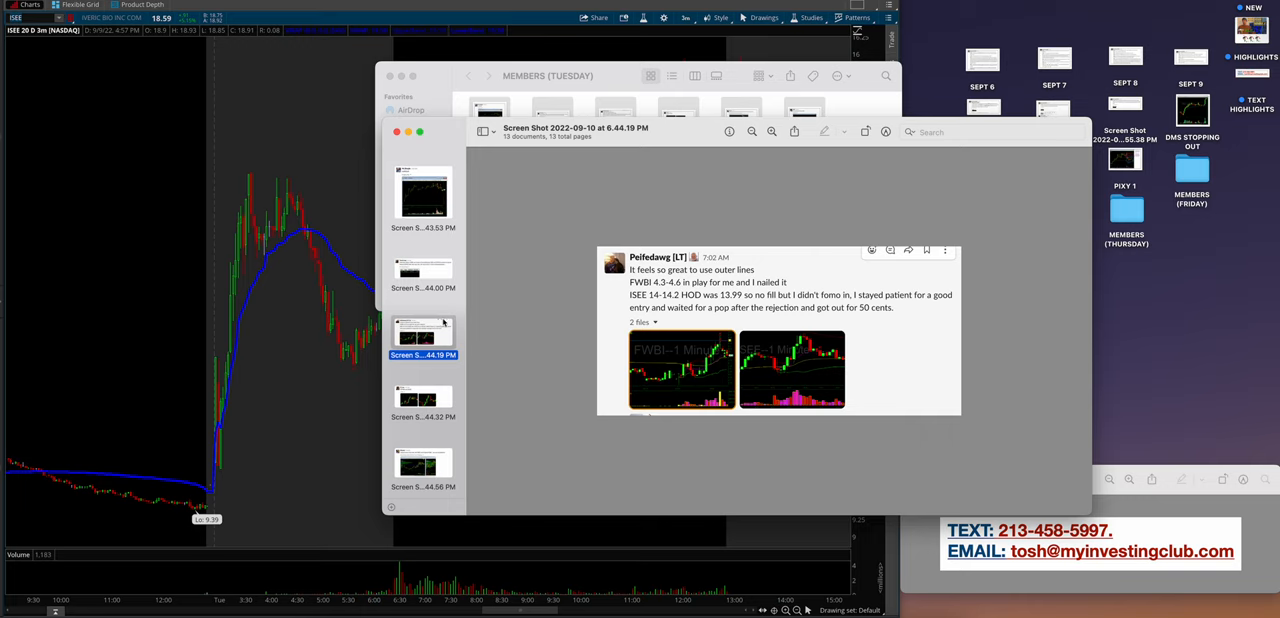
left_click(422, 396)
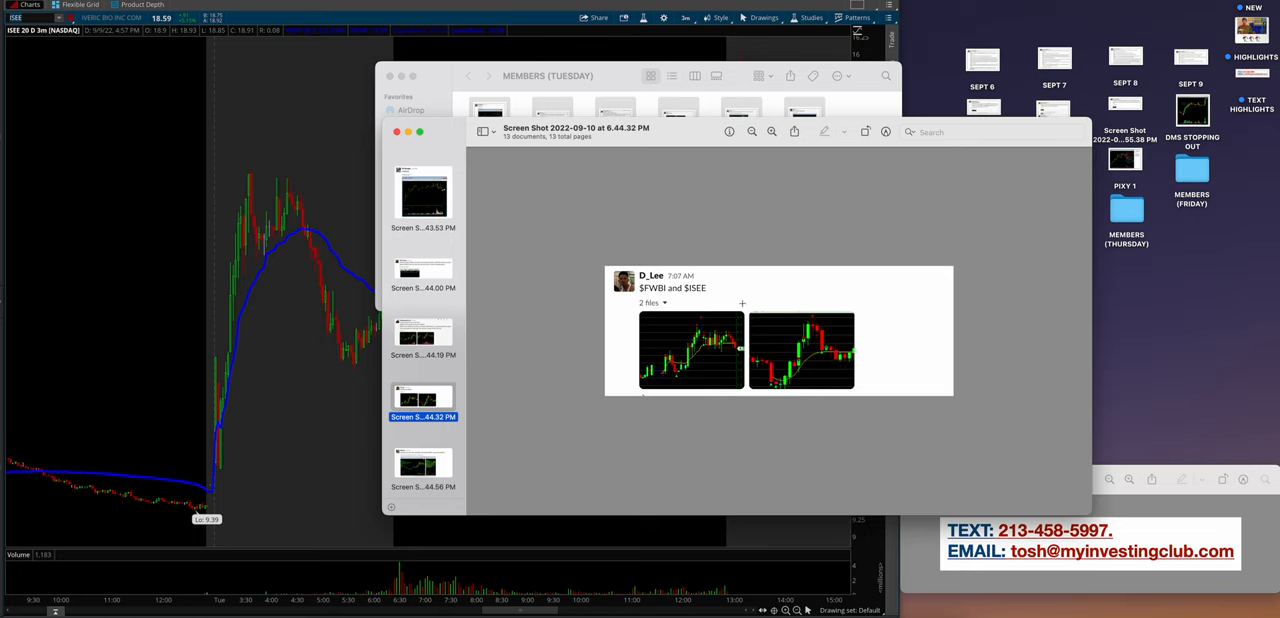
scroll("down", 3)
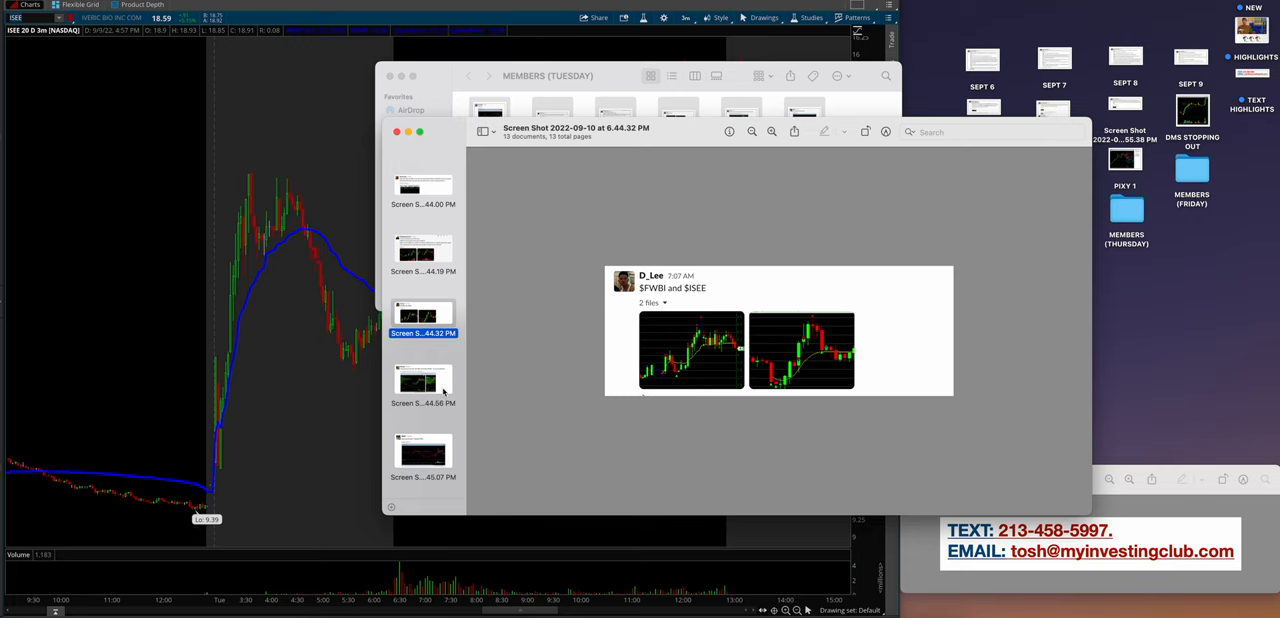
Continue through the member posts to the FWBI short scaling and HYRE 1.50 level screenshots.
left_click(422, 380)
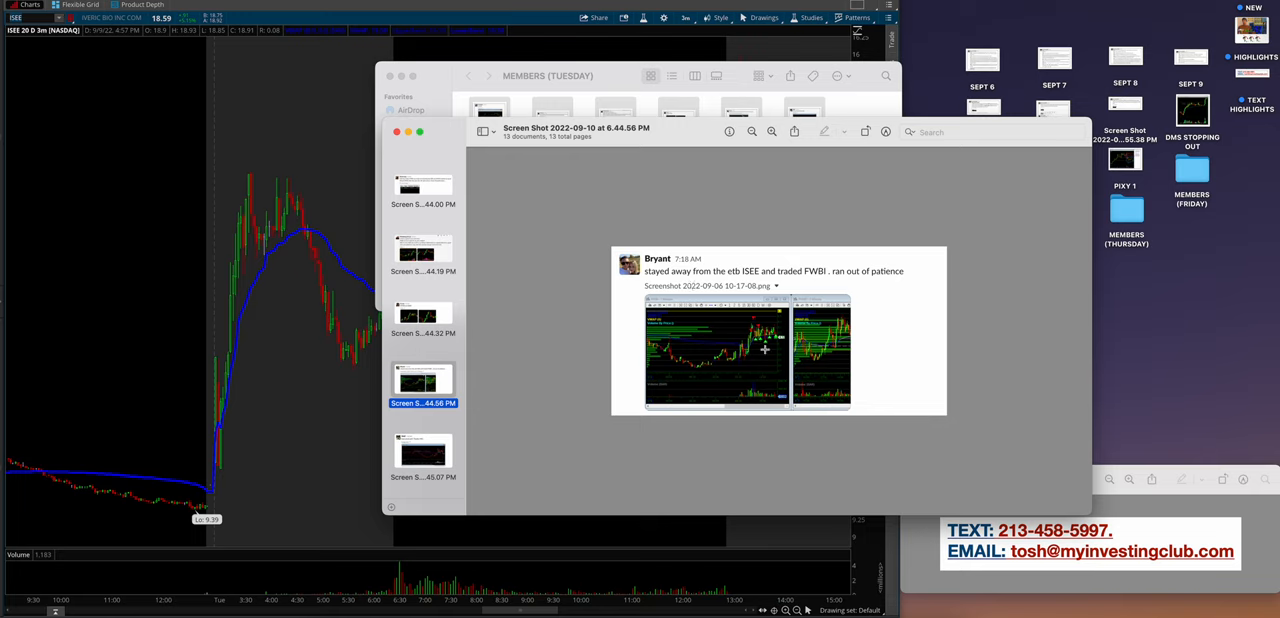
scroll("down", 3)
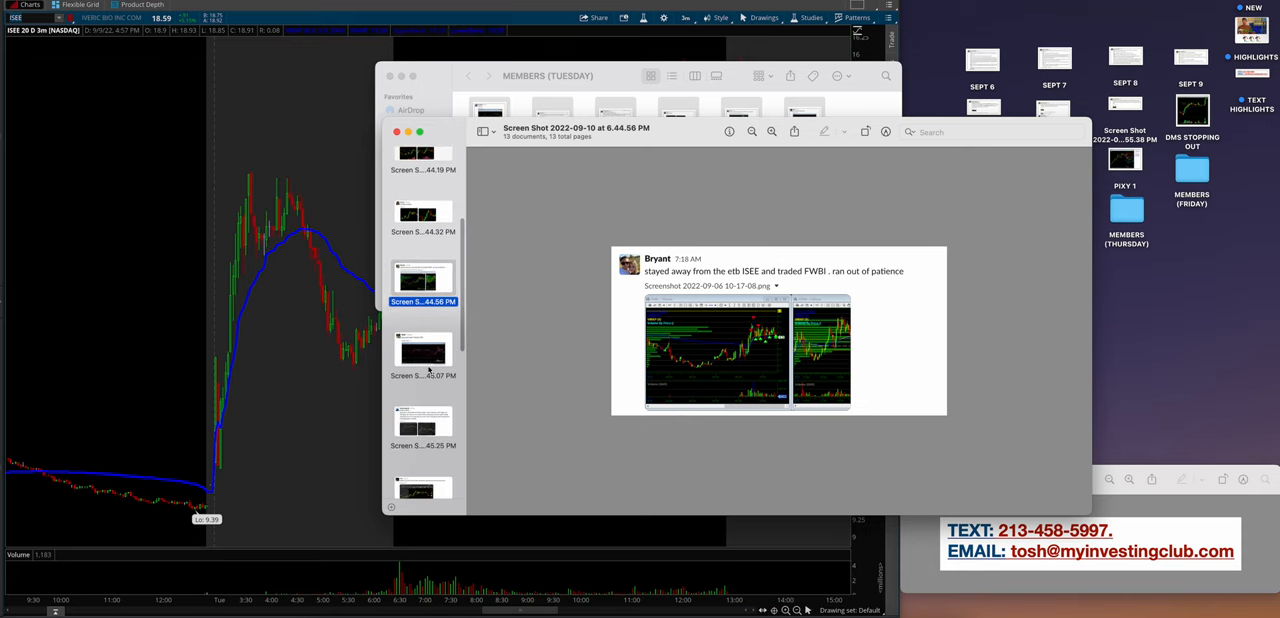
left_click(422, 350)
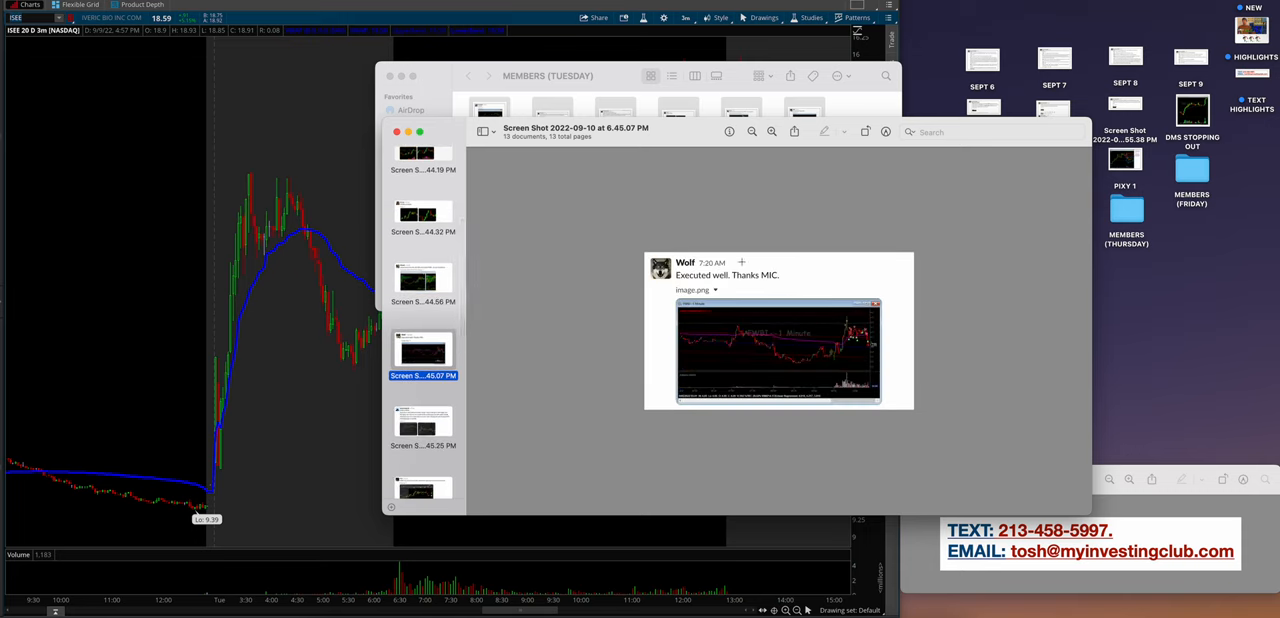
mouse_move(796, 354)
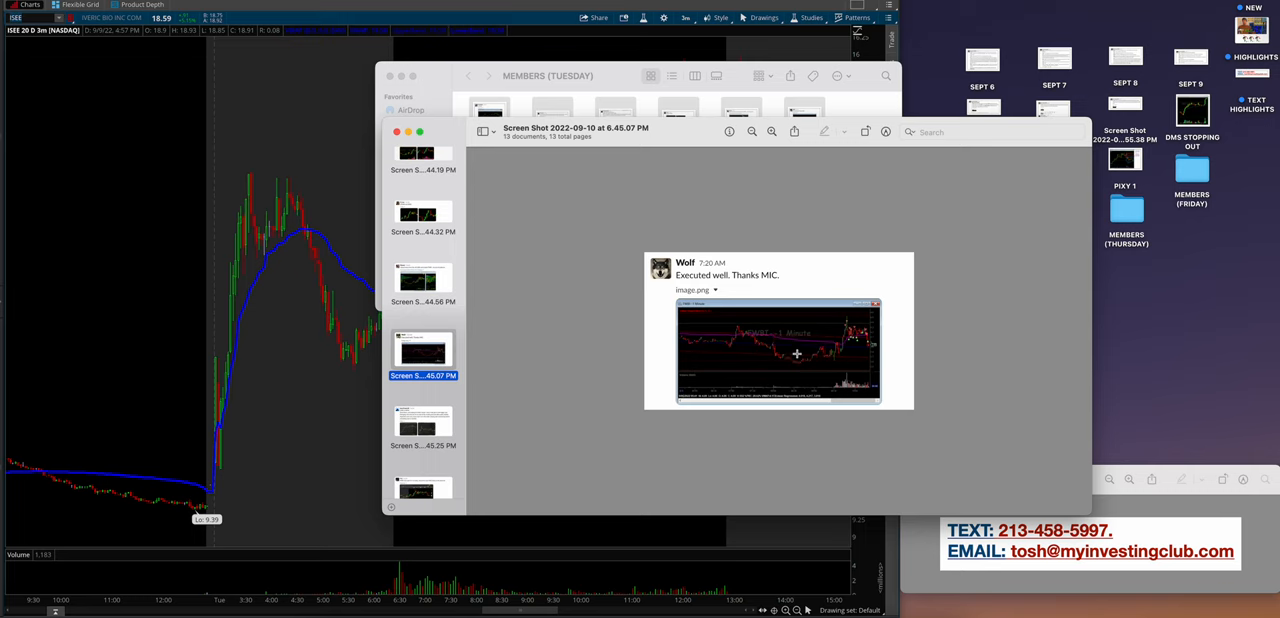
left_click(422, 424)
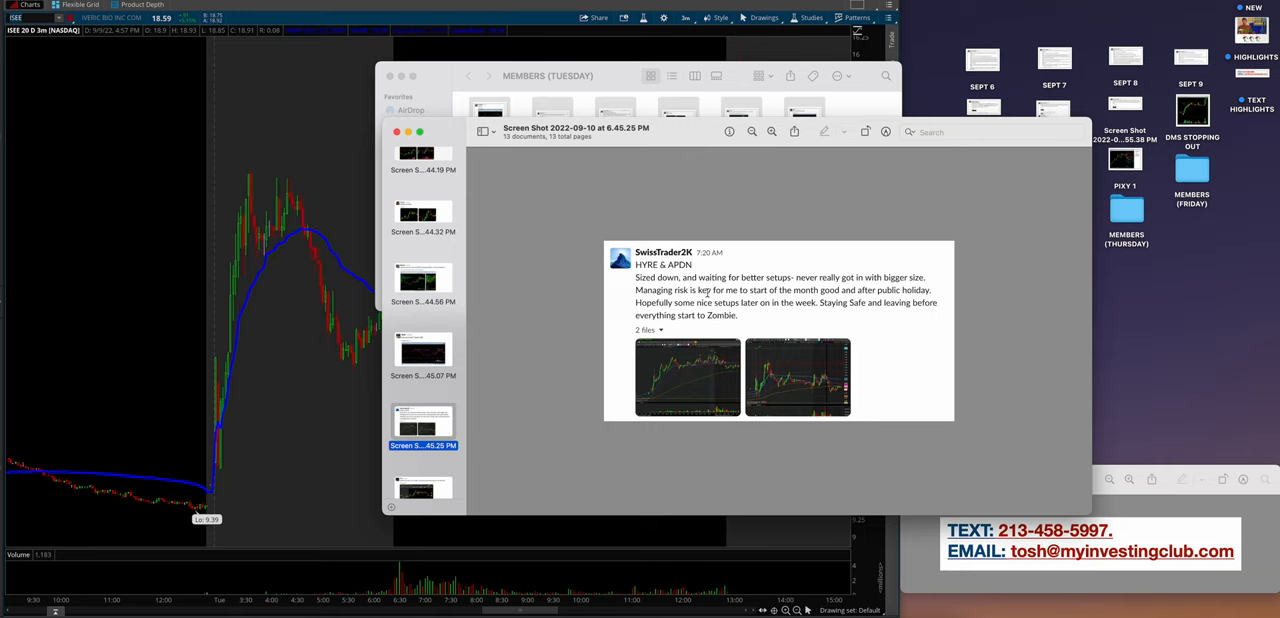
scroll("down", 3)
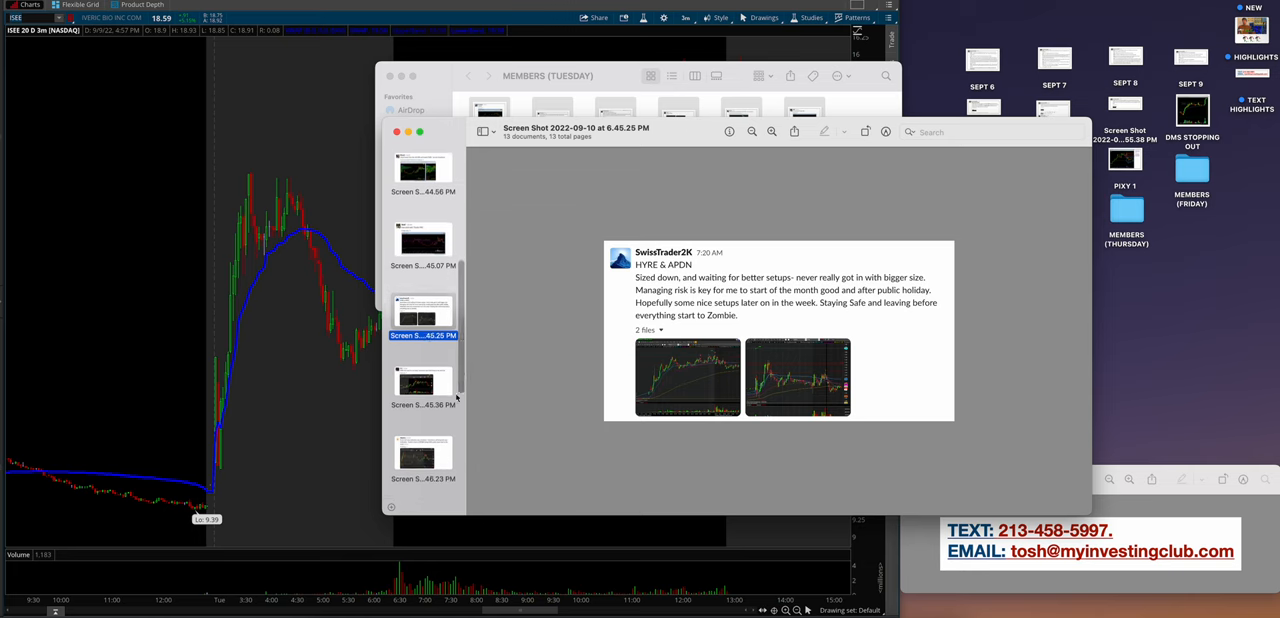
left_click(422, 380)
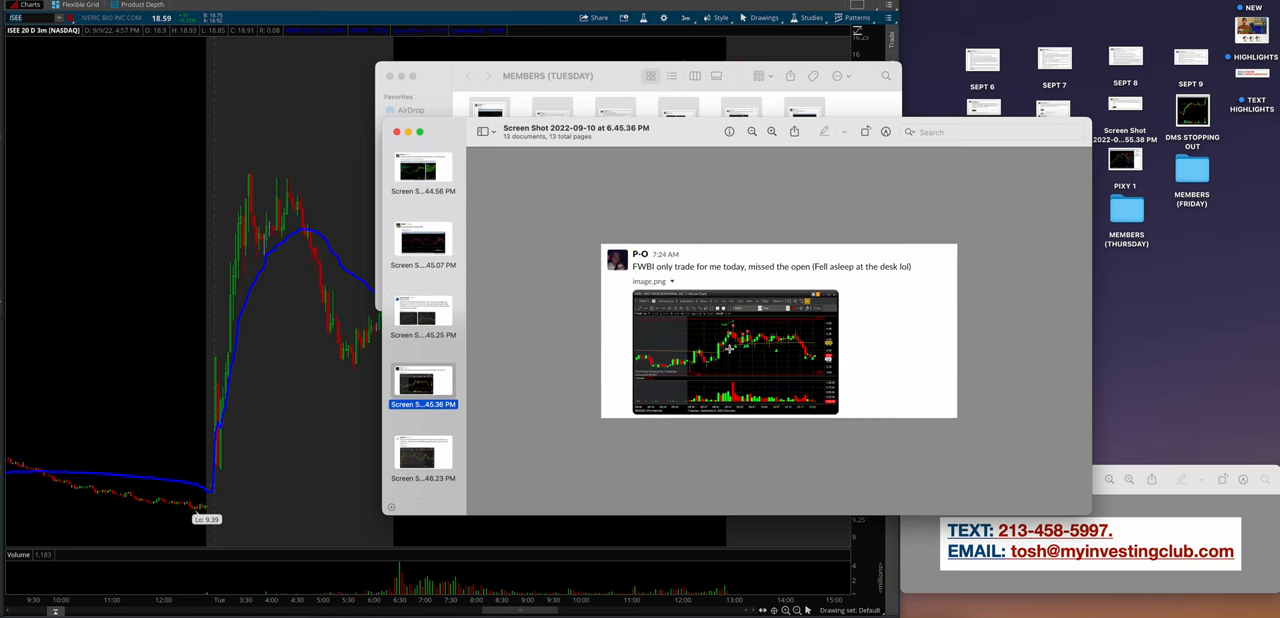
left_click(422, 456)
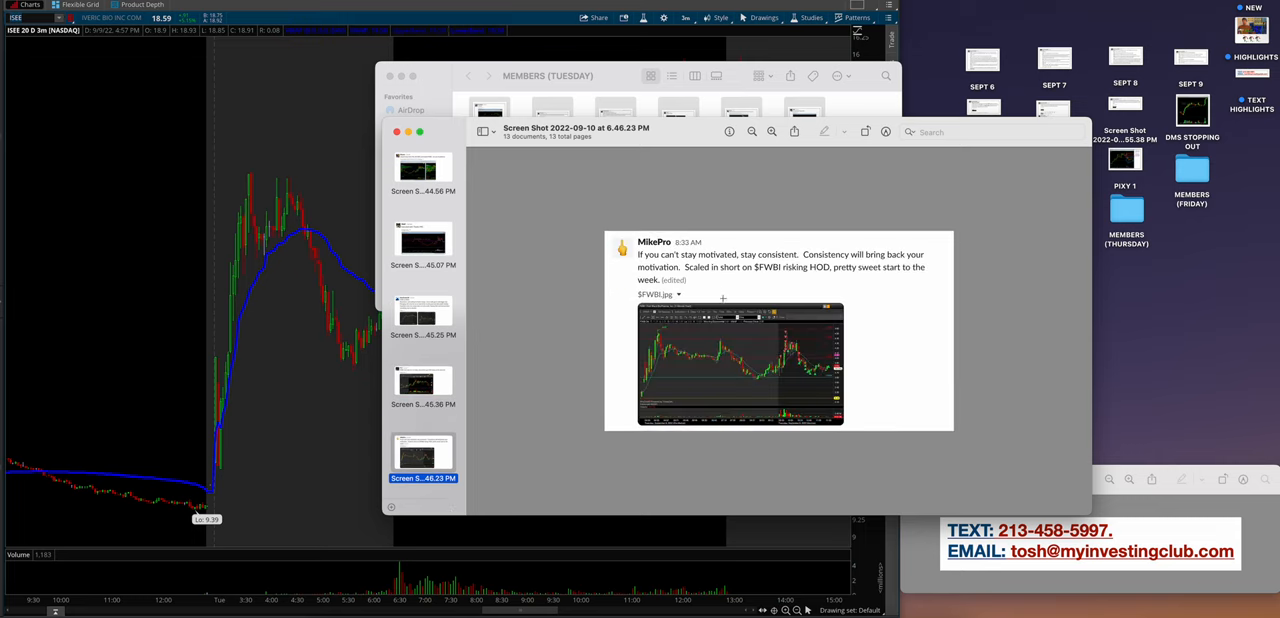
mouse_move(804, 360)
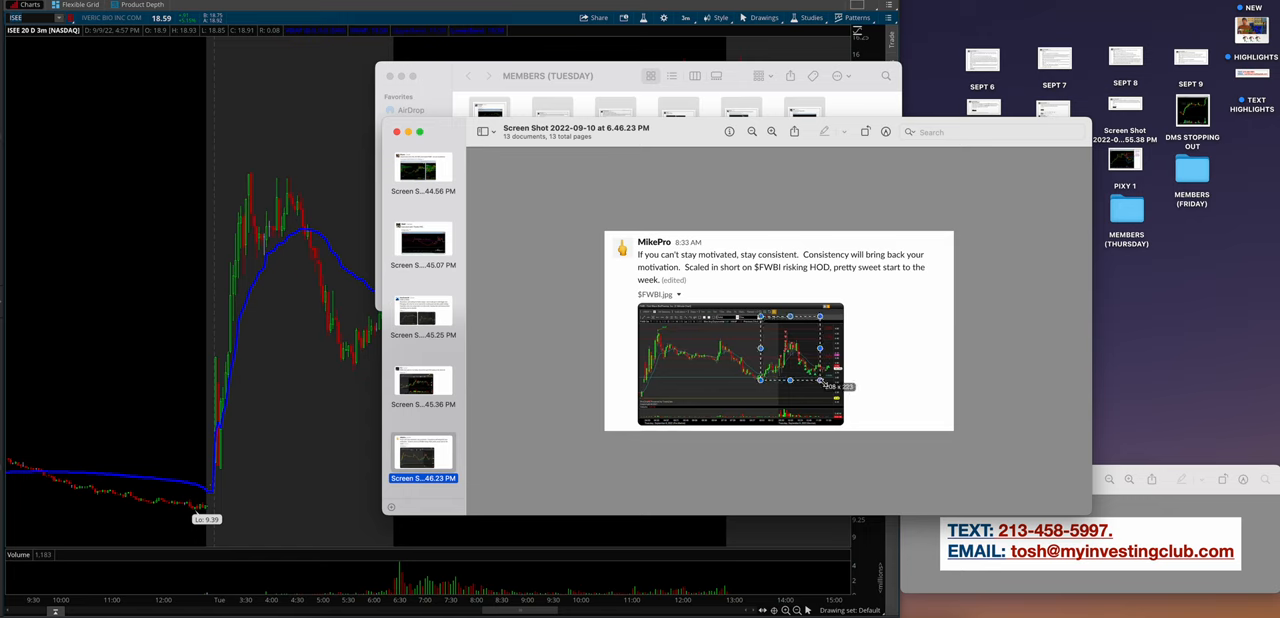
scroll("down", 3)
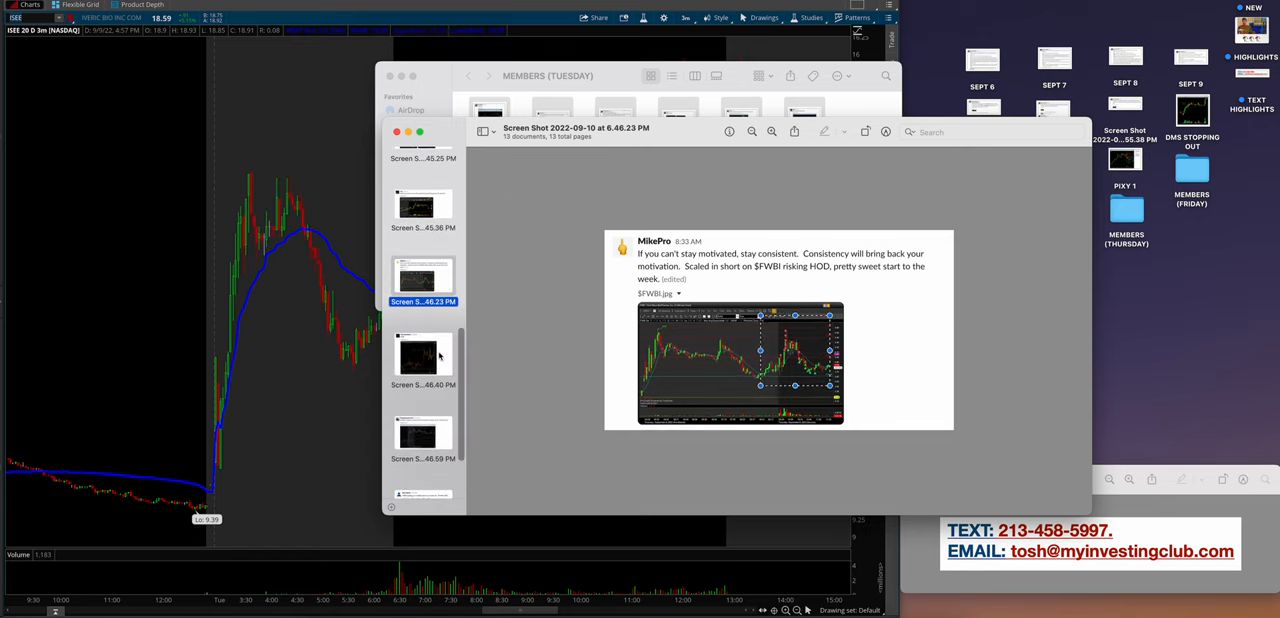
left_click(422, 356)
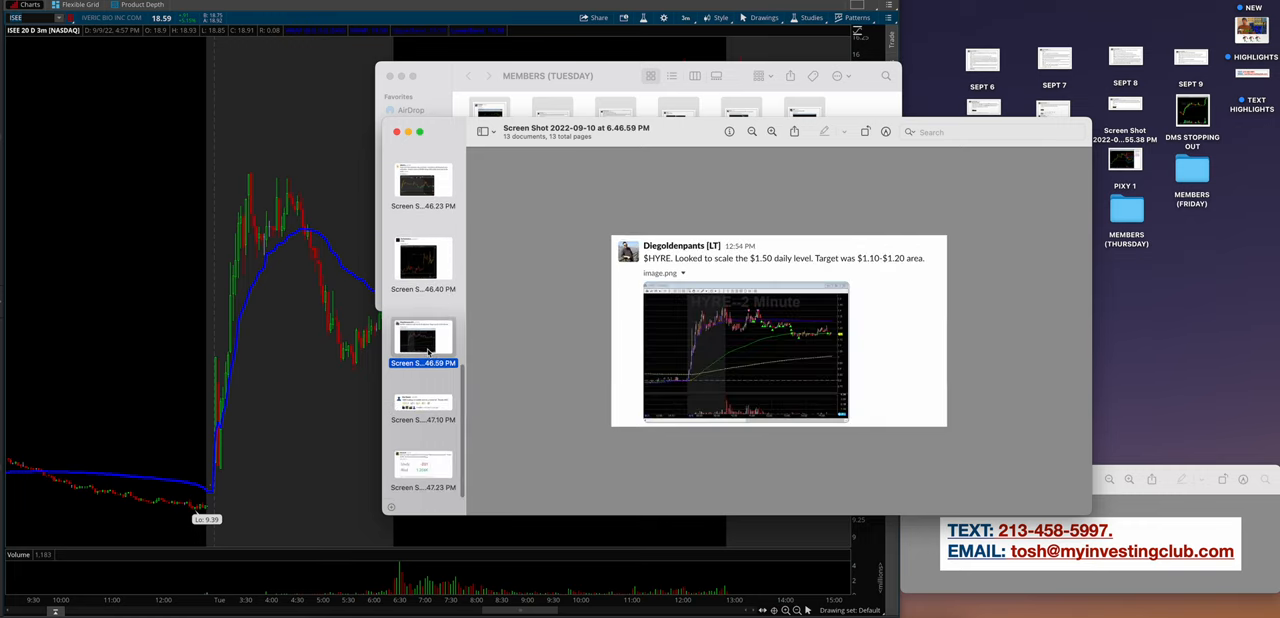
Check the Sept 6 alert notes, view the +800 mobile and Rlzd 1.206K posts, then close Preview.
left_click(982, 58)
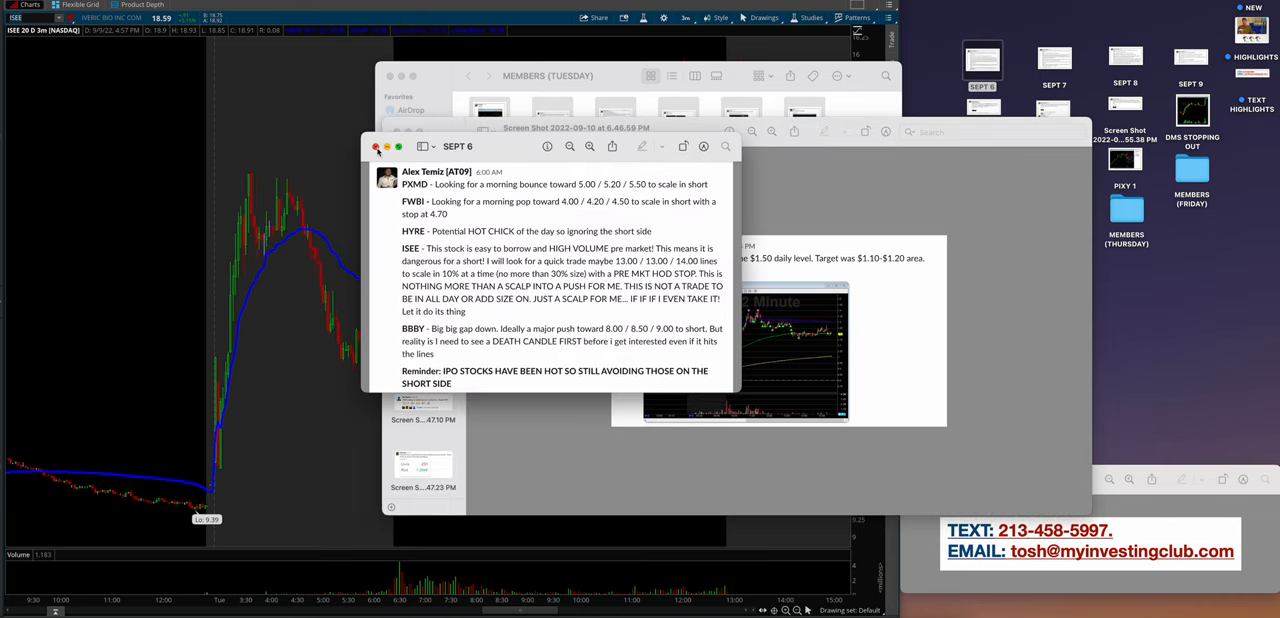
left_click(376, 148)
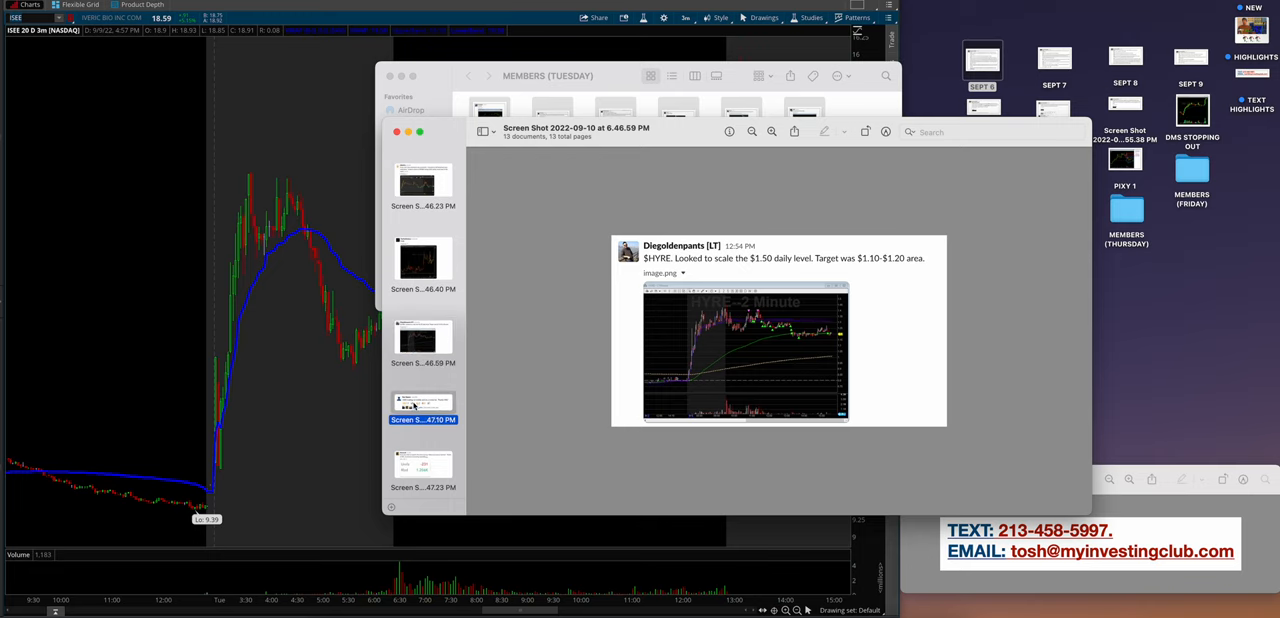
left_click(422, 404)
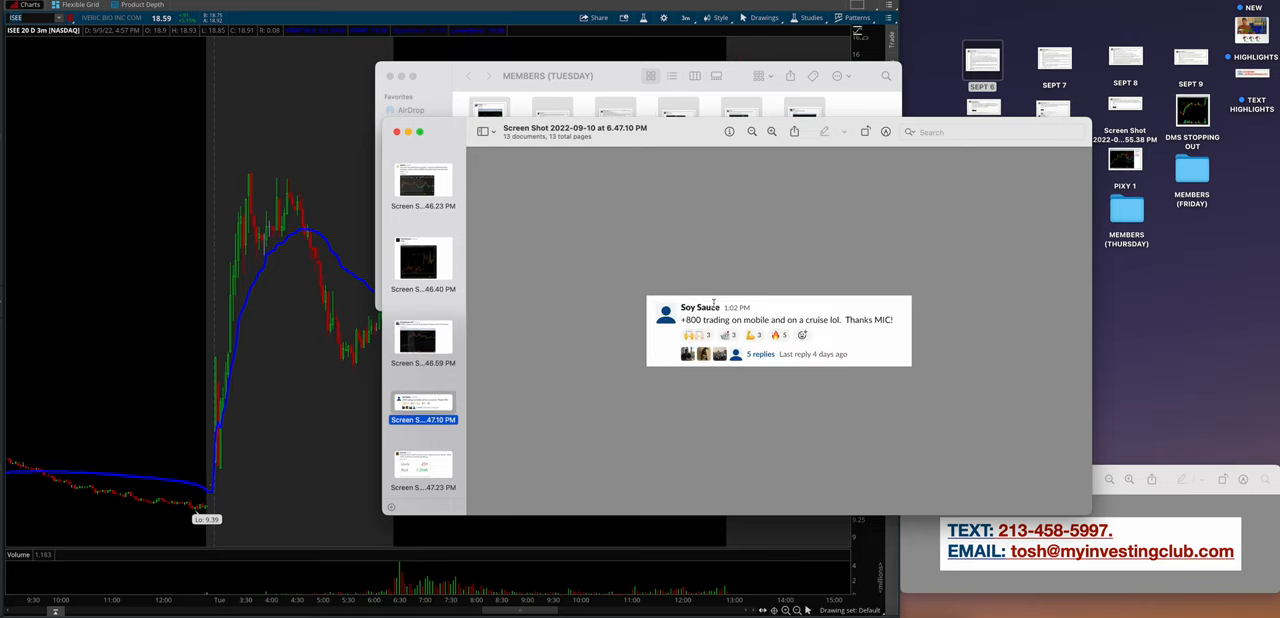
left_click(422, 464)
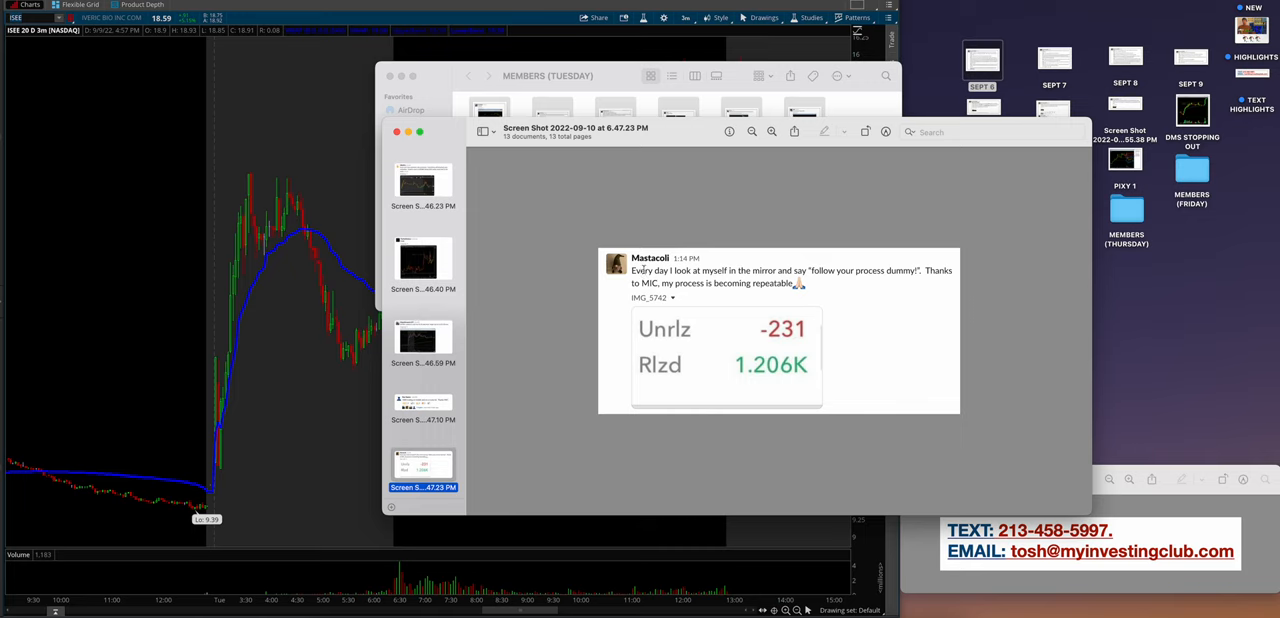
mouse_move(510, 206)
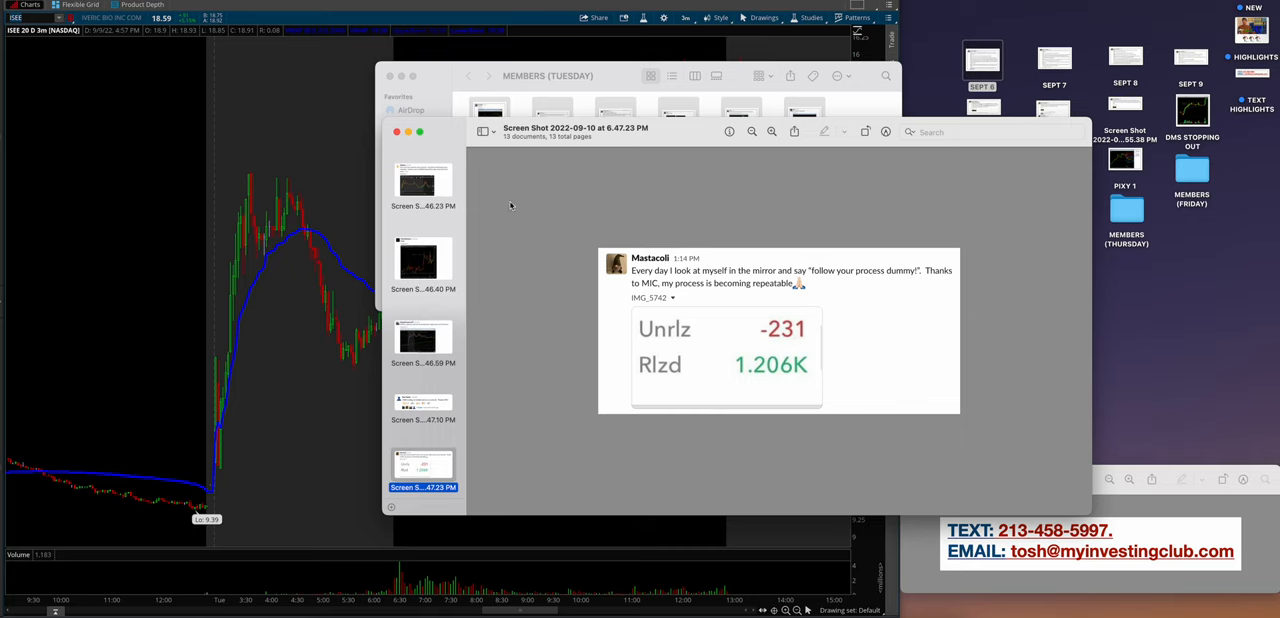
left_click(396, 132)
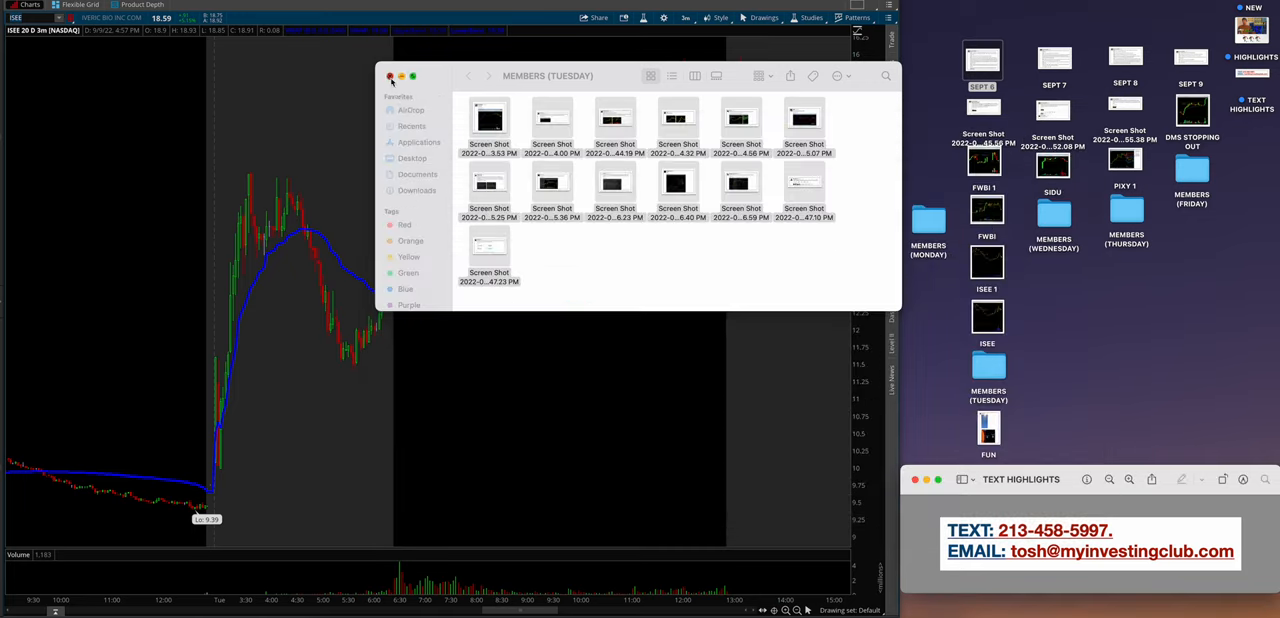
Close the screenshots folder and open the FUN 108° weather screenshot in Preview.
left_click(390, 76)
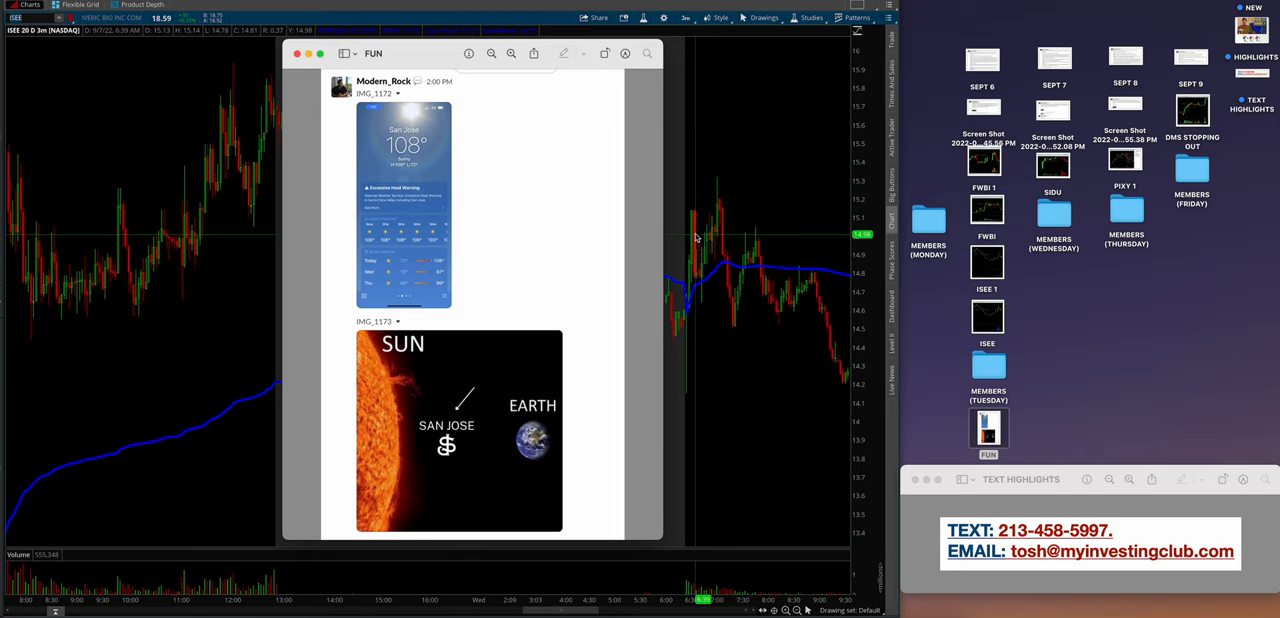
mouse_move(692, 238)
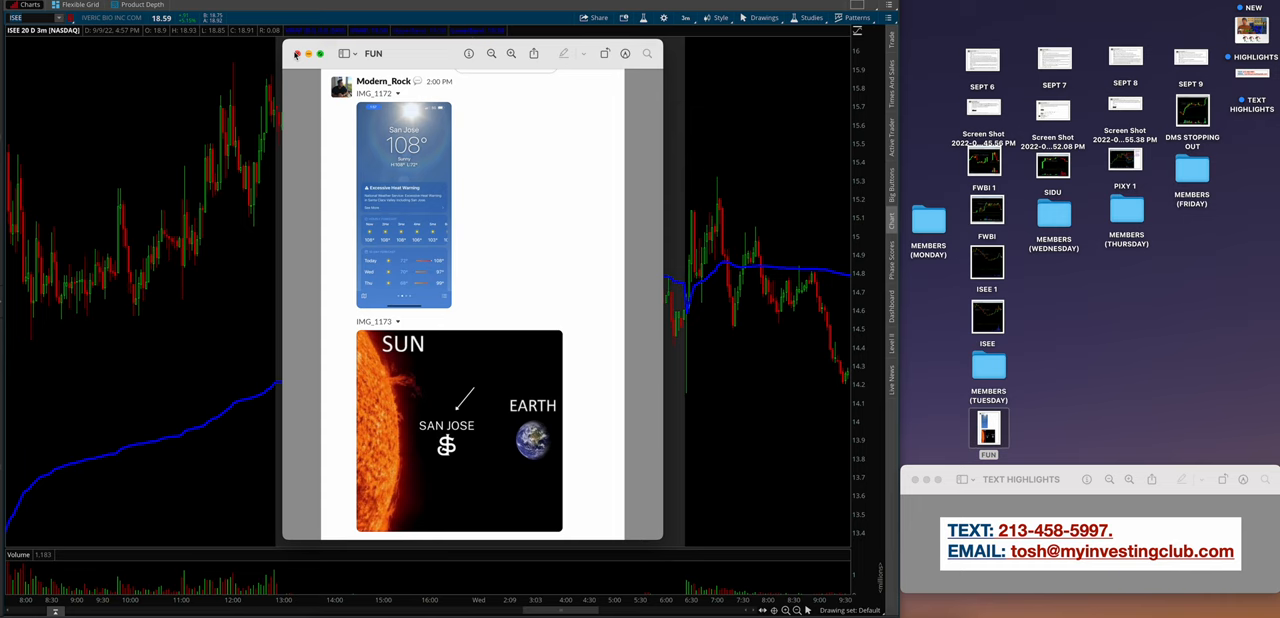
left_click(296, 52)
type("SIDU")
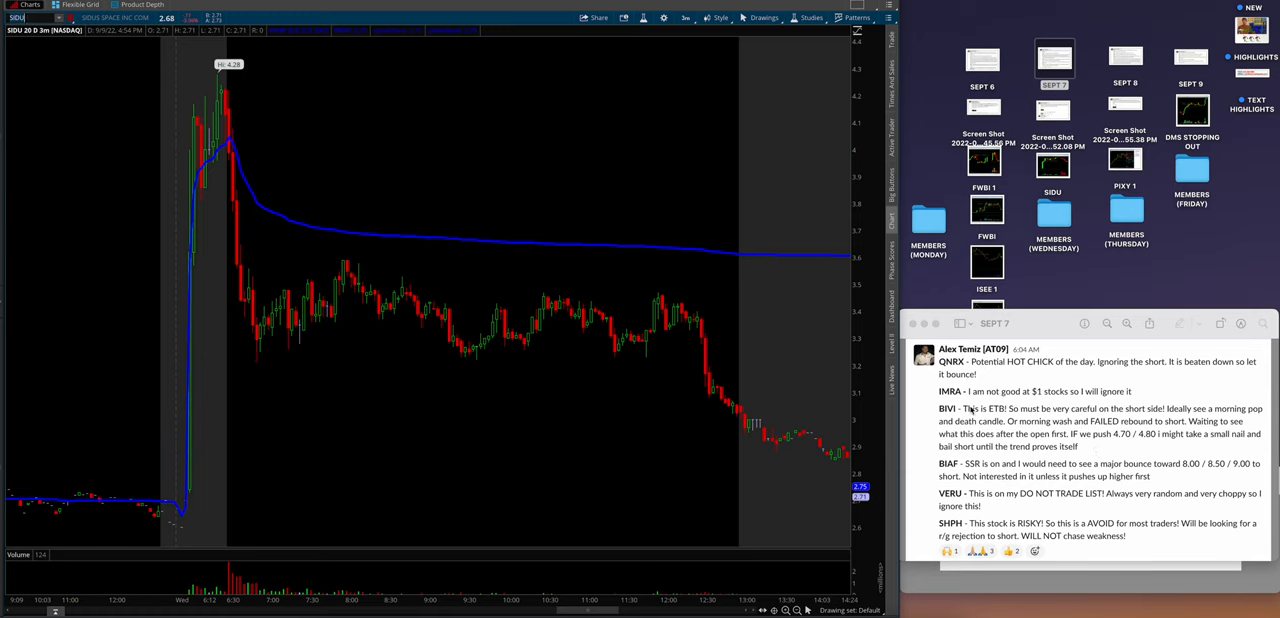
mouse_move(994, 426)
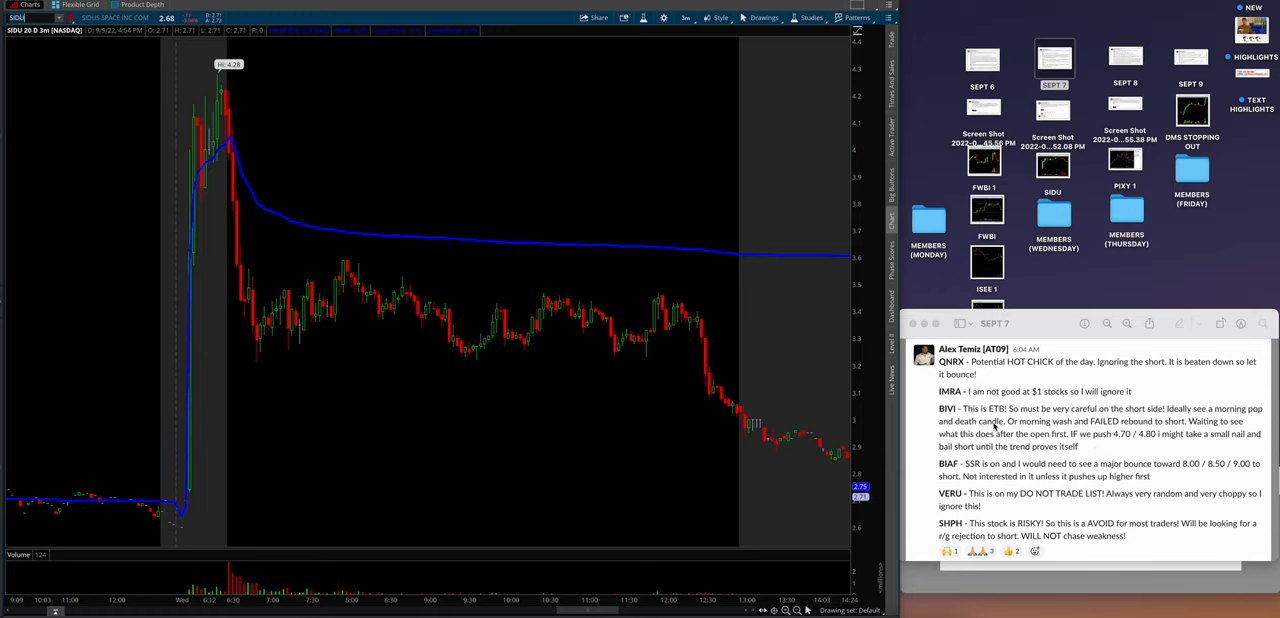
mouse_move(1008, 456)
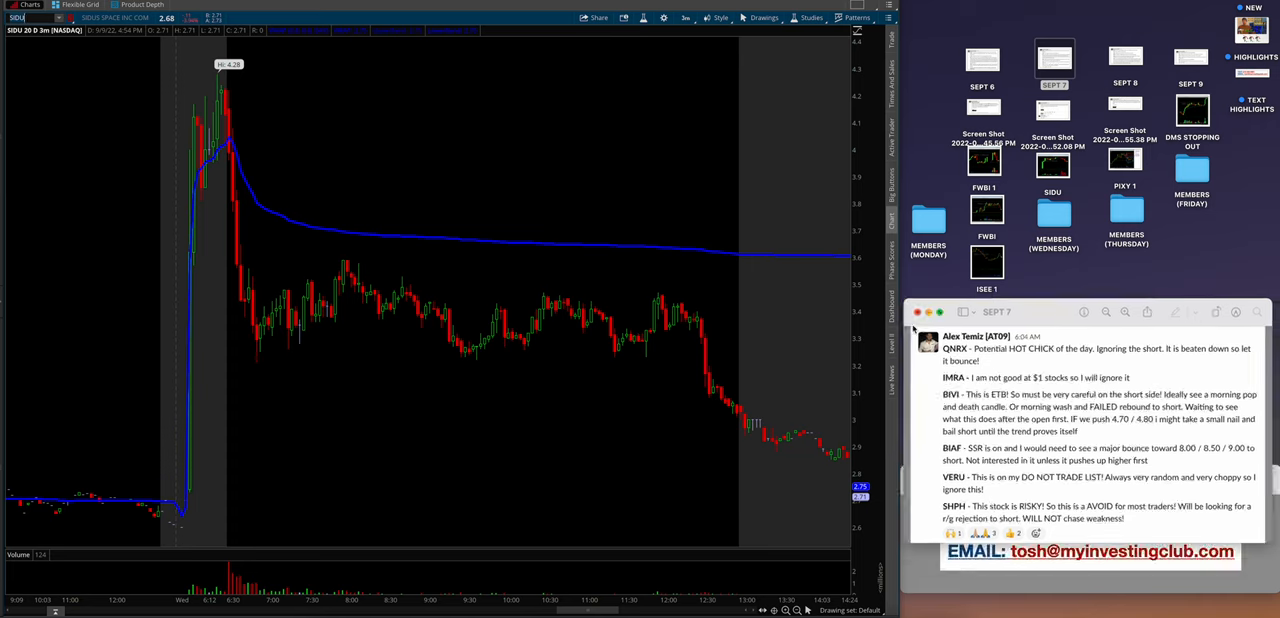
View the SIDU 2 Minute chart screenshot, then open the -$1K small red day recap post.
left_click(1256, 100)
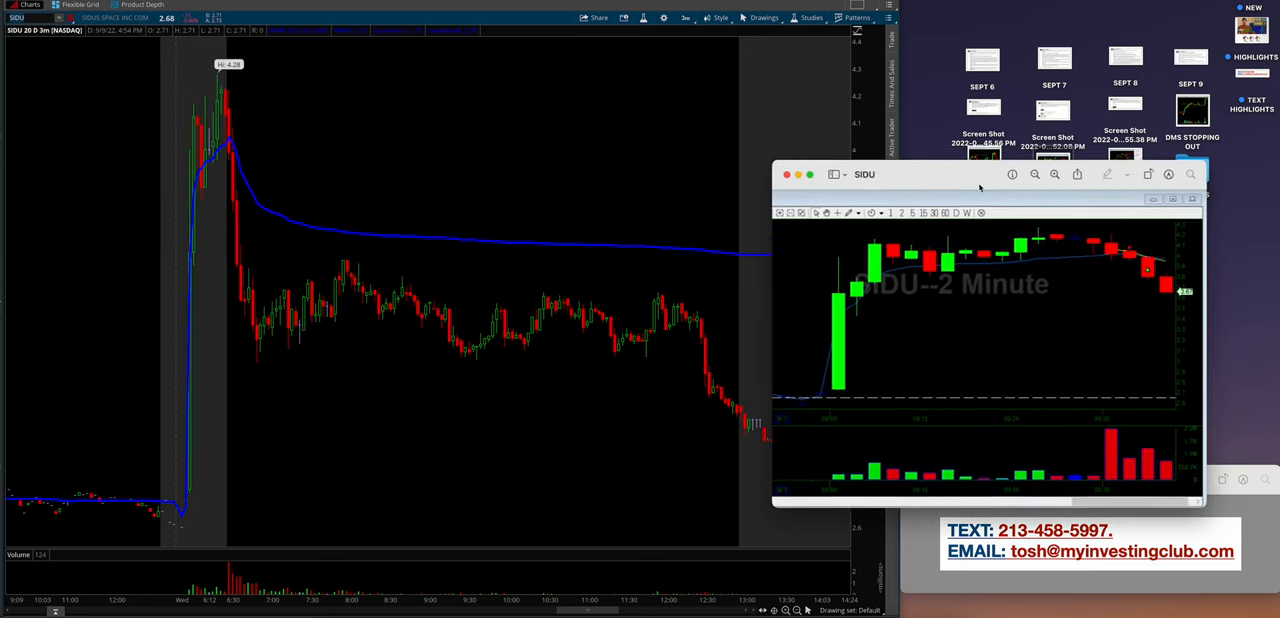
left_click_drag(980, 174, 988, 192)
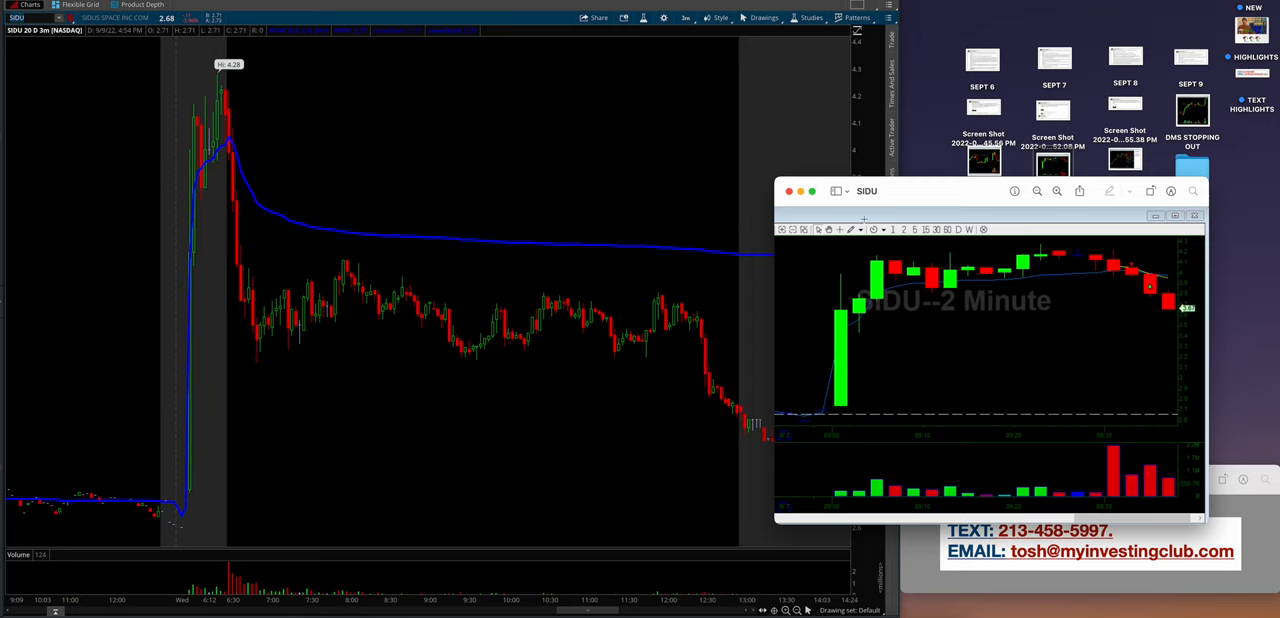
mouse_move(240, 148)
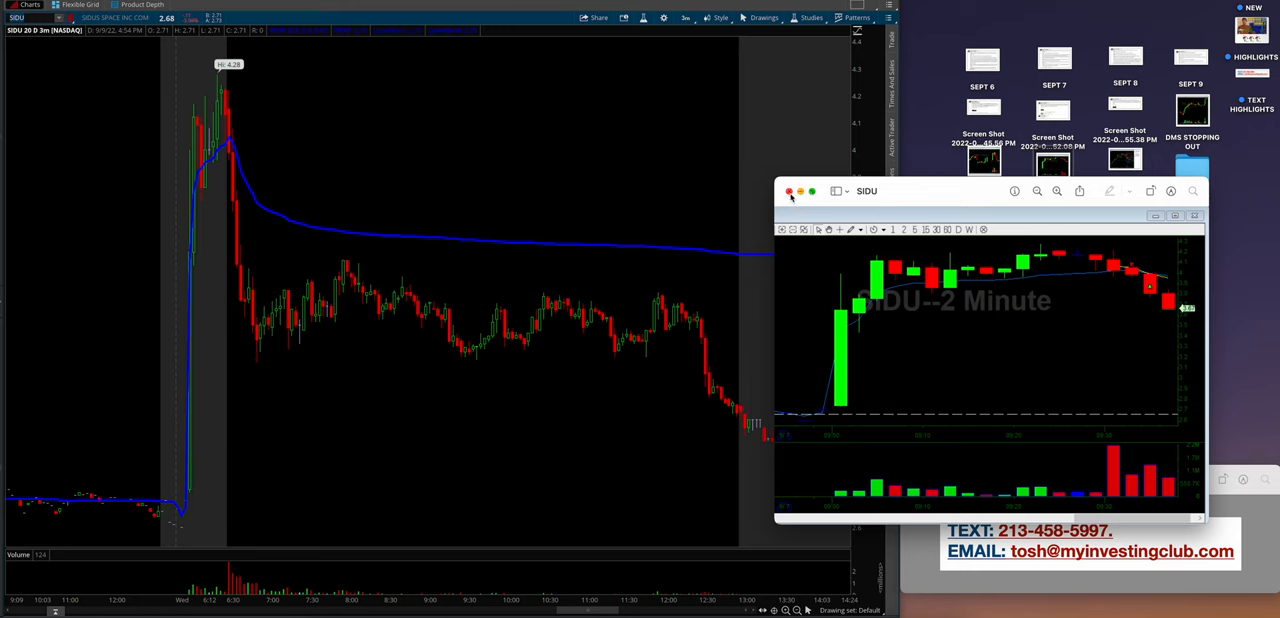
left_click(788, 192)
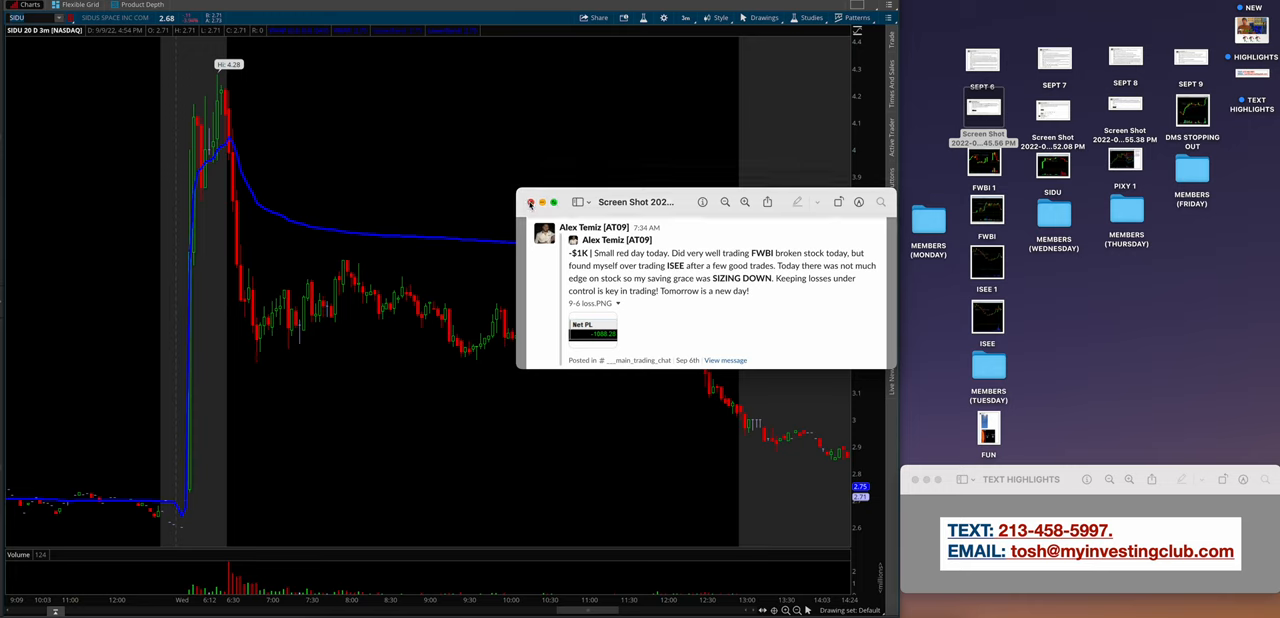
Read the -$4.5K SHPH red day recap screenshot, then close it.
left_click(532, 202)
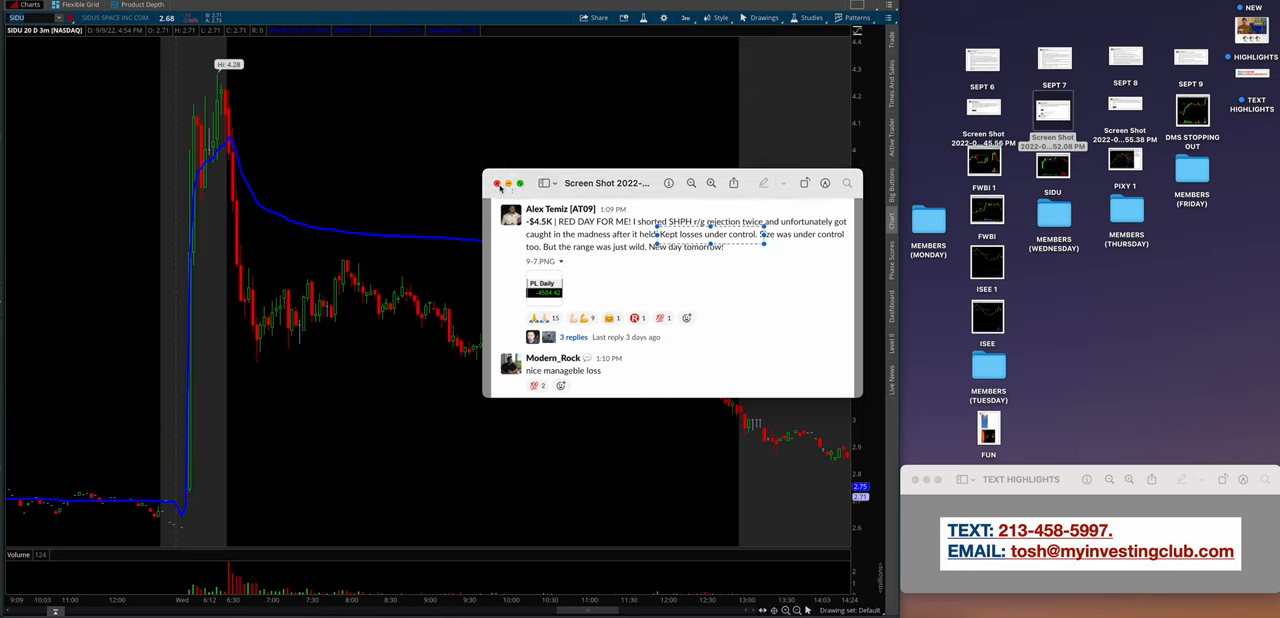
left_click(500, 184)
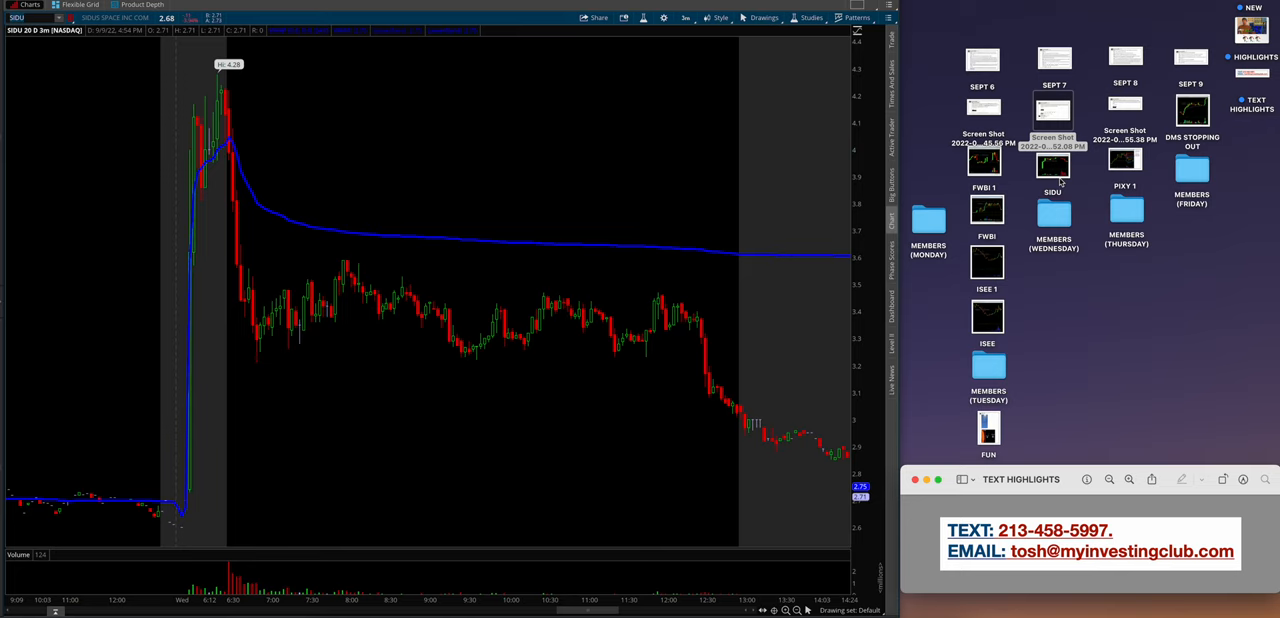
mouse_move(1048, 218)
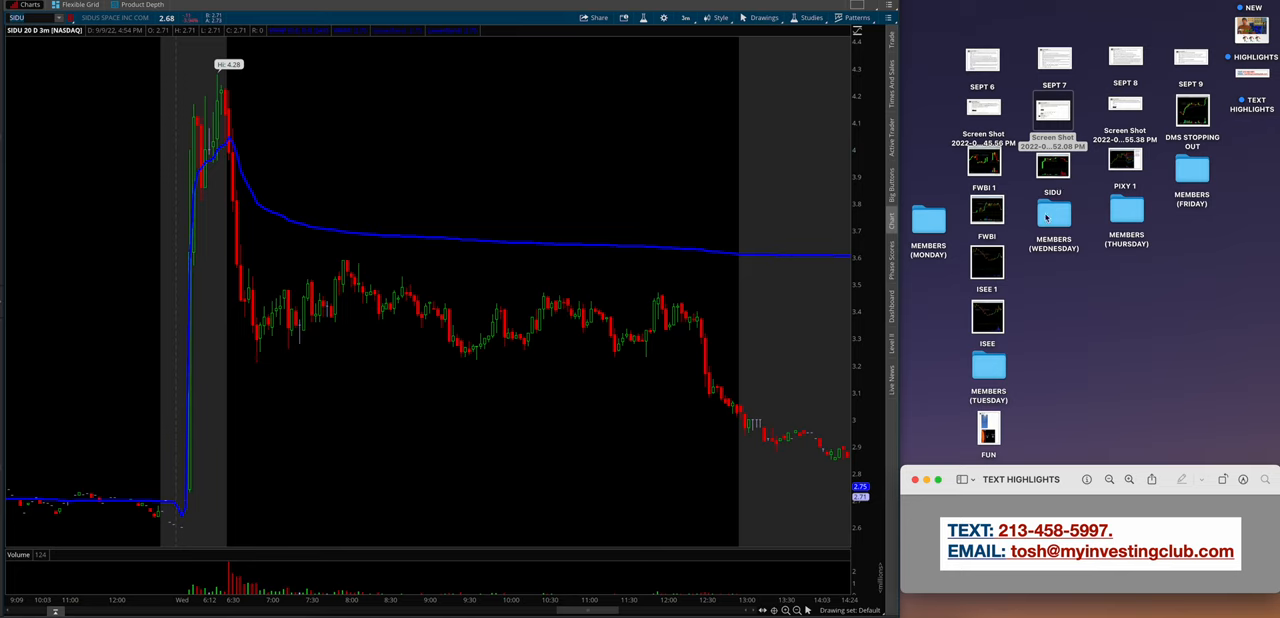
Open Wednesday's member screenshots and view the QNRX winners and IMRA 14-day streak posts.
double_click(1052, 212)
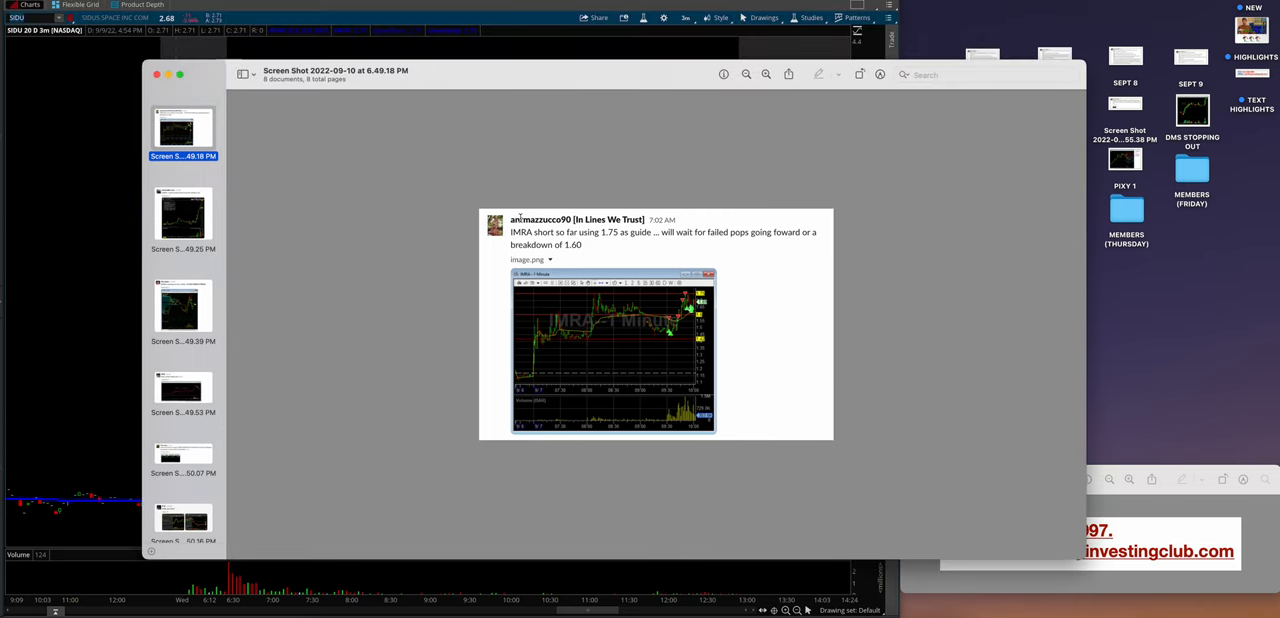
mouse_move(580, 336)
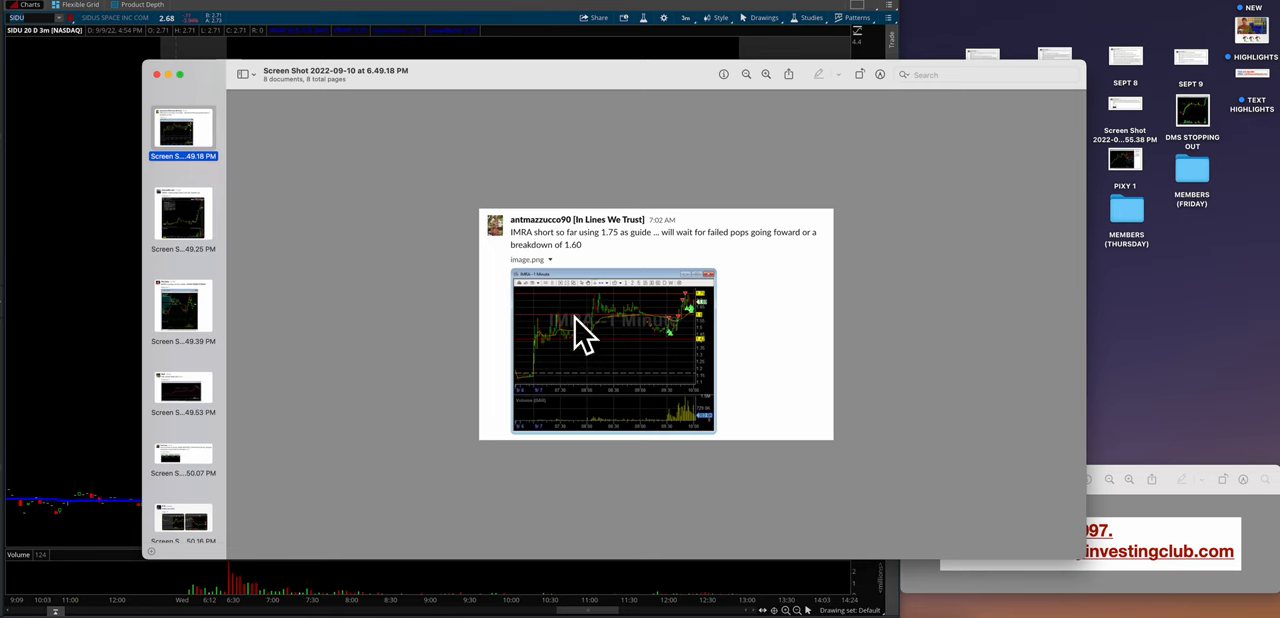
left_click(184, 212)
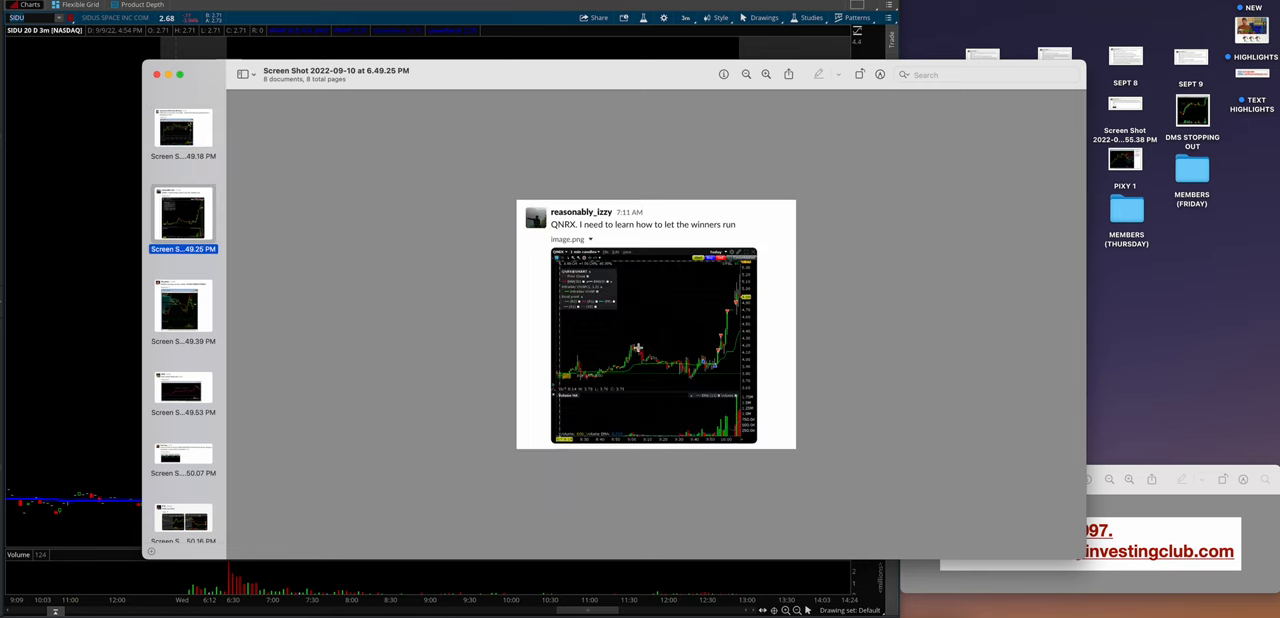
mouse_move(710, 320)
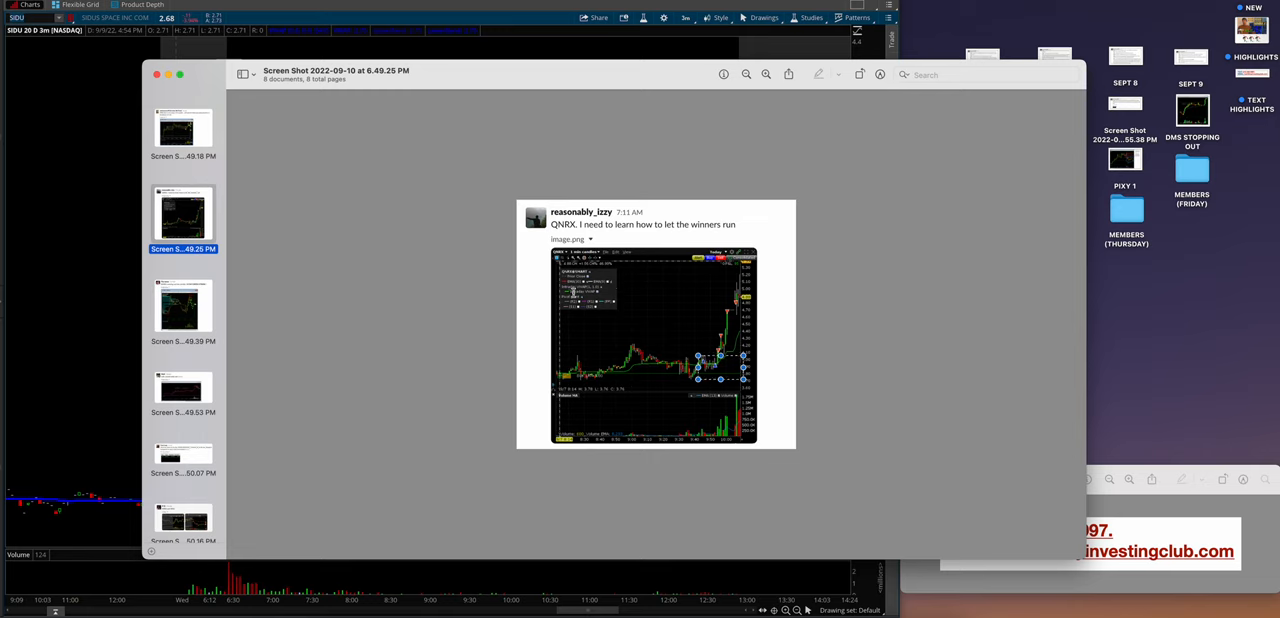
mouse_move(708, 126)
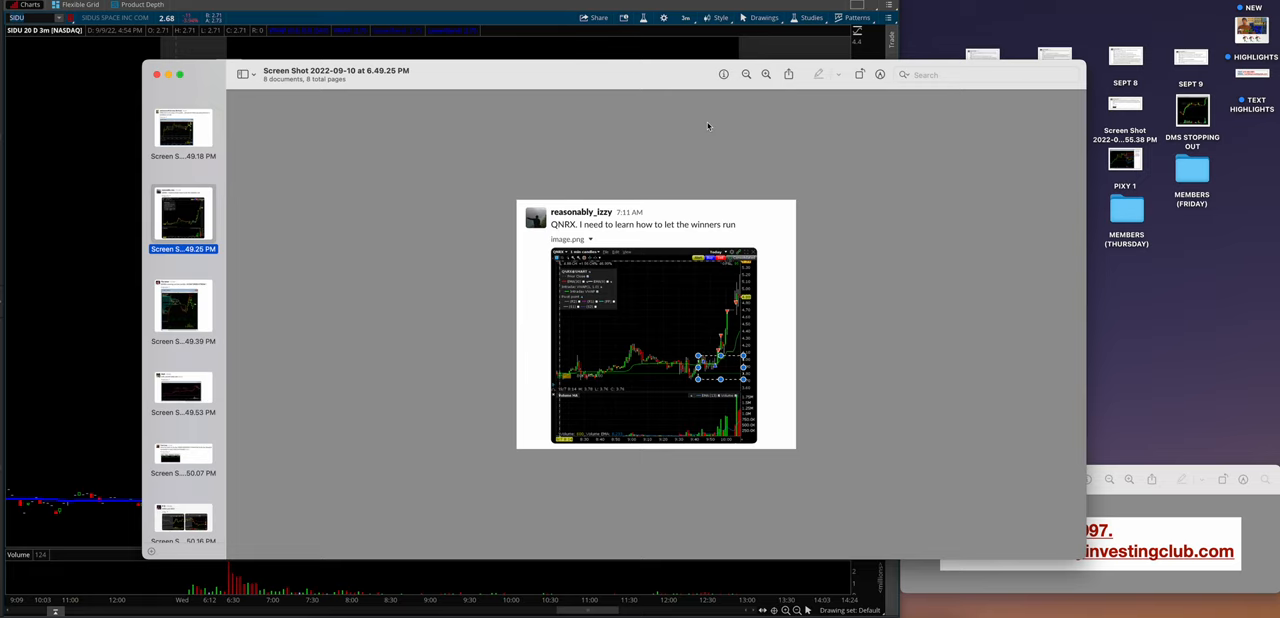
mouse_move(442, 280)
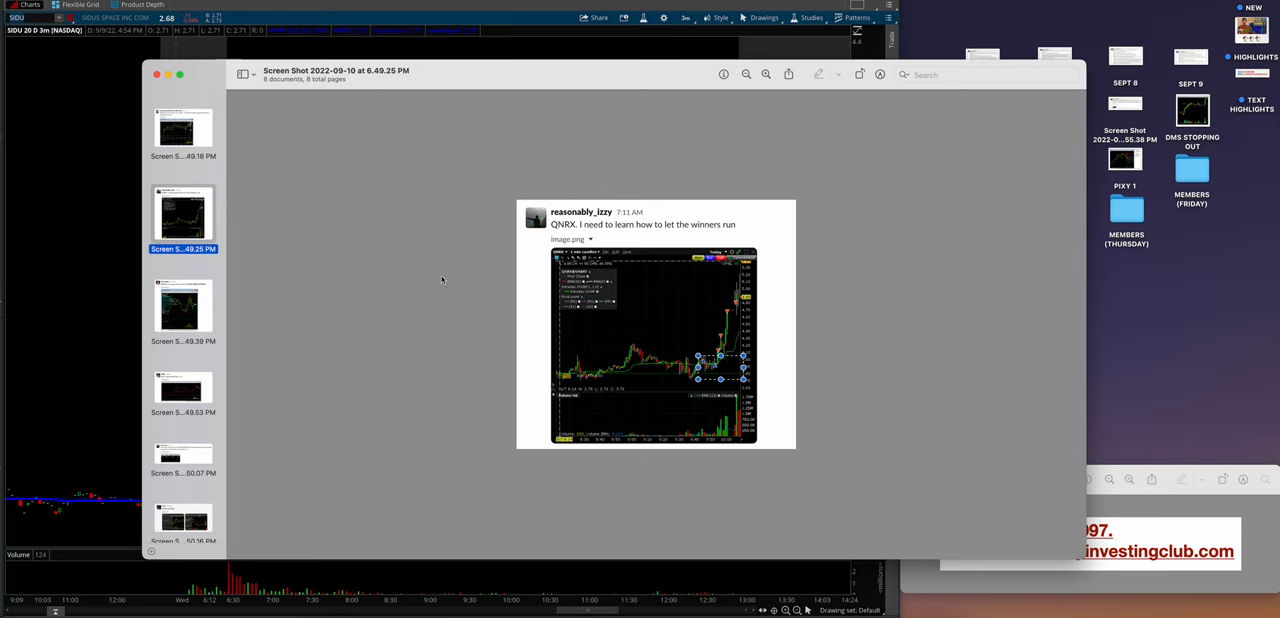
left_click(184, 304)
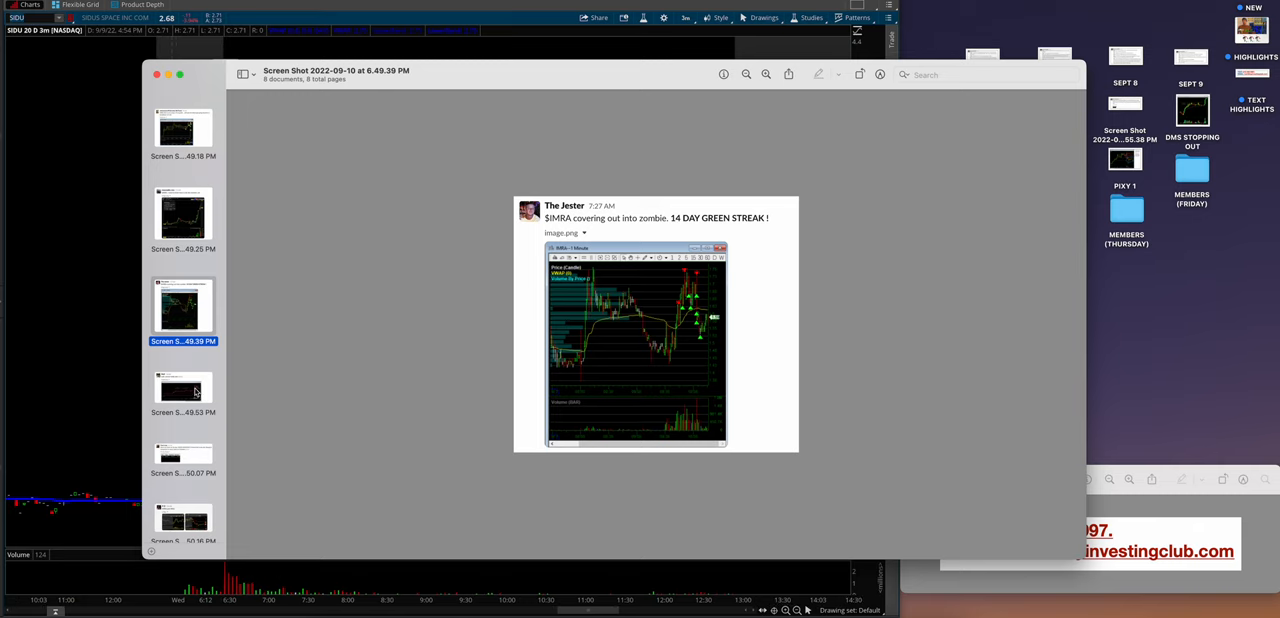
left_click(184, 390)
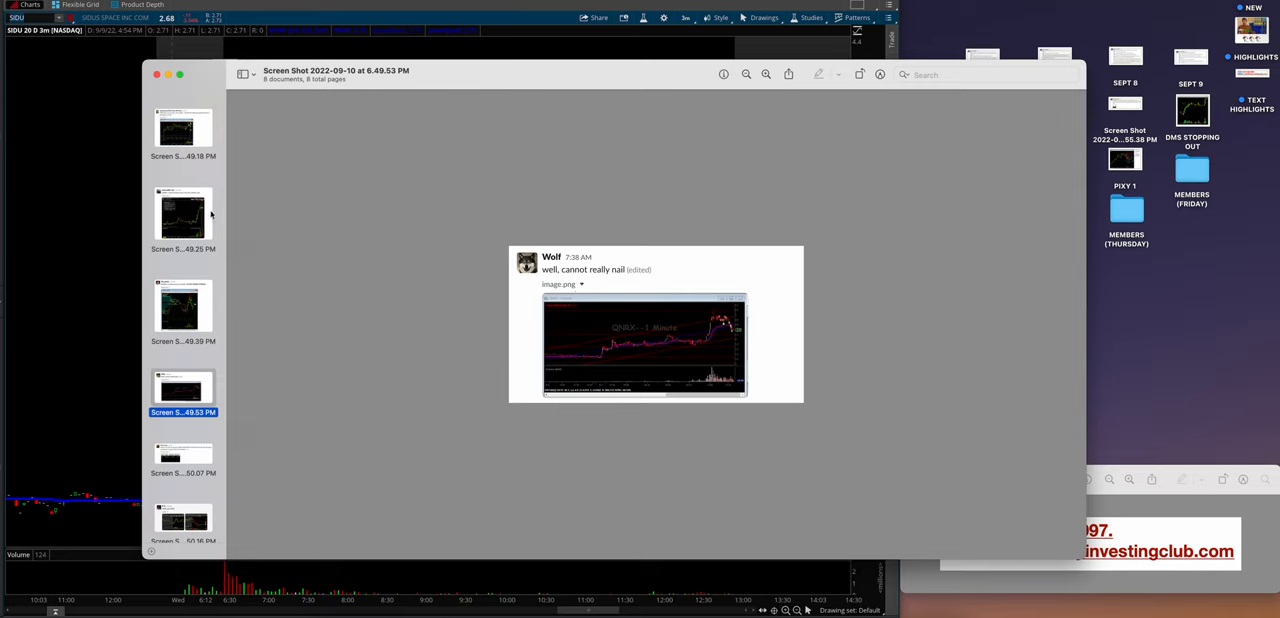
mouse_move(220, 390)
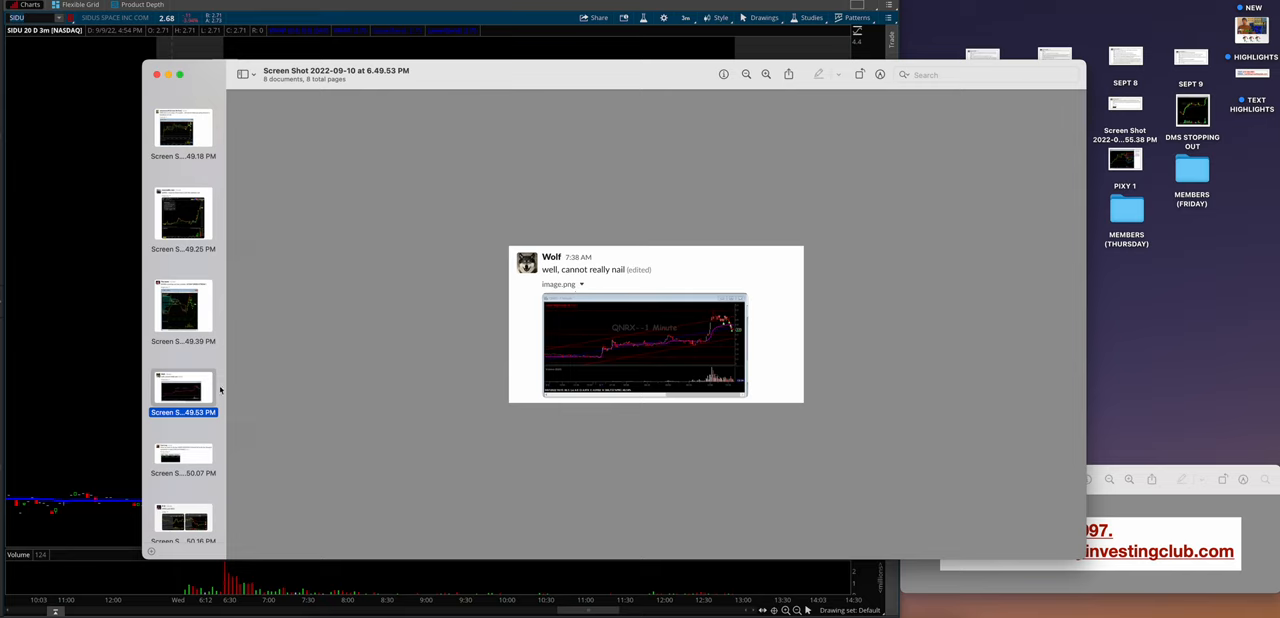
Flip through the IMRA/SIDU and SPRO chart posts to the final ISEE green-day chart.
scroll("down", 3)
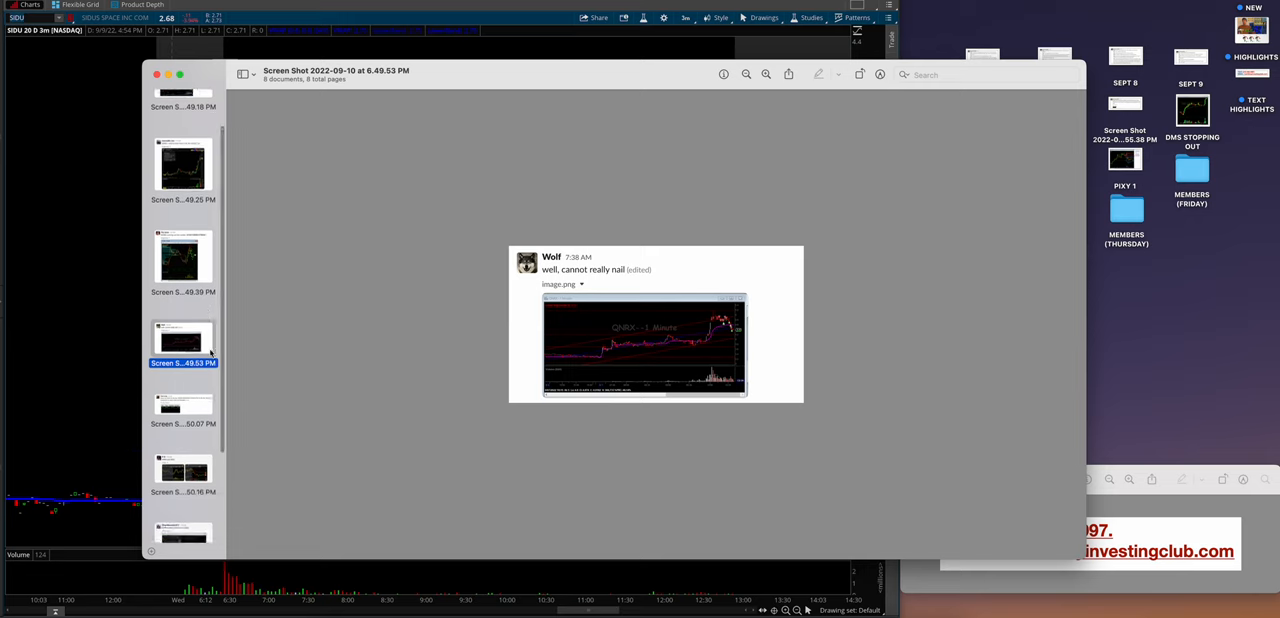
left_click(184, 408)
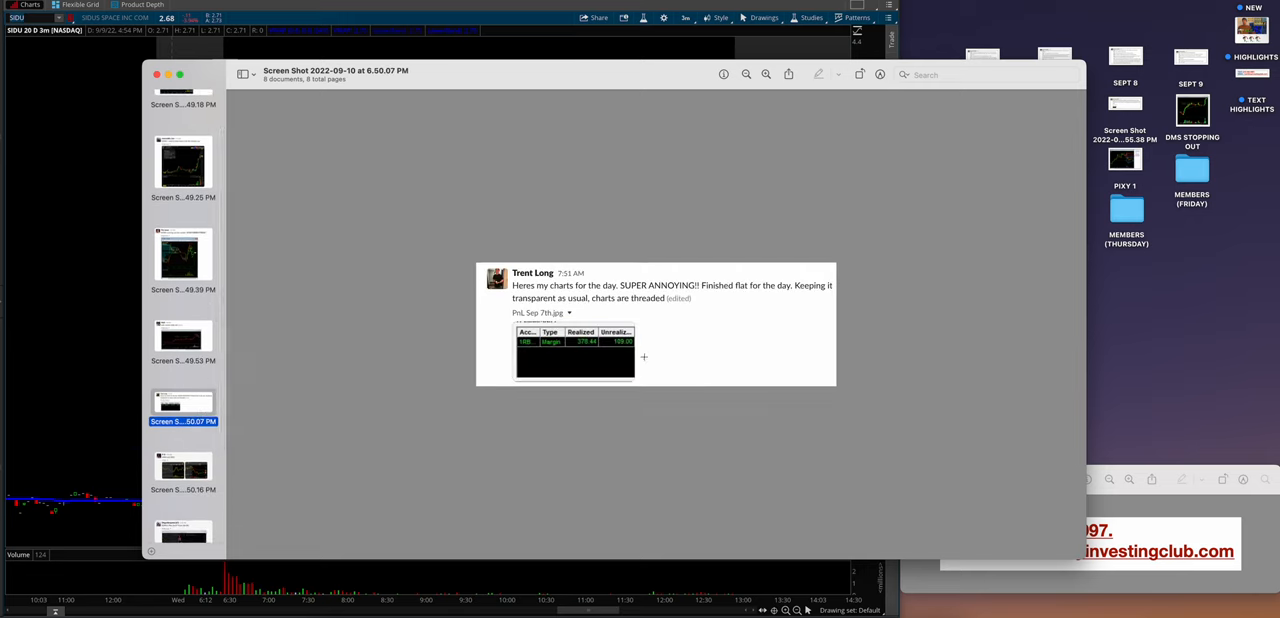
left_click(184, 470)
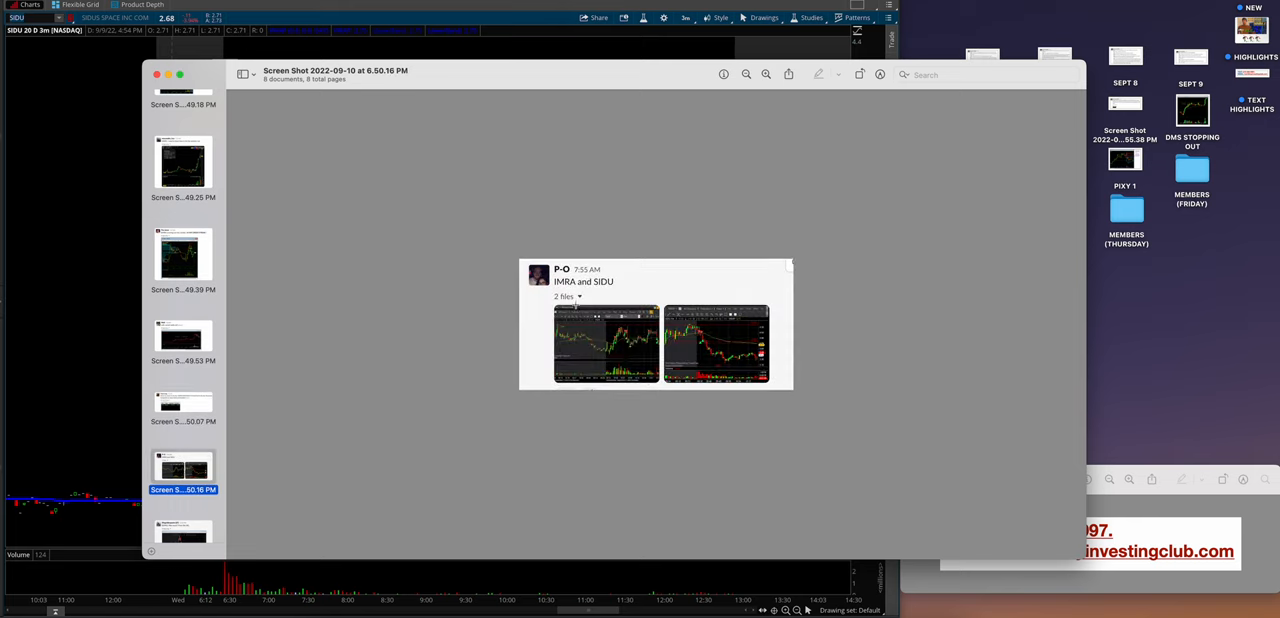
scroll("down", 3)
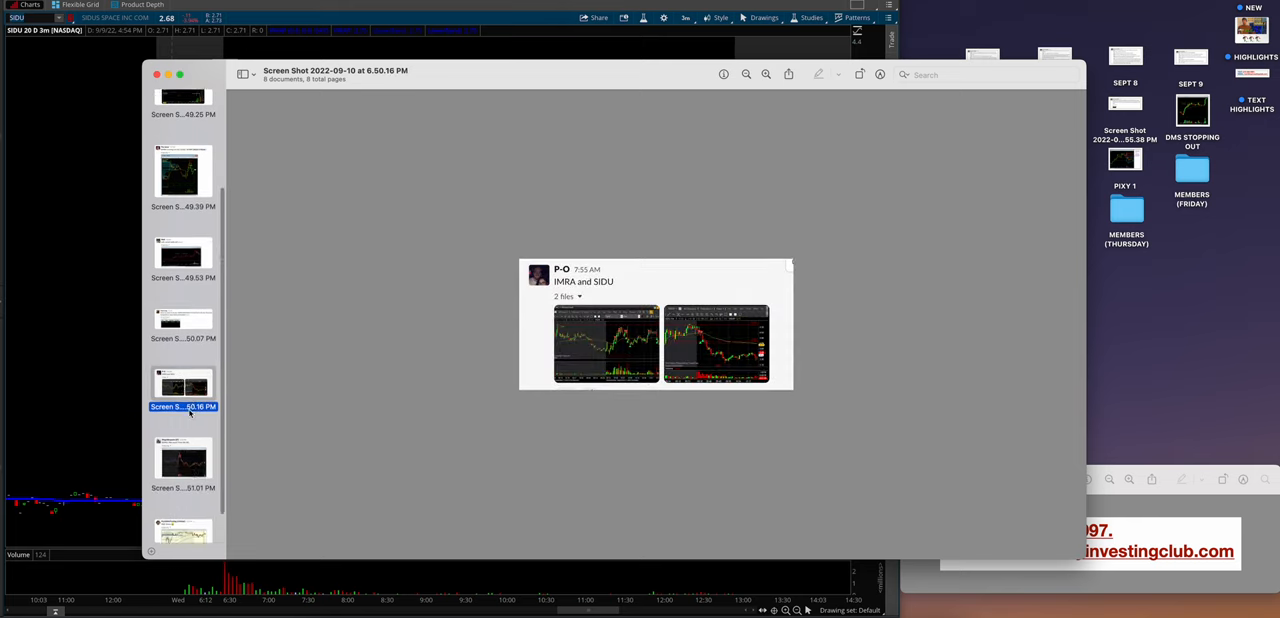
left_click(184, 464)
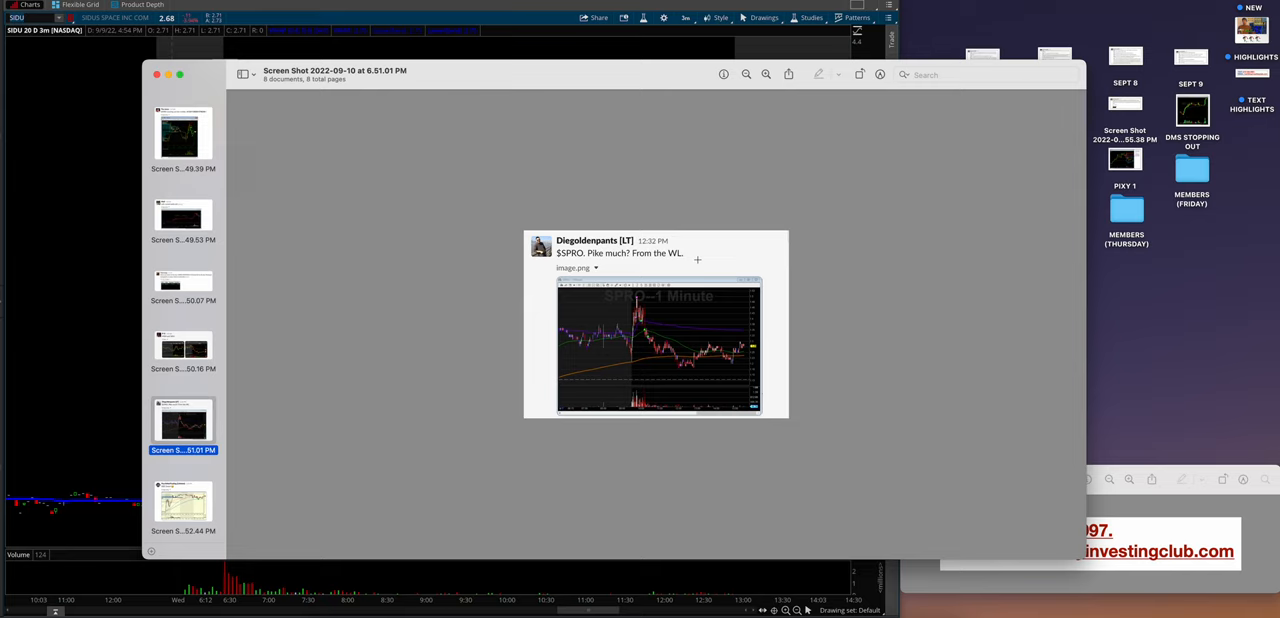
mouse_move(616, 348)
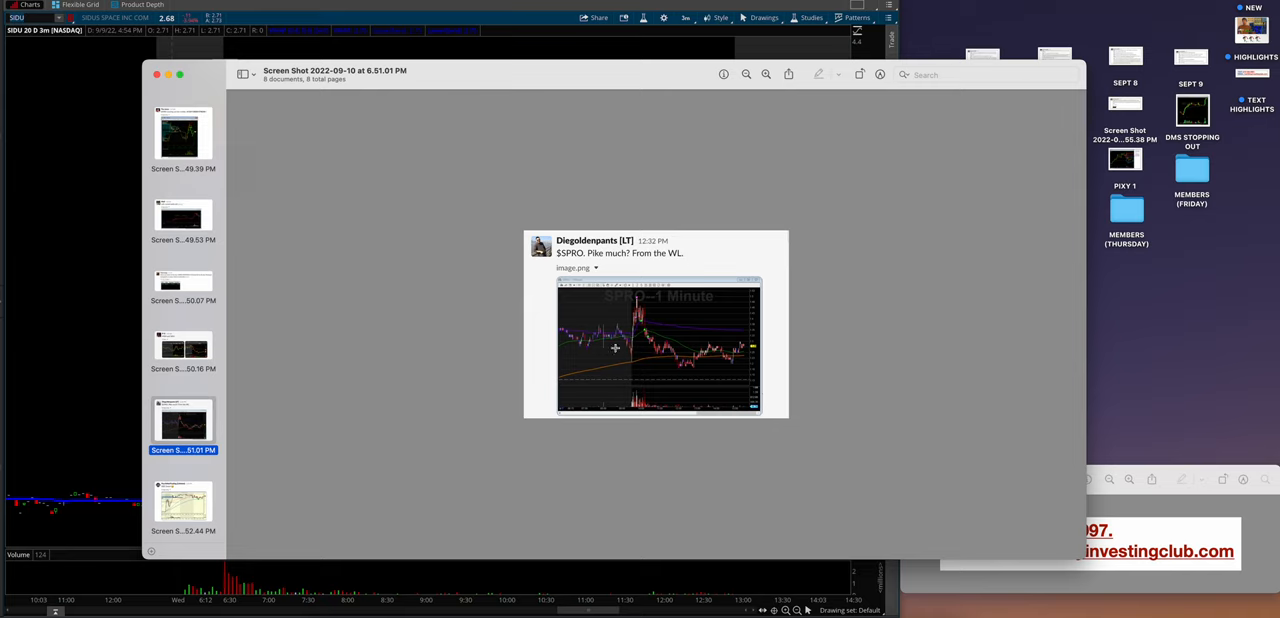
mouse_move(688, 360)
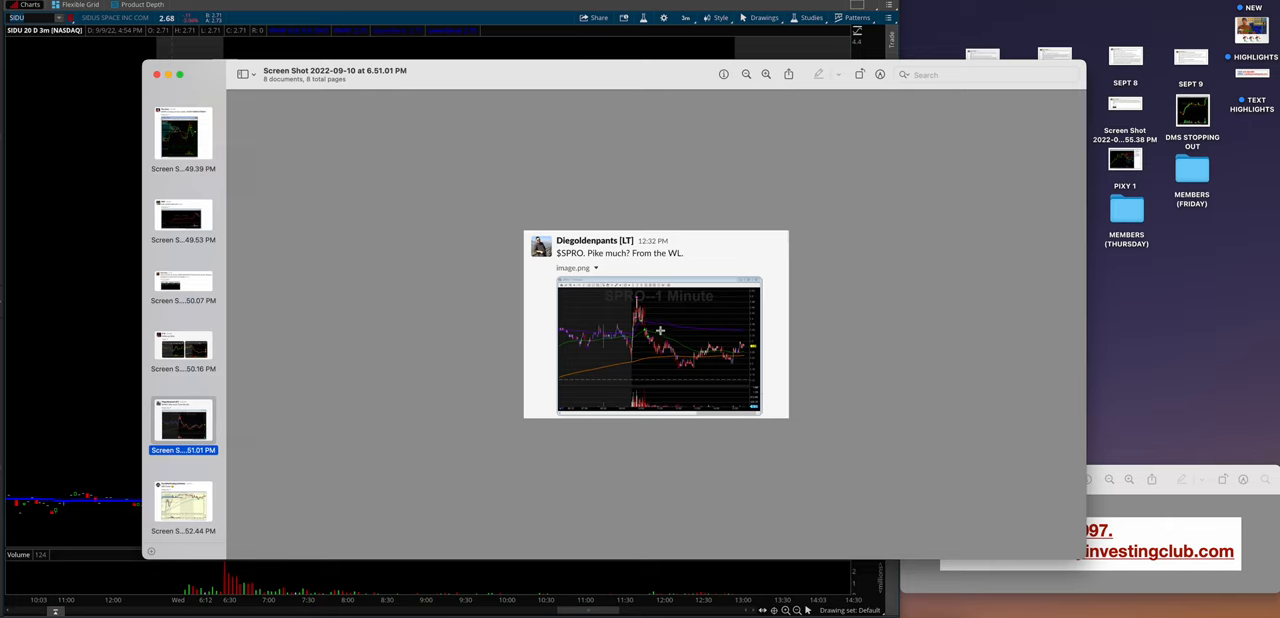
mouse_move(772, 340)
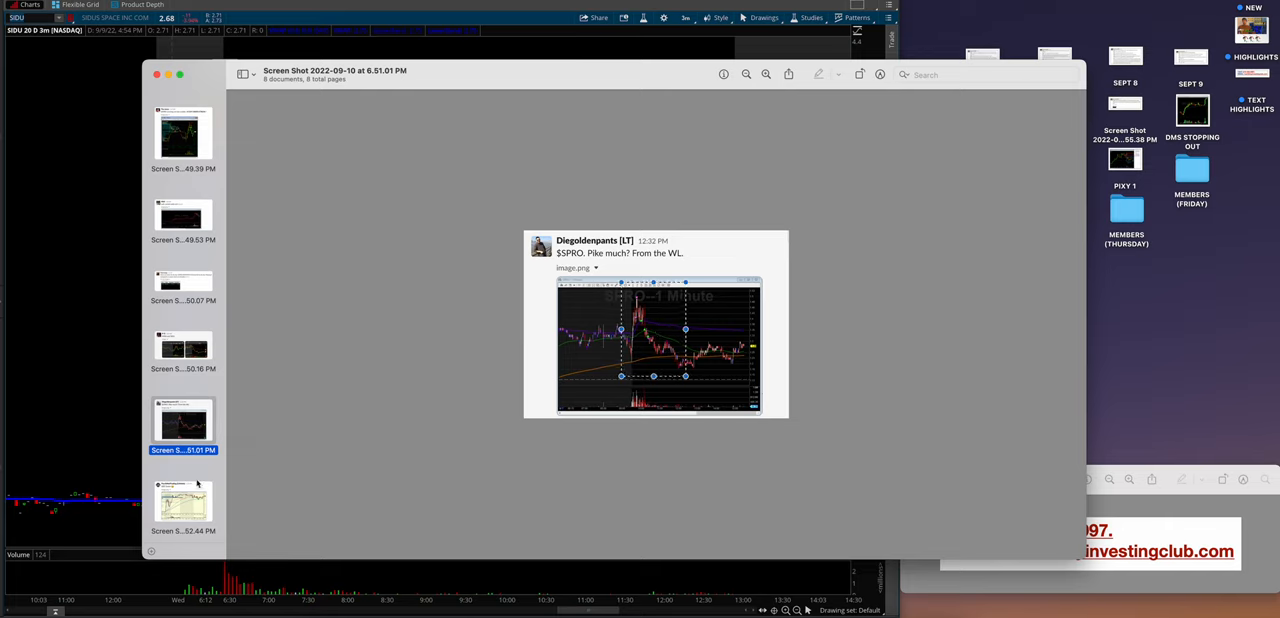
left_click(184, 500)
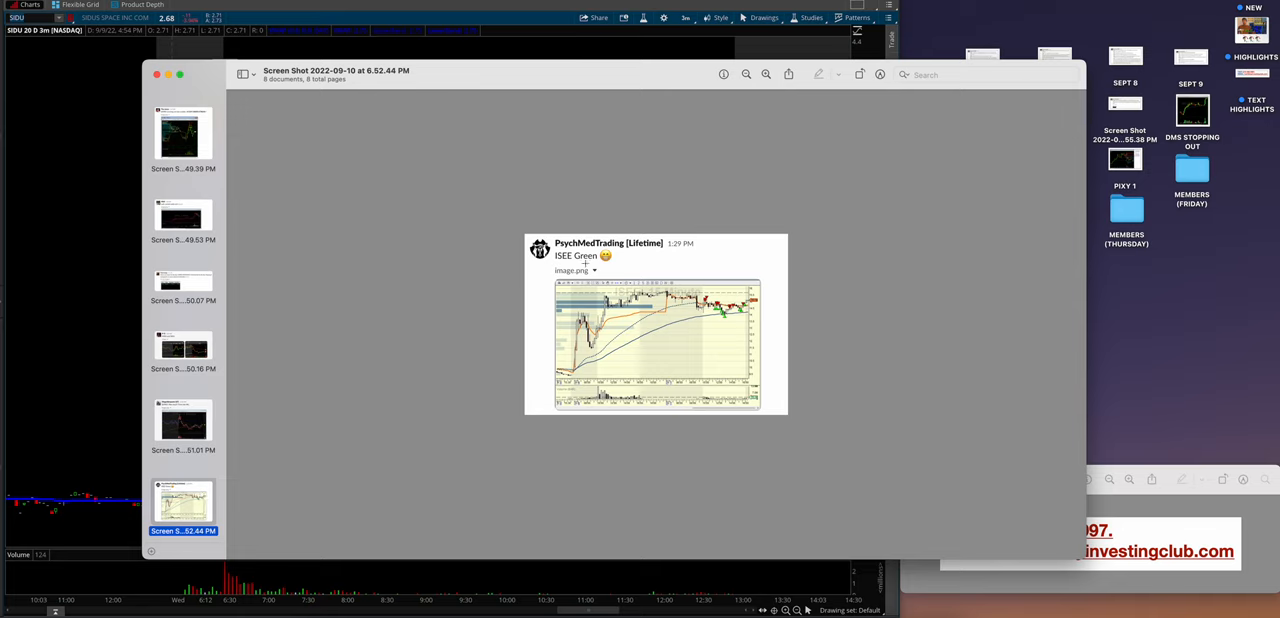
mouse_move(156, 76)
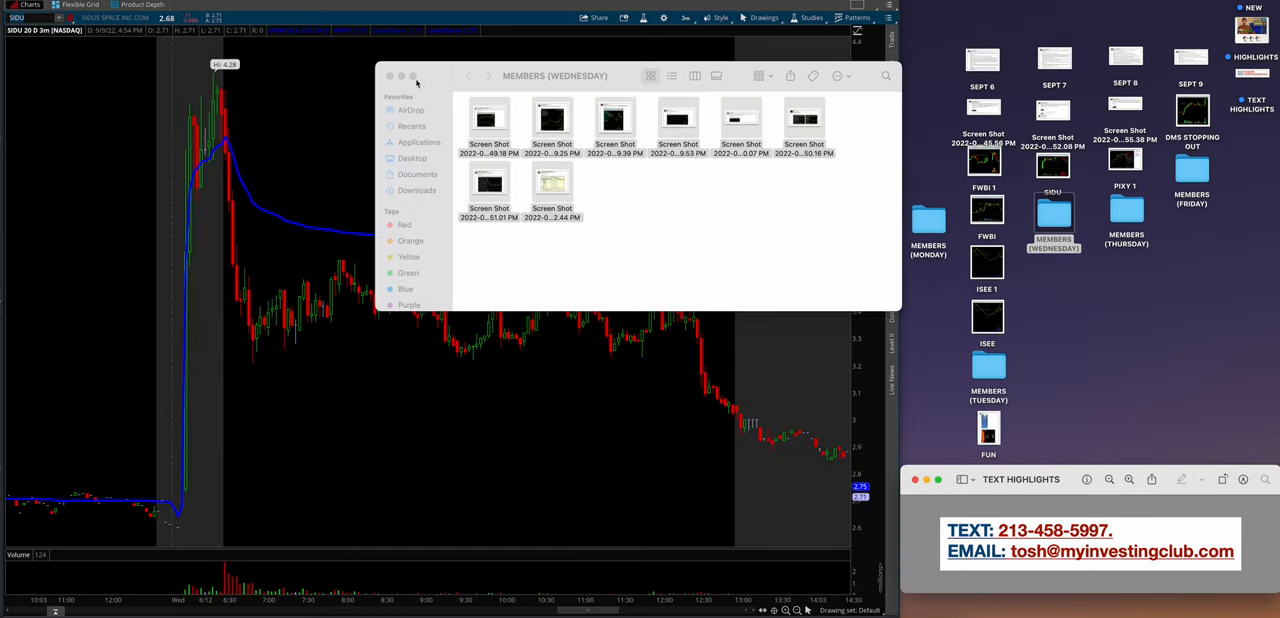
Close the Wednesday members folder and bring up the Sept 8 notes beside the PIXY chart.
left_click(390, 76)
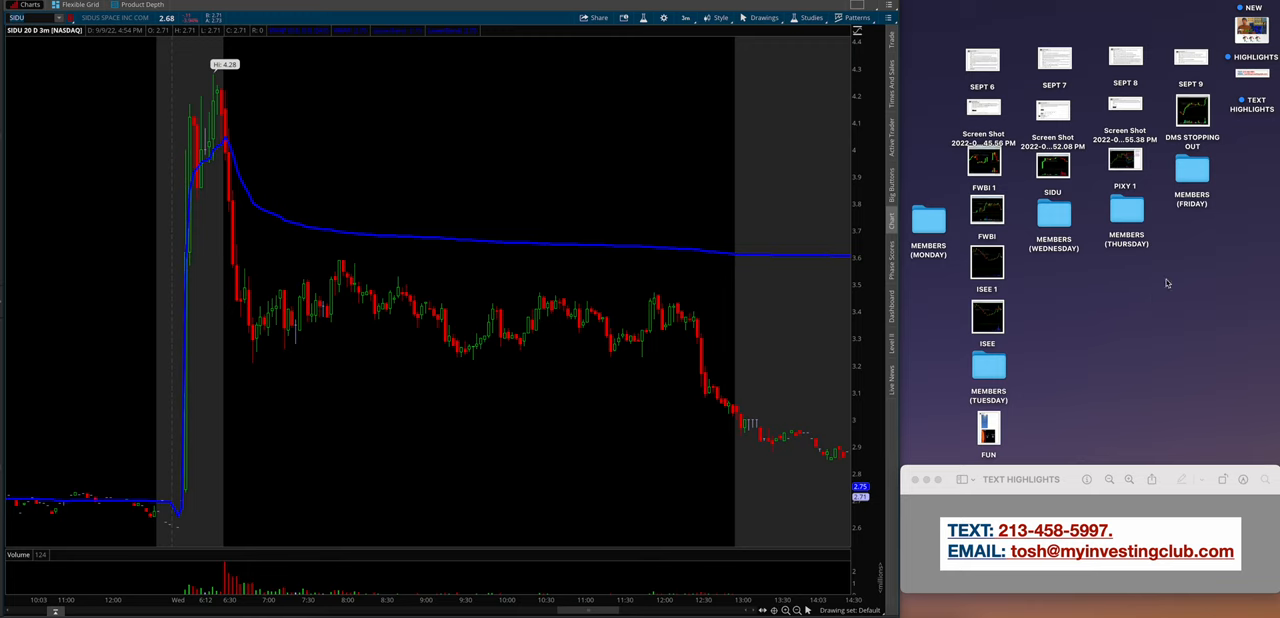
mouse_move(1136, 70)
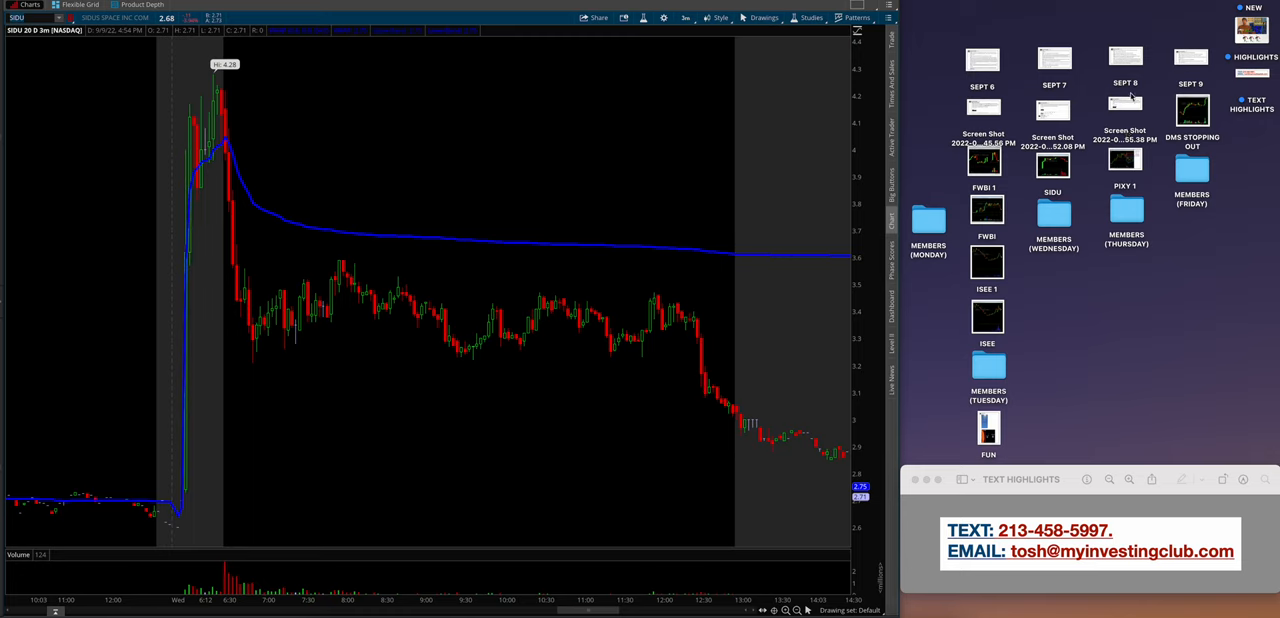
mouse_move(1132, 62)
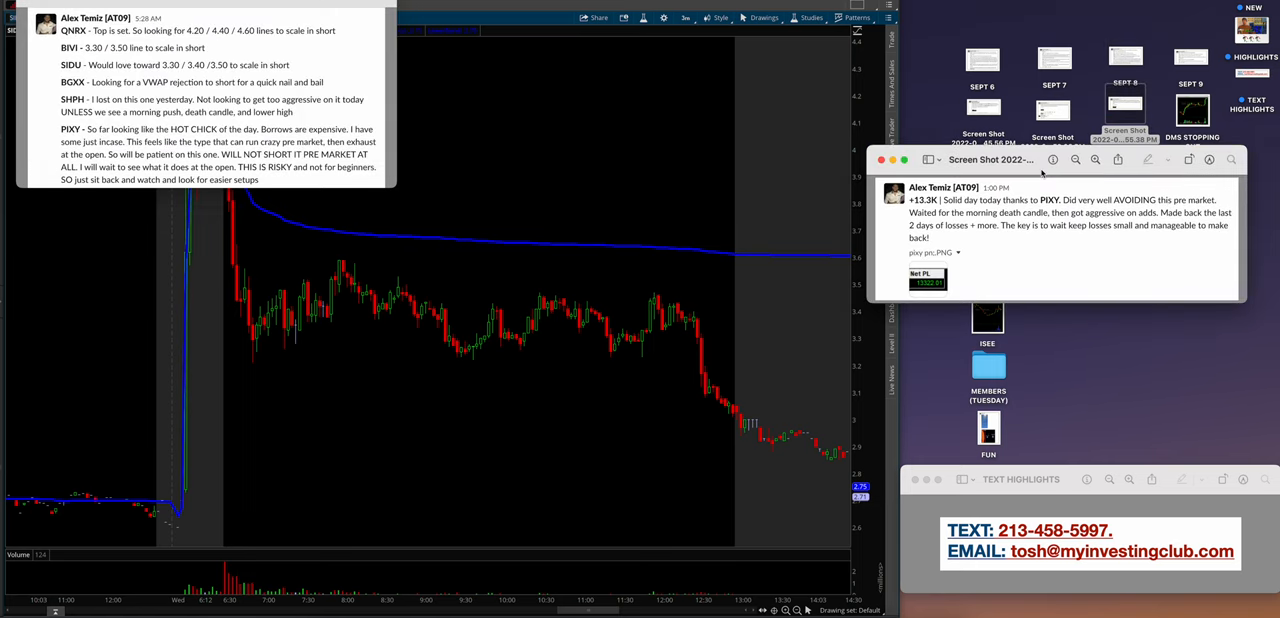
mouse_move(436, 118)
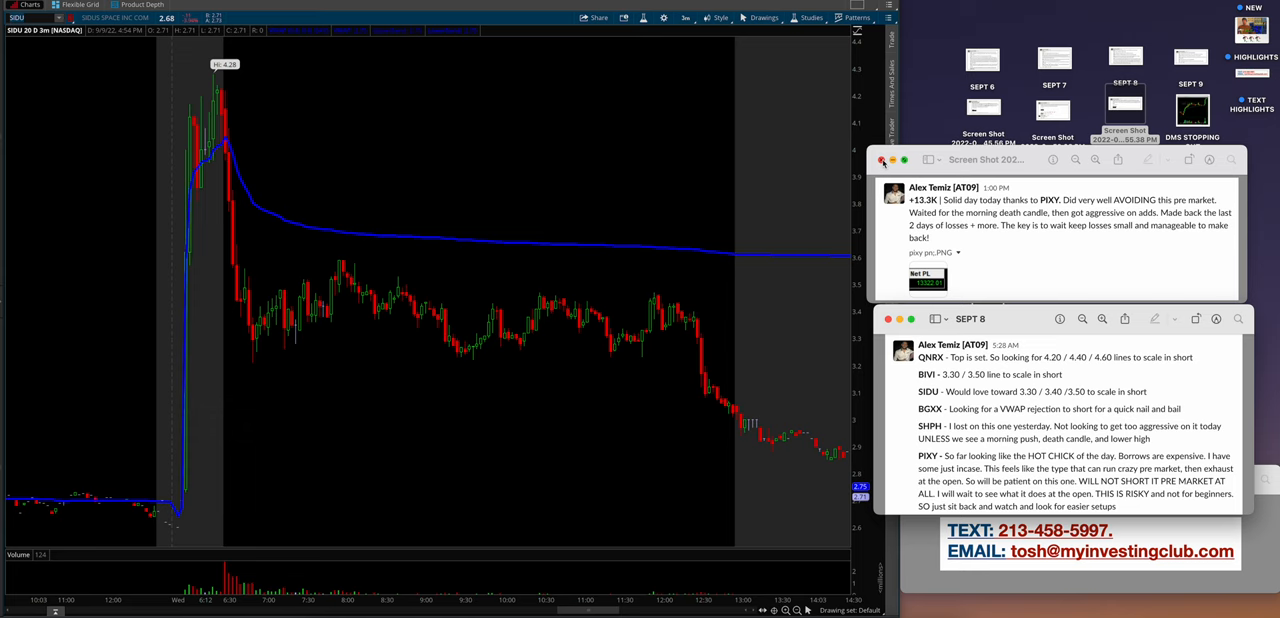
left_click(882, 160)
type("PIXY")
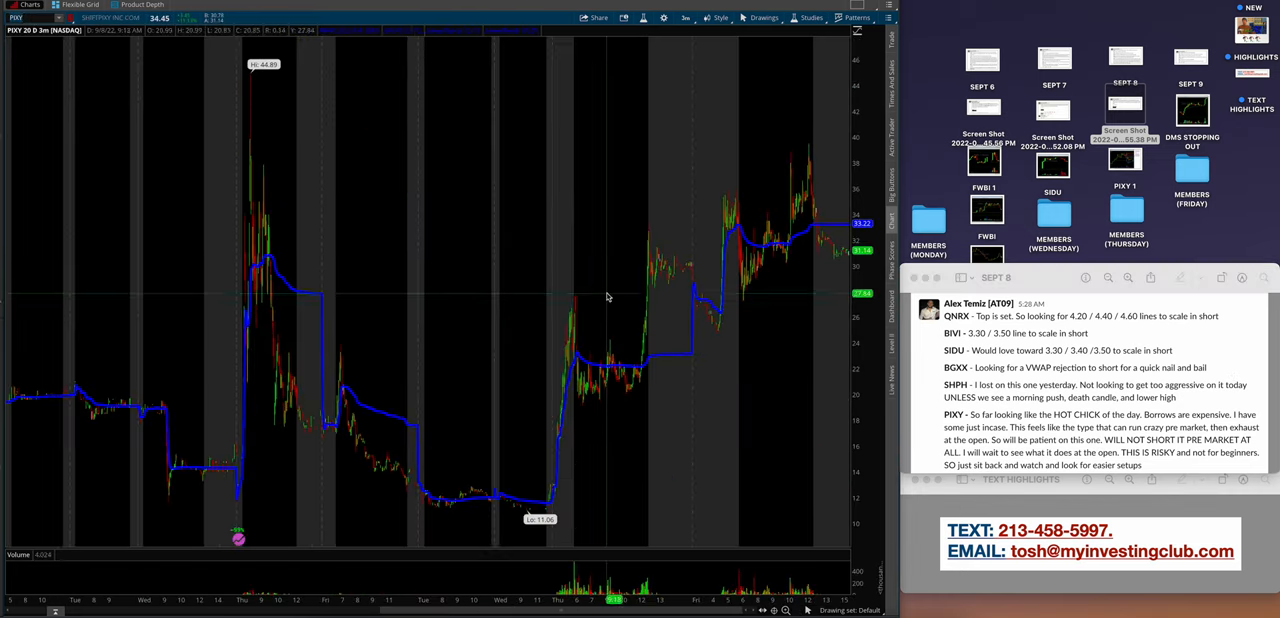
mouse_move(398, 300)
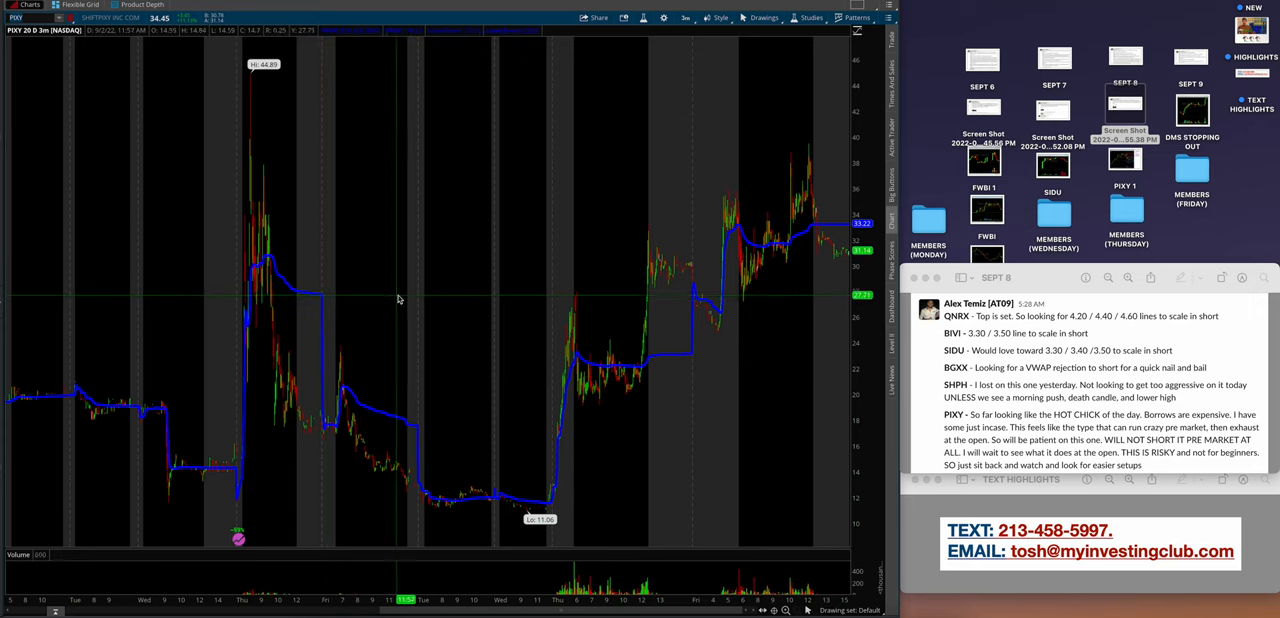
mouse_move(528, 276)
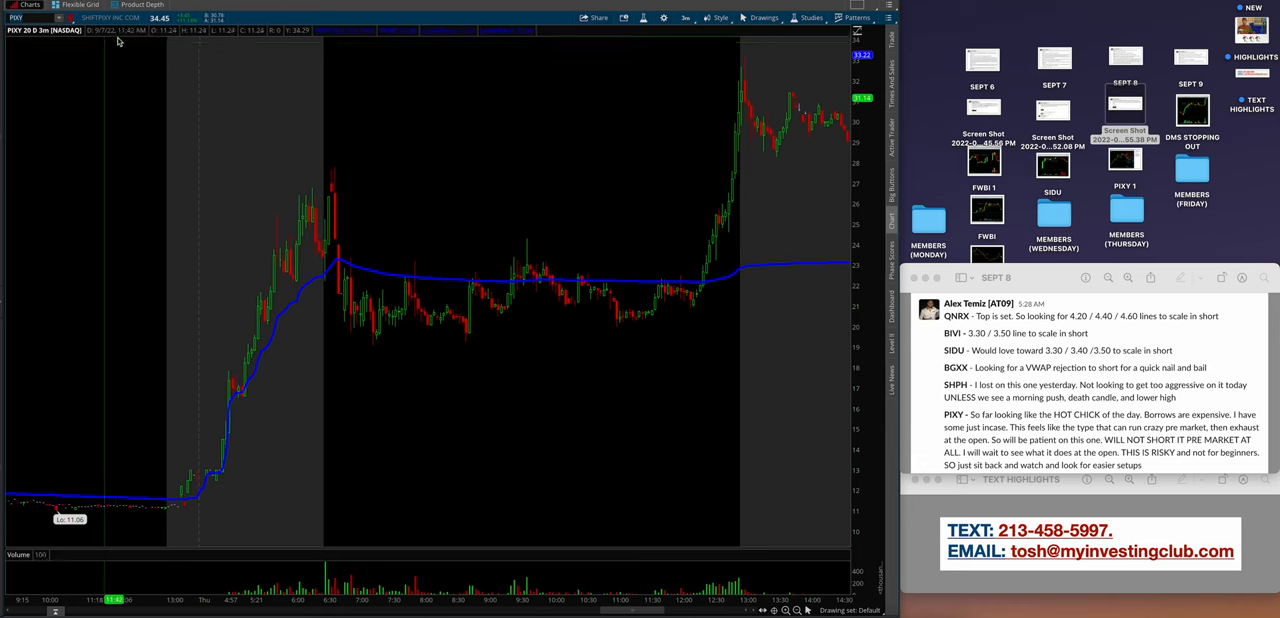
mouse_move(632, 244)
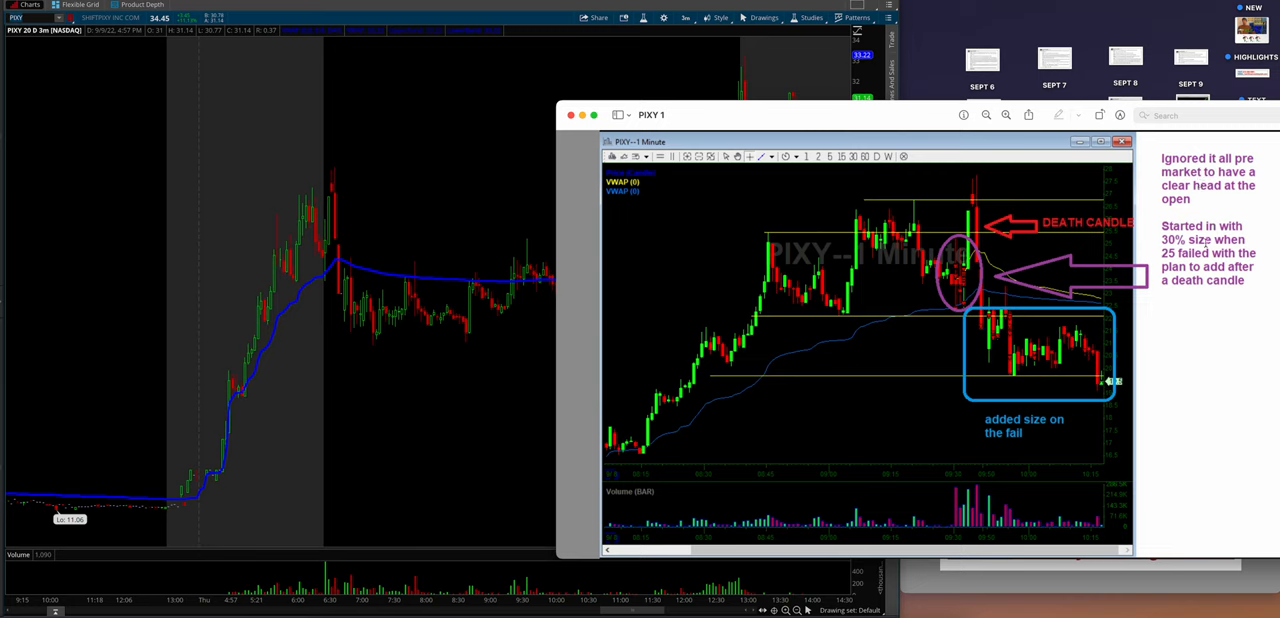
mouse_move(336, 260)
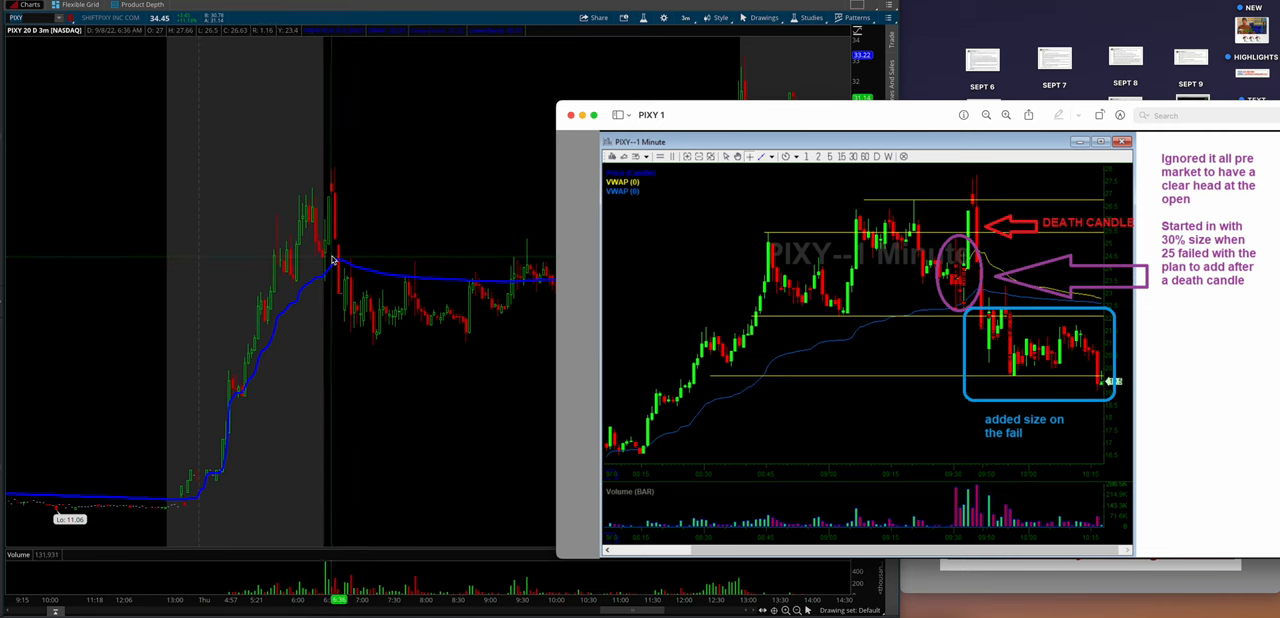
mouse_move(1066, 328)
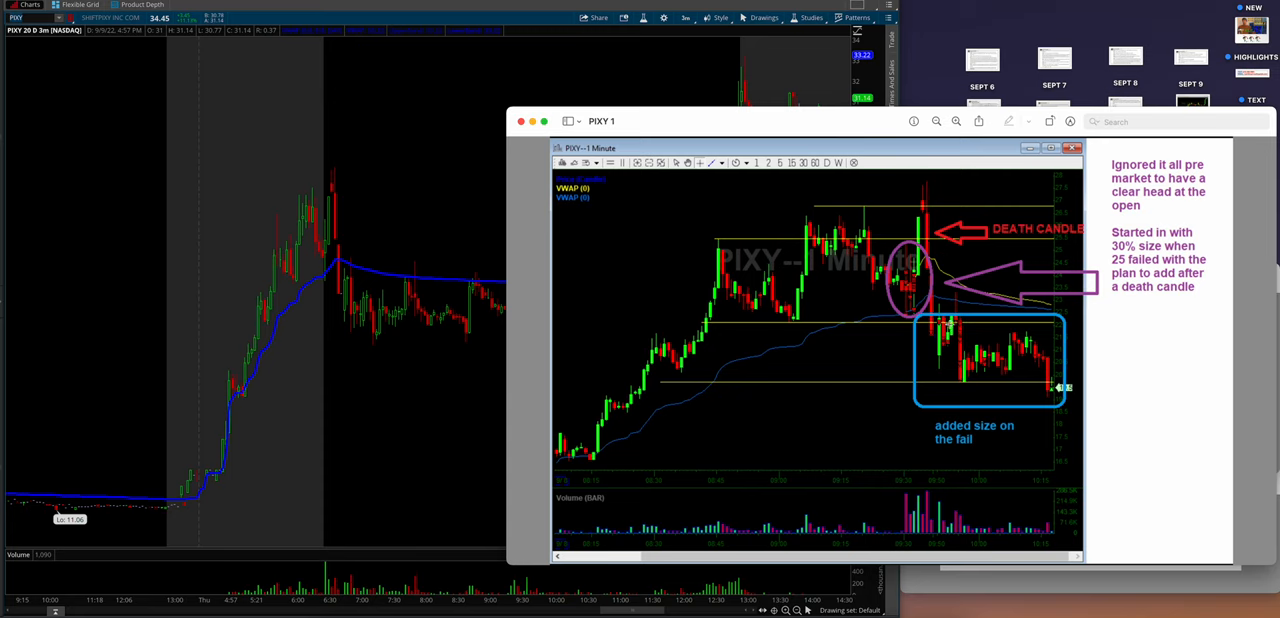
mouse_move(928, 224)
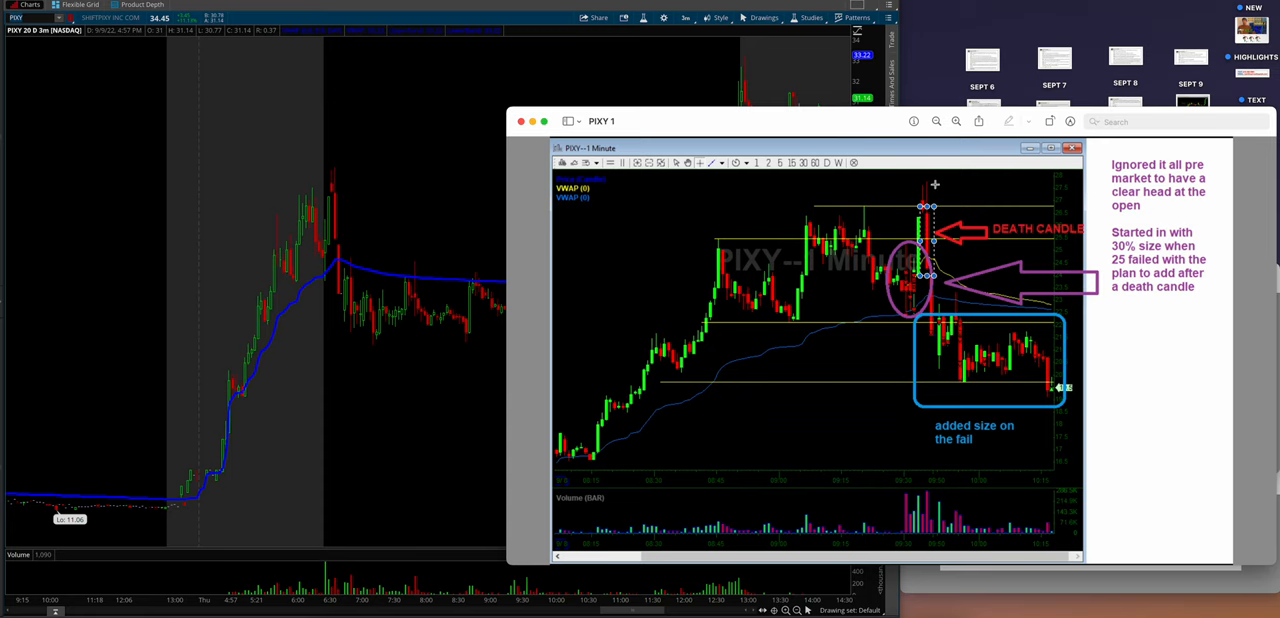
mouse_move(952, 340)
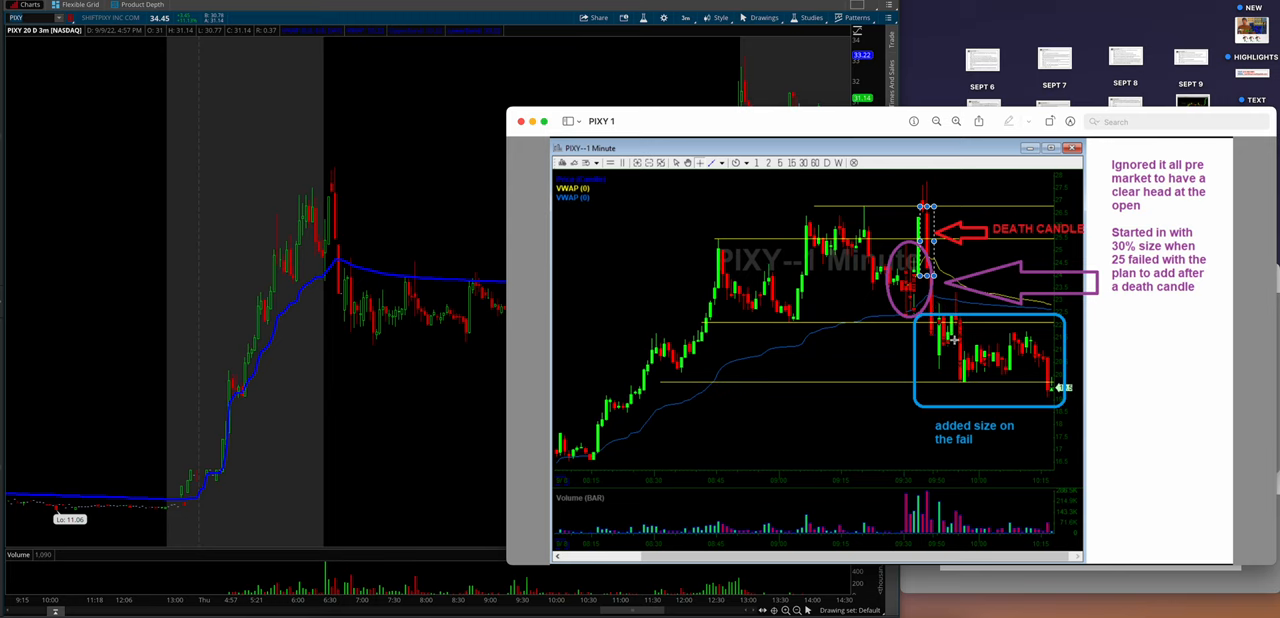
mouse_move(344, 272)
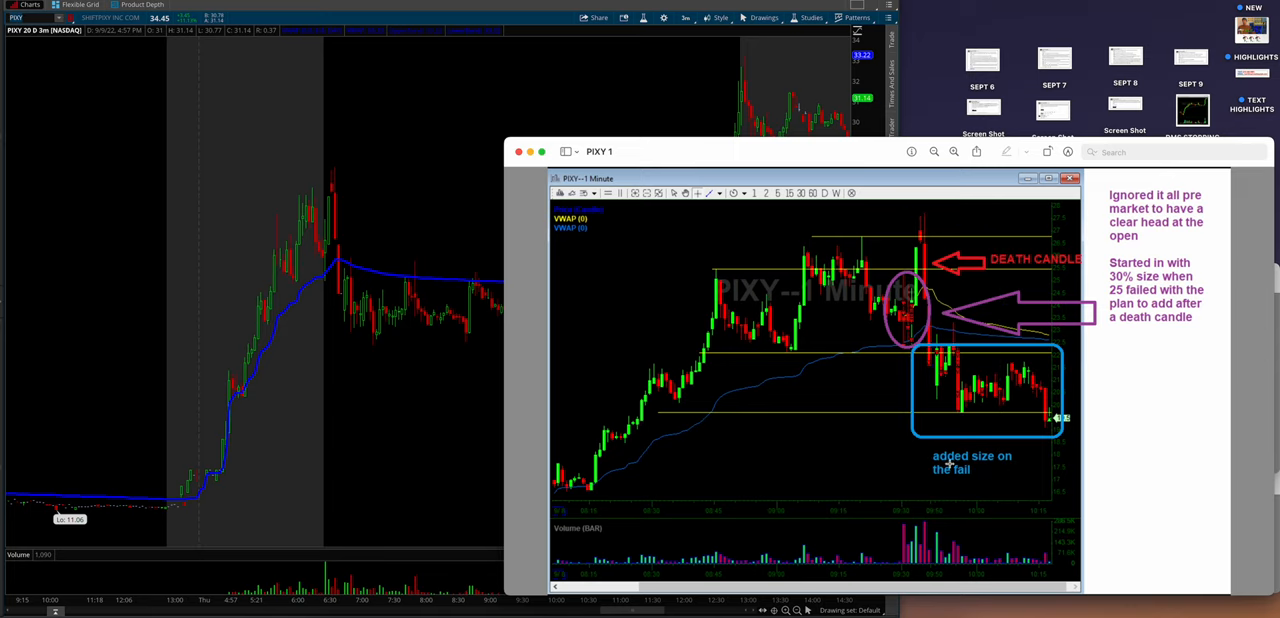
Close the annotated PIXY 1-minute chart screenshot after reviewing it.
left_click(970, 462)
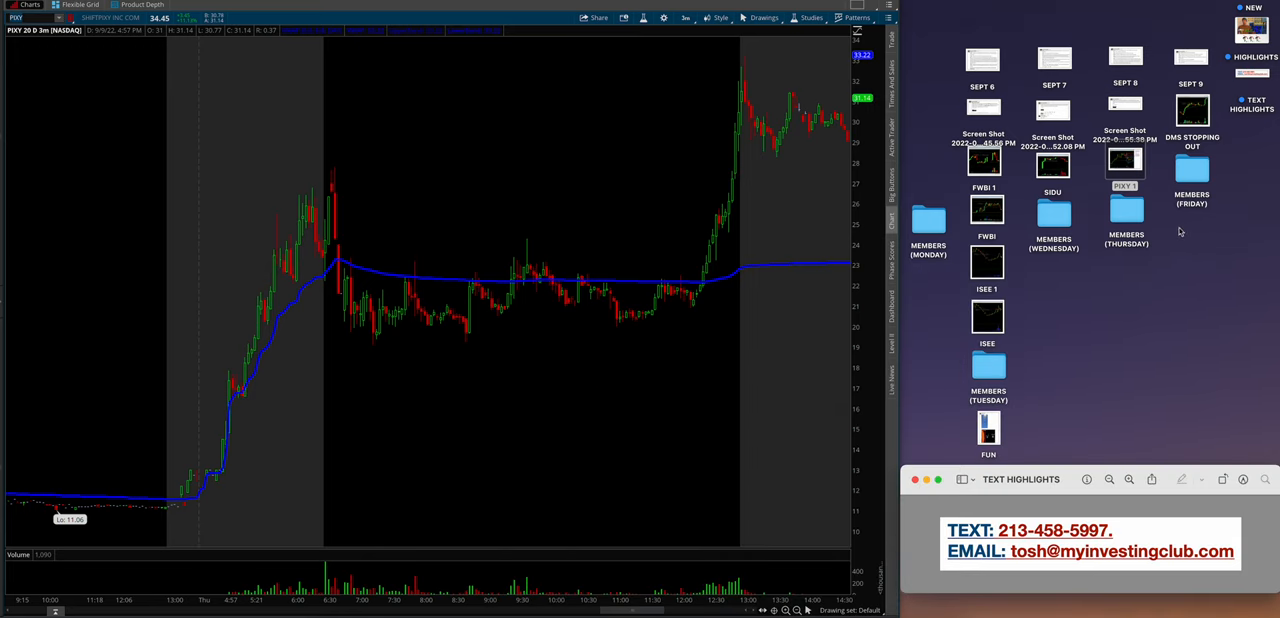
mouse_move(1138, 214)
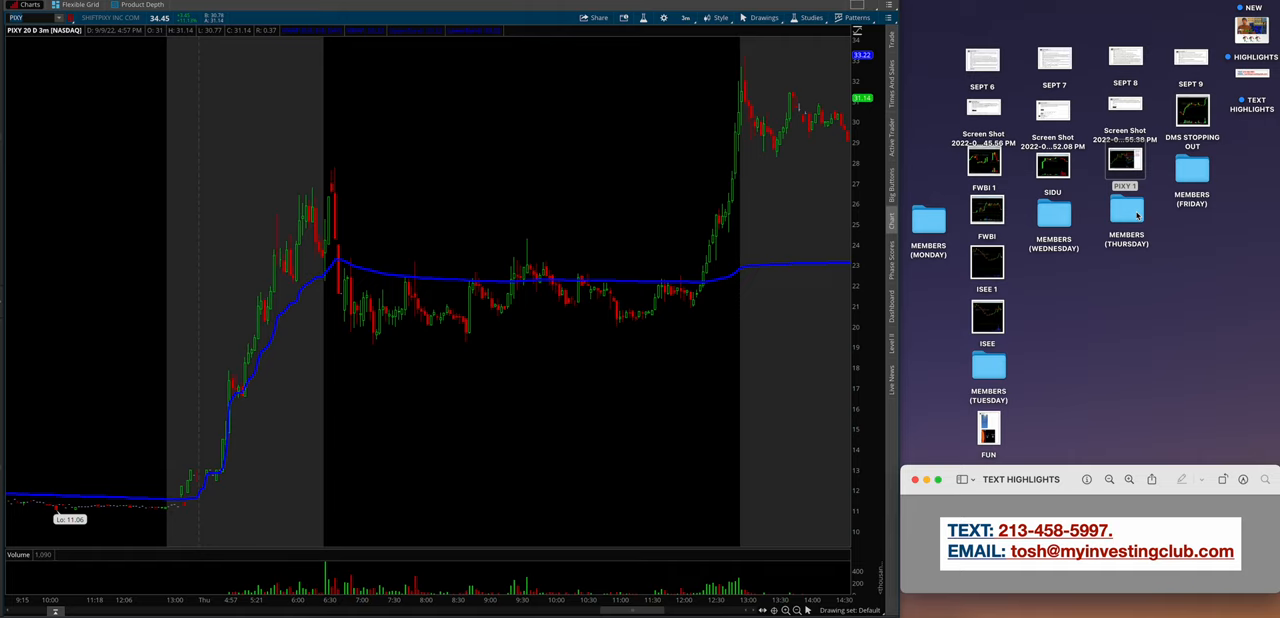
left_click(1126, 210)
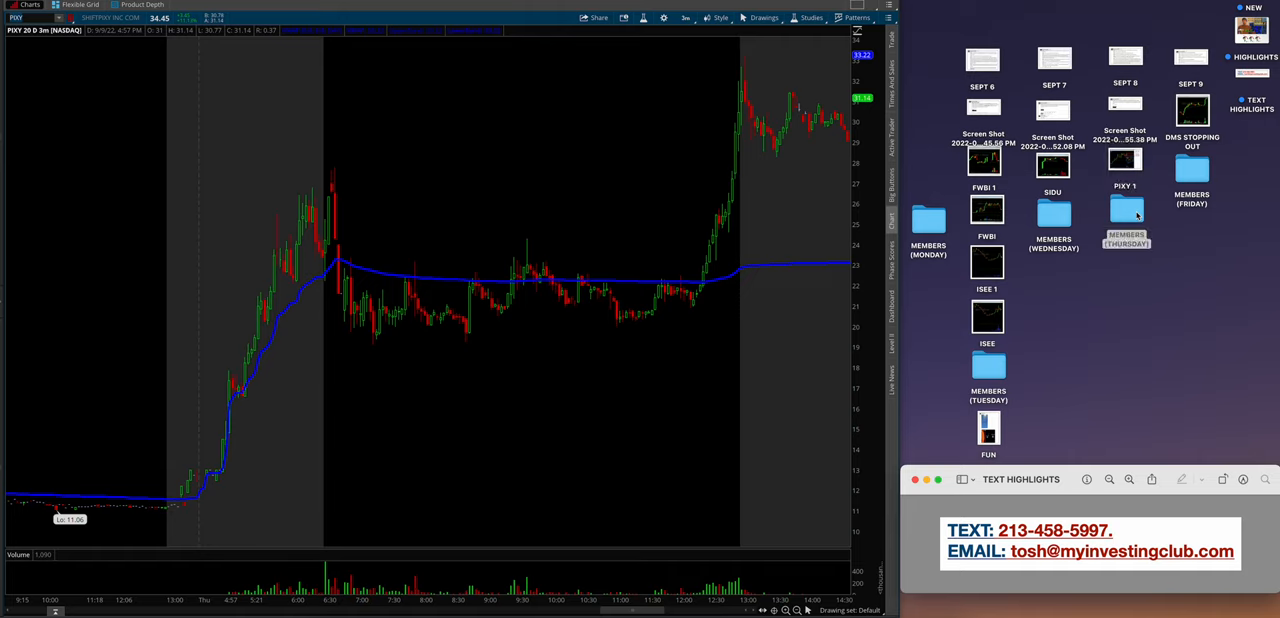
double_click(1126, 212)
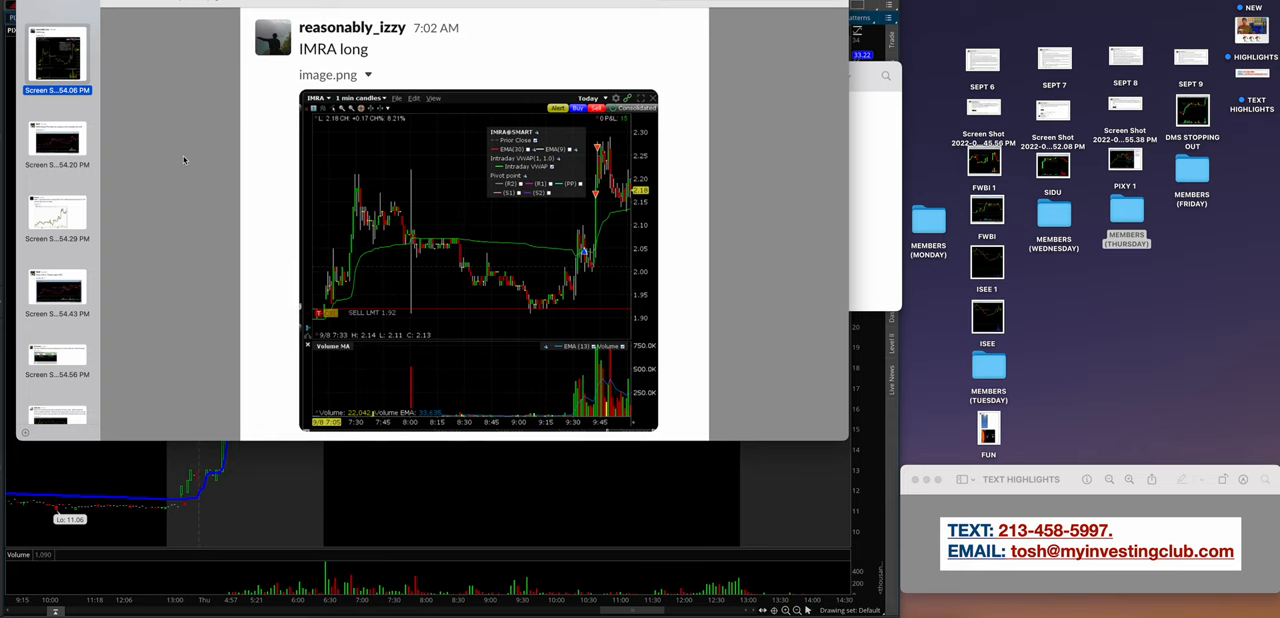
mouse_move(1008, 160)
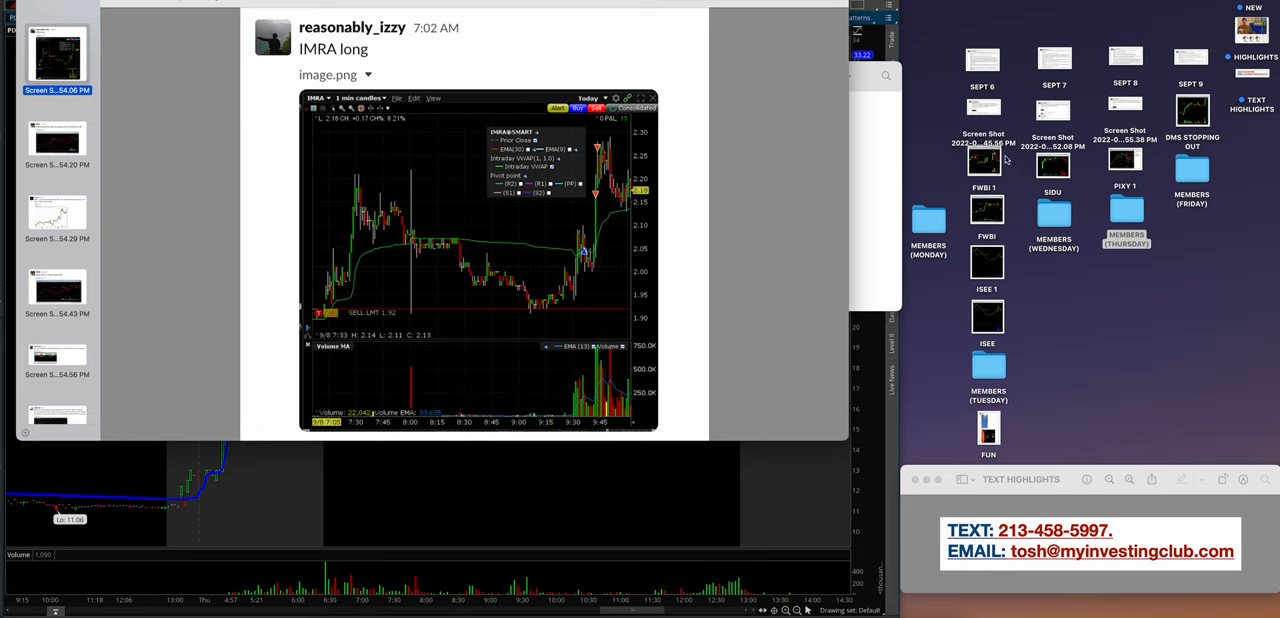
mouse_move(1028, 182)
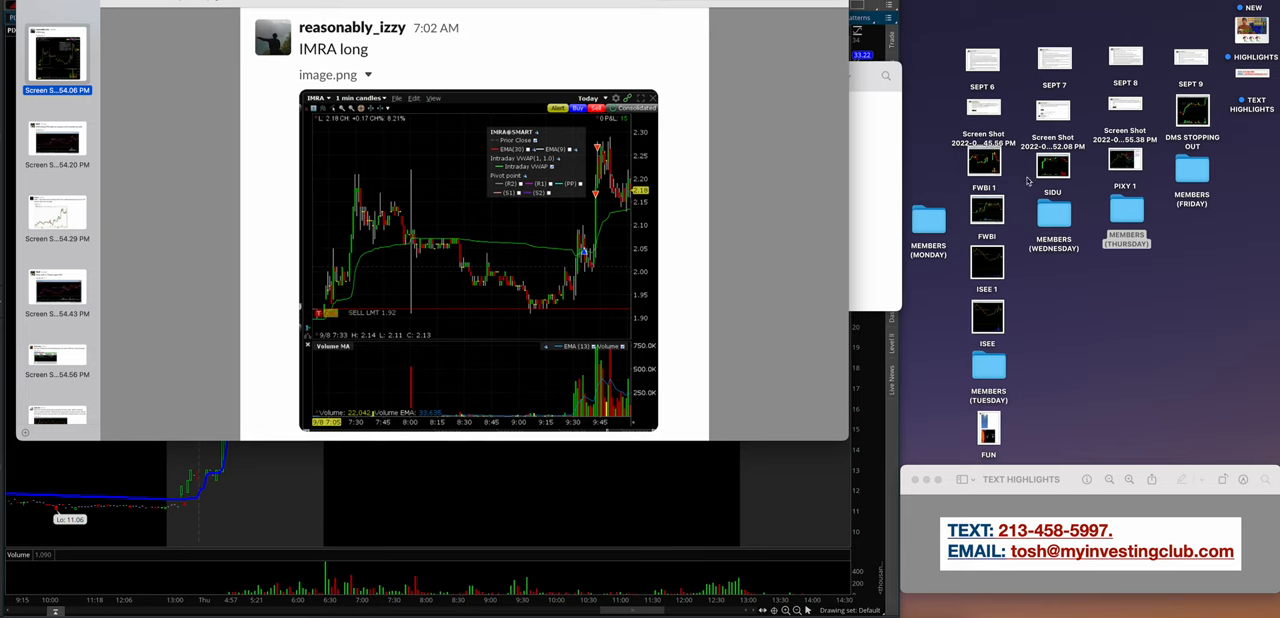
mouse_move(1124, 188)
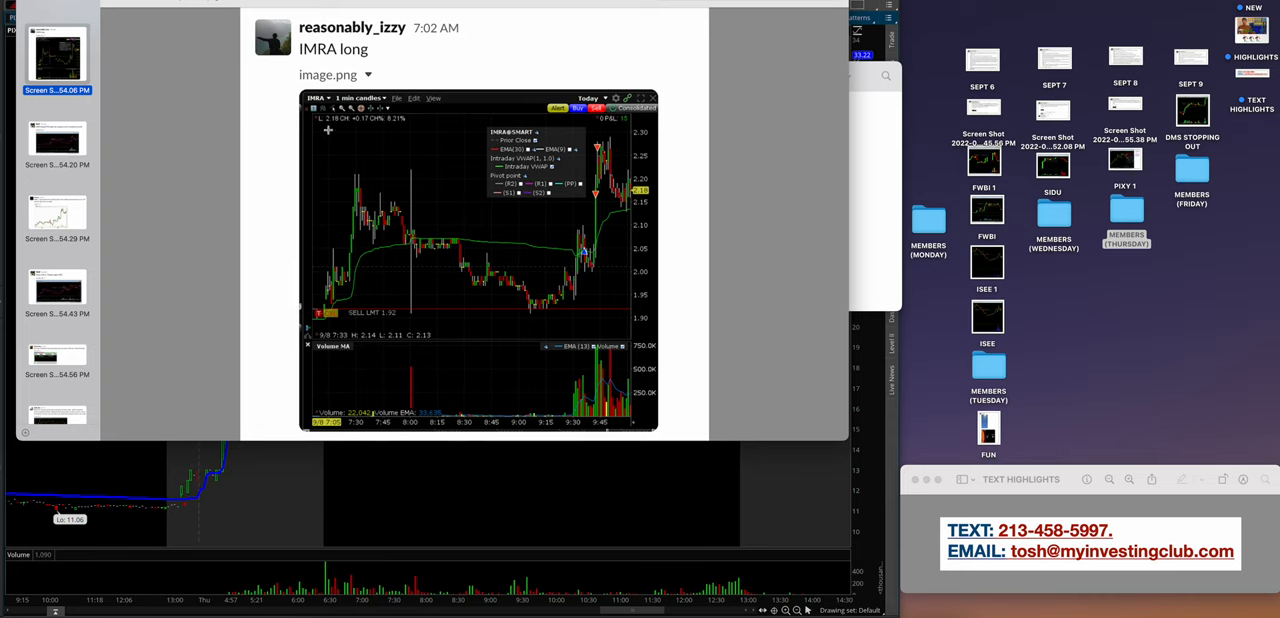
mouse_move(144, 180)
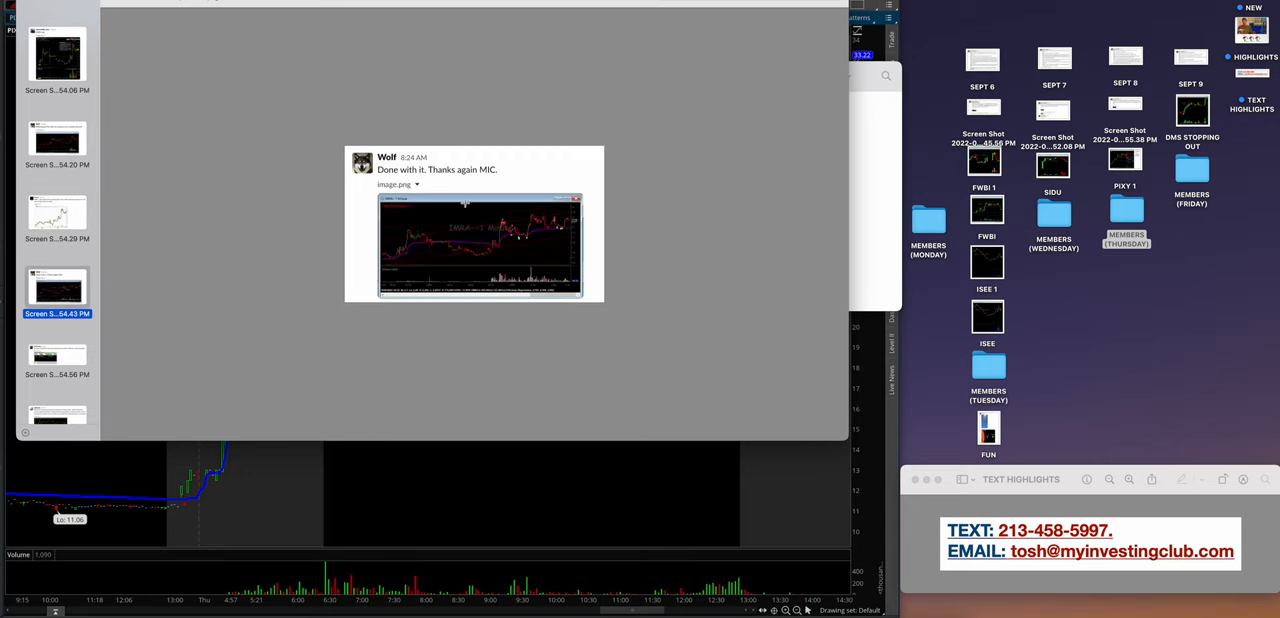
Page through the realized P&L table and the NUTZ trade screenshot in Preview.
left_click(480, 244)
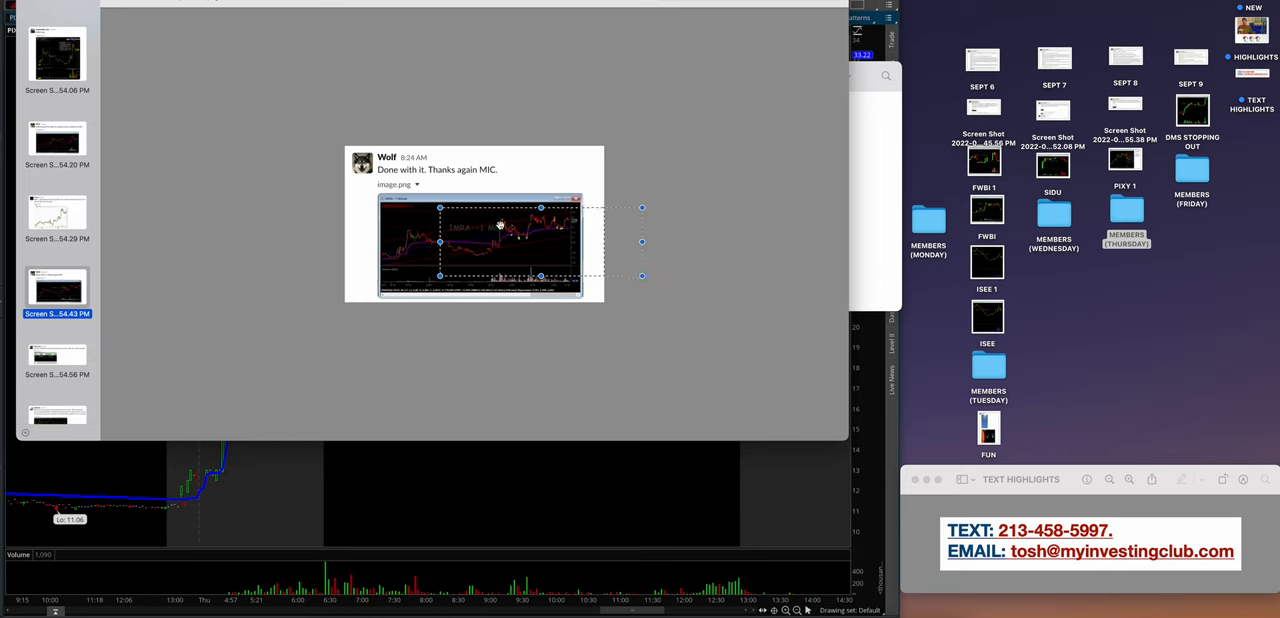
left_click(56, 356)
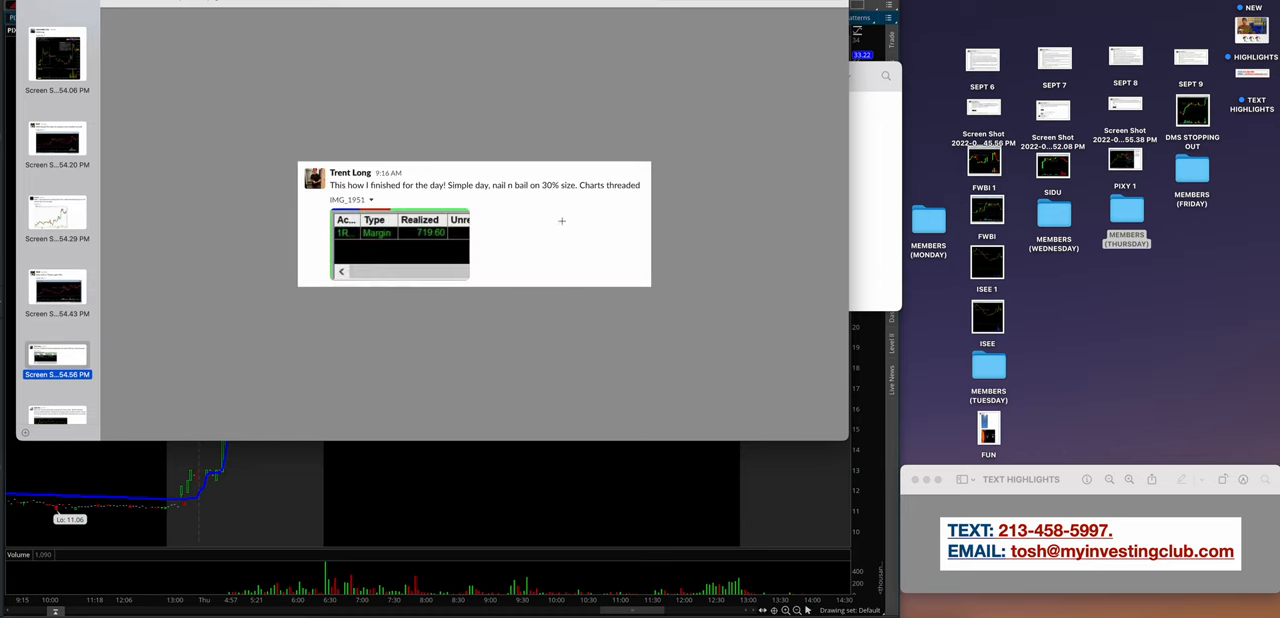
left_click(470, 224)
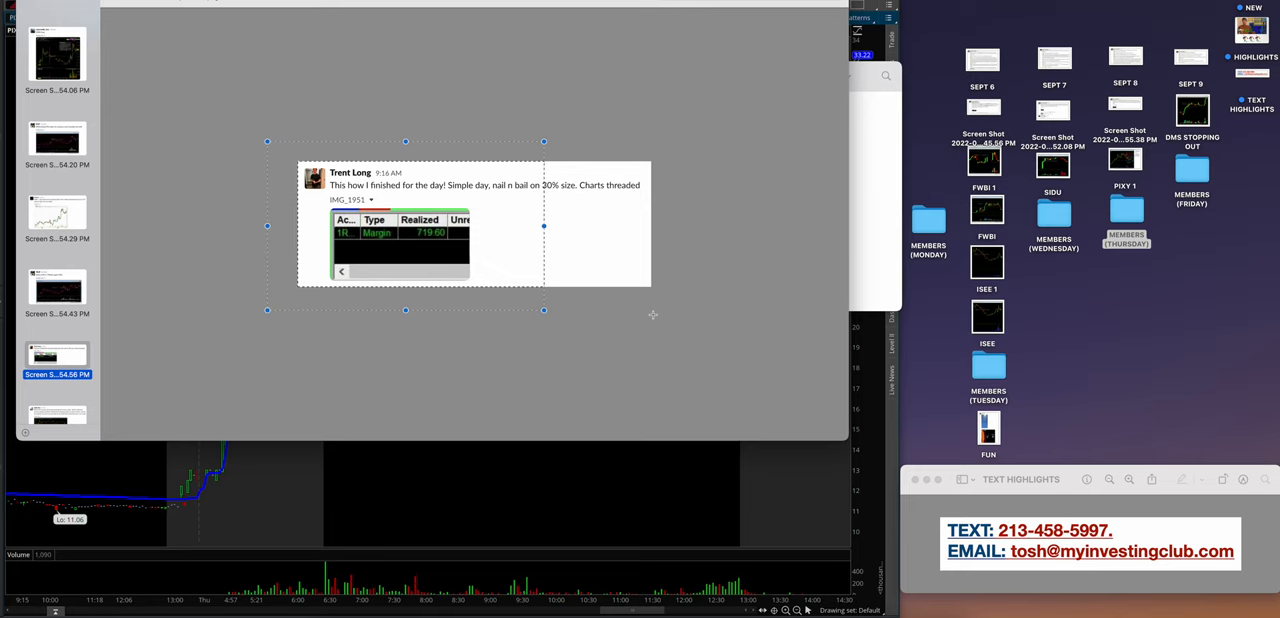
scroll("down", 3)
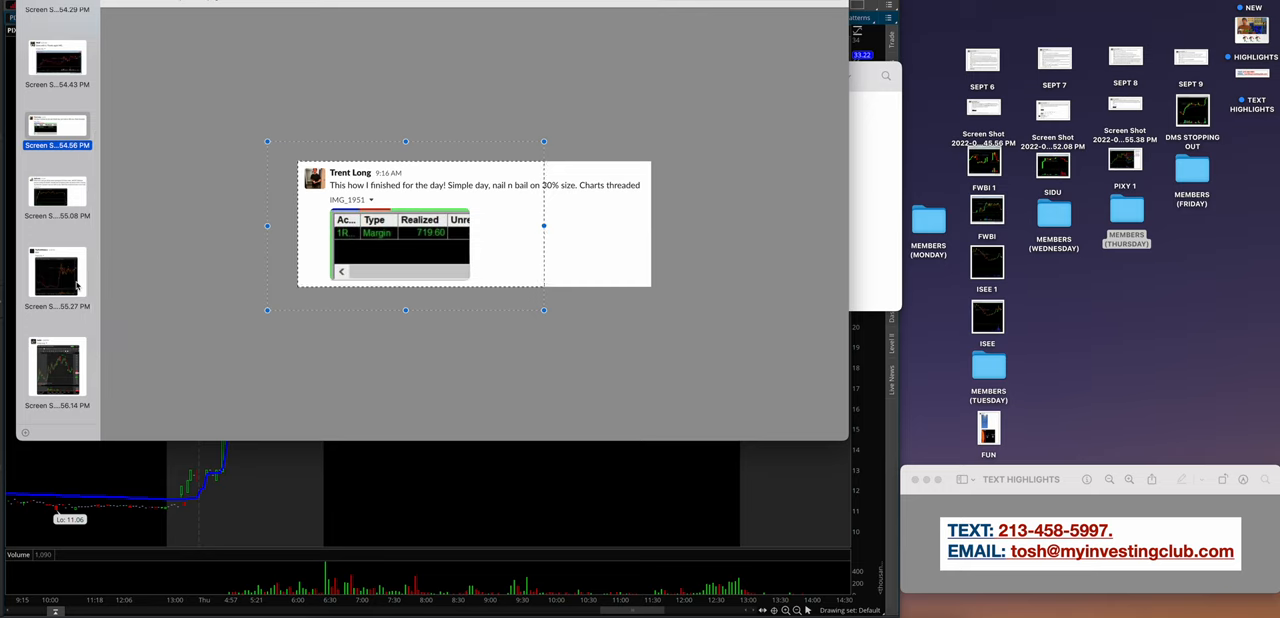
left_click(56, 192)
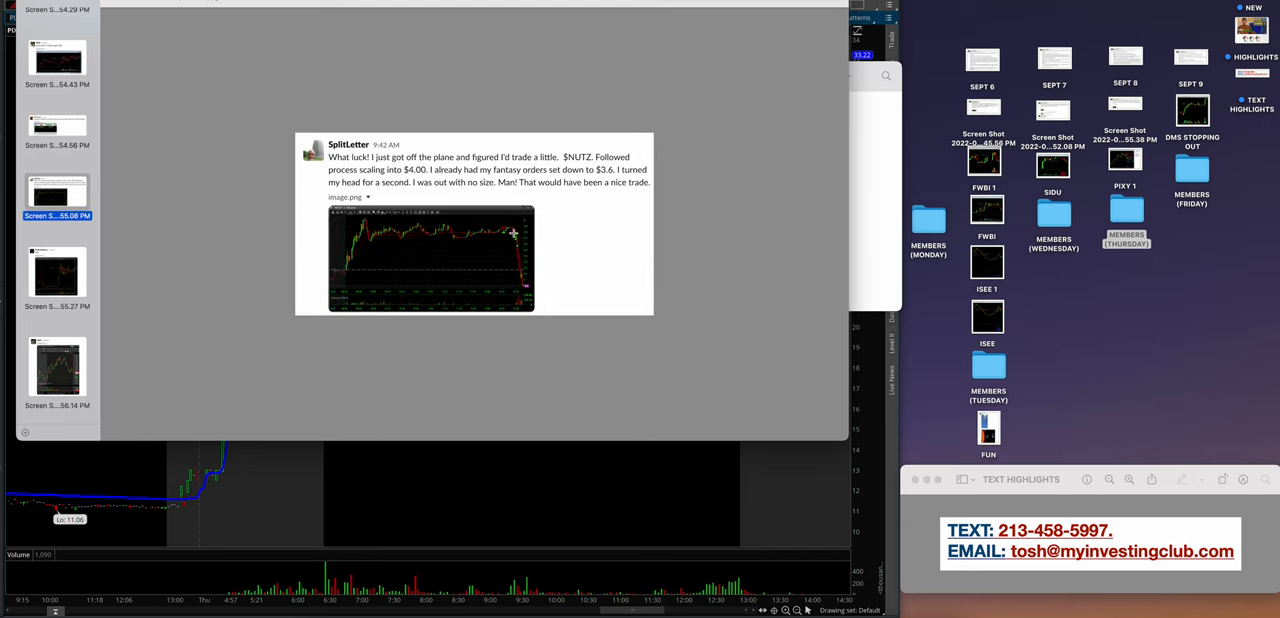
mouse_move(512, 234)
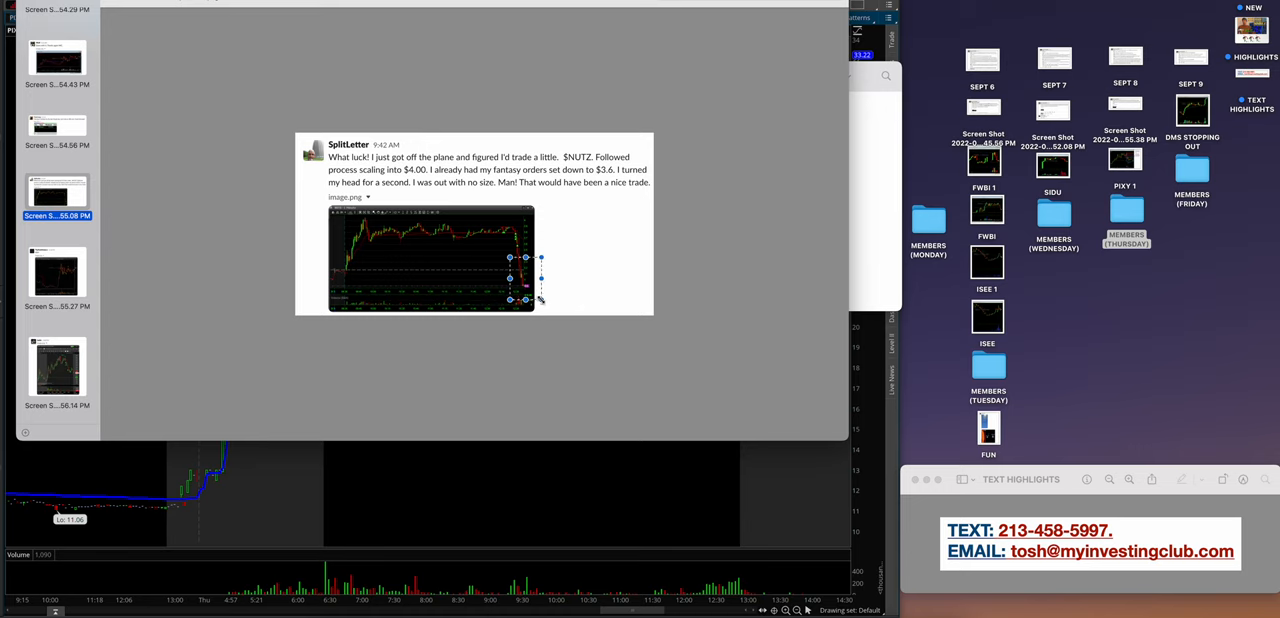
Page through the PIXY chart and $IMRA daily-level posts, then return to thinkorswim's PIXY chart.
left_click(56, 276)
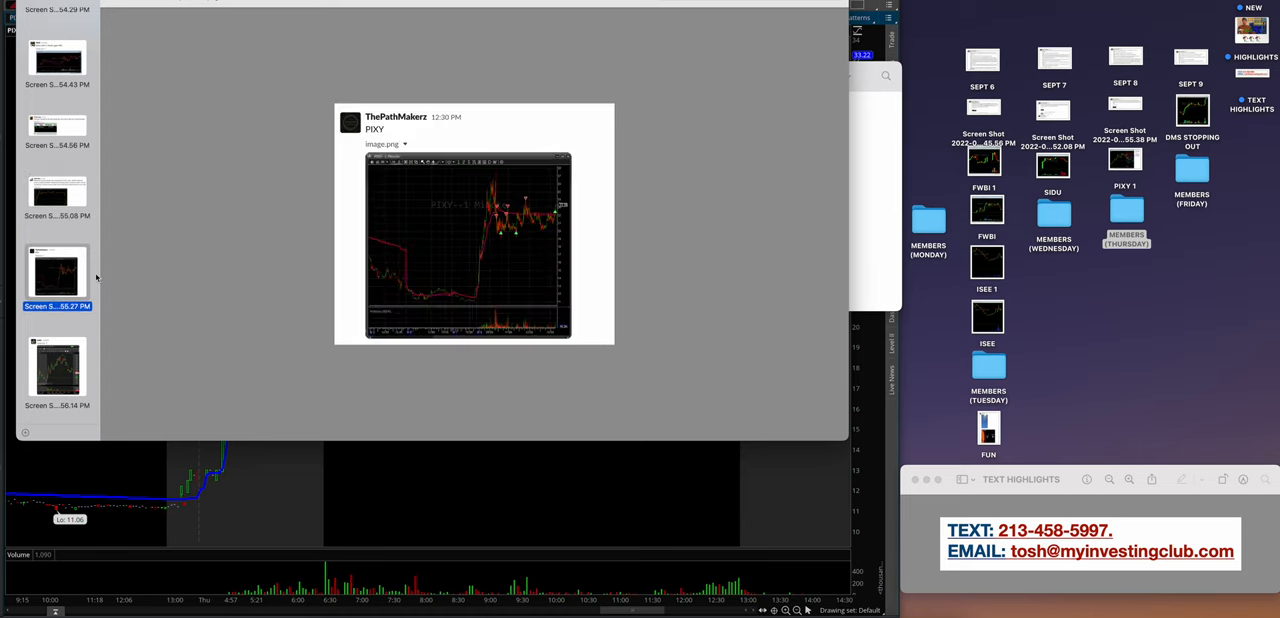
left_click(472, 222)
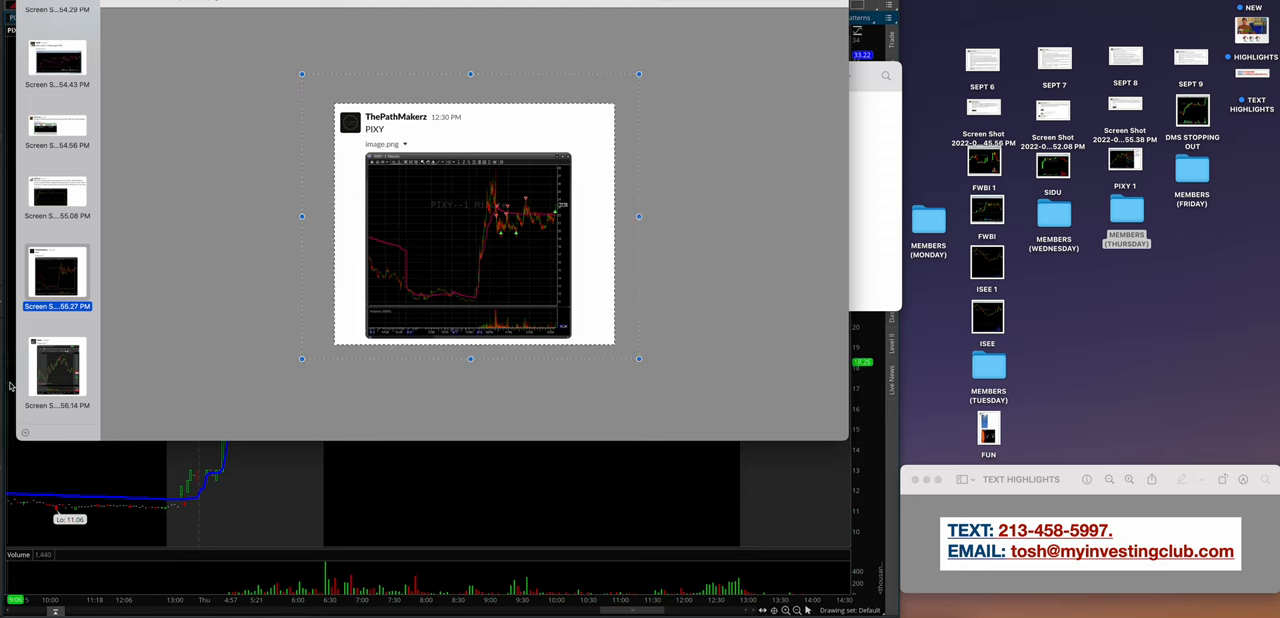
left_click(56, 370)
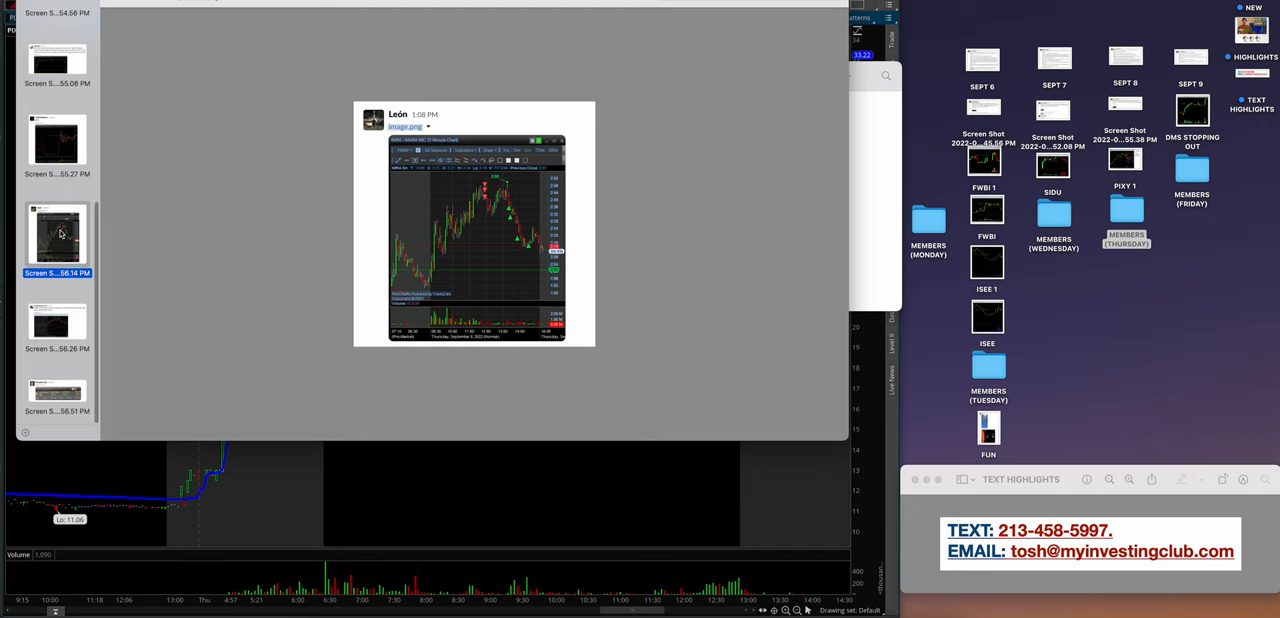
left_click(56, 324)
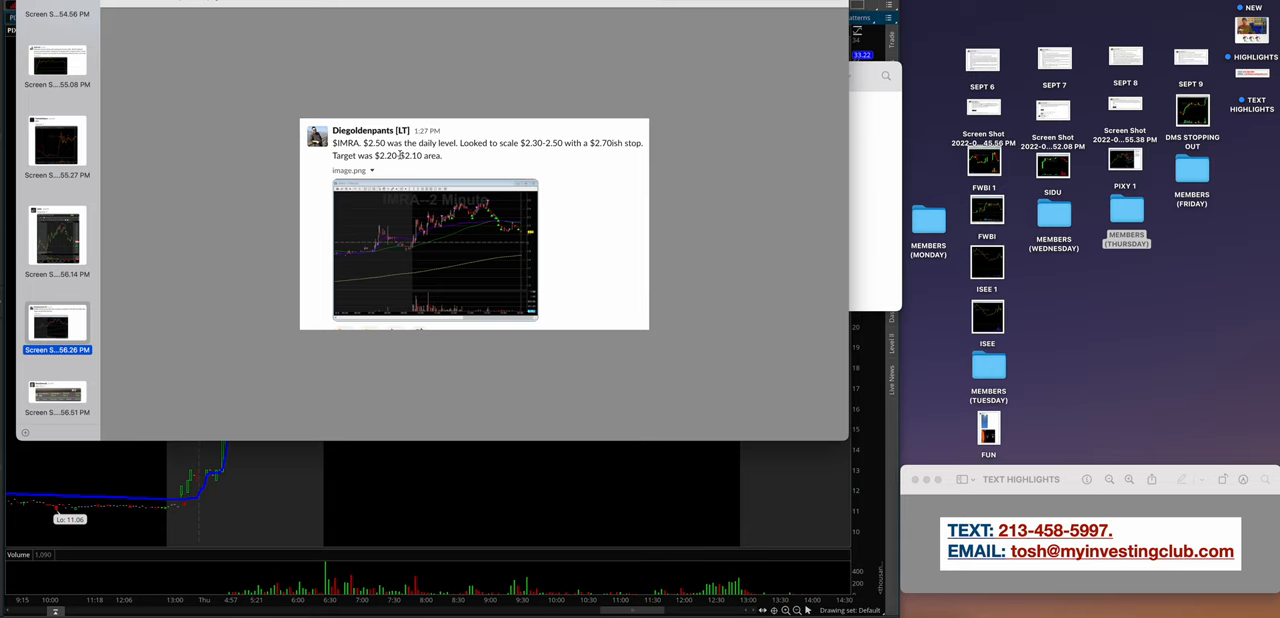
left_click(436, 250)
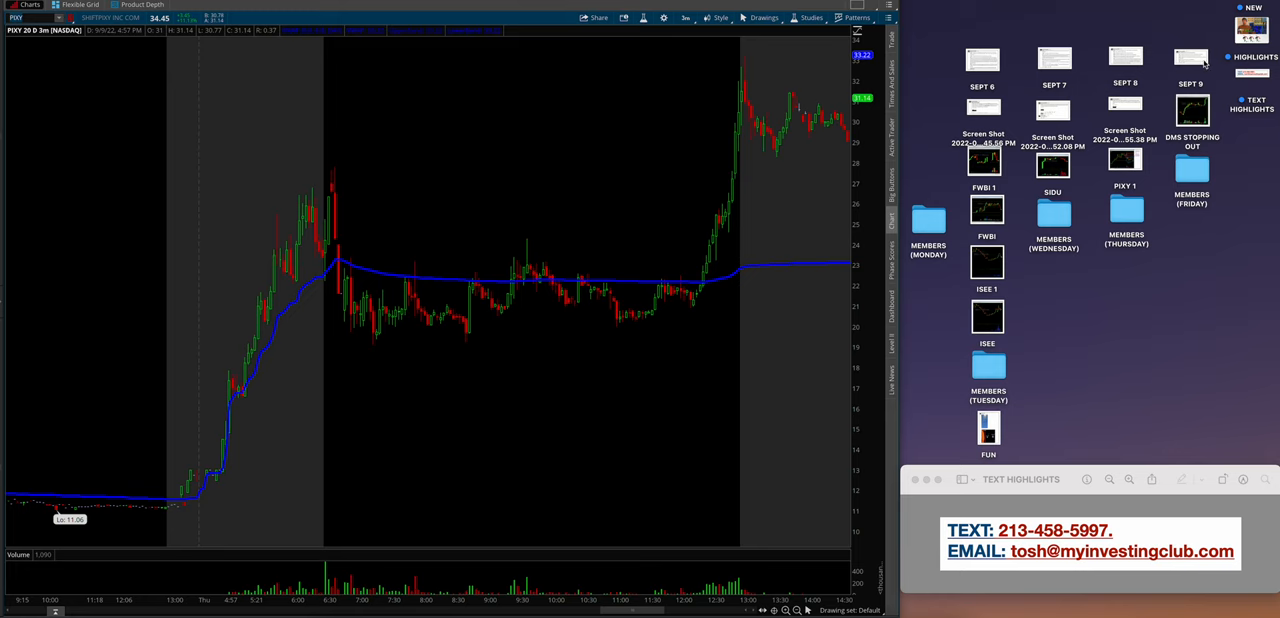
Show the Sept 9 pre-market notes on PIXY, ISEE, NUTX, SHPH, IFBD and INM beside the chart.
left_click(1190, 56)
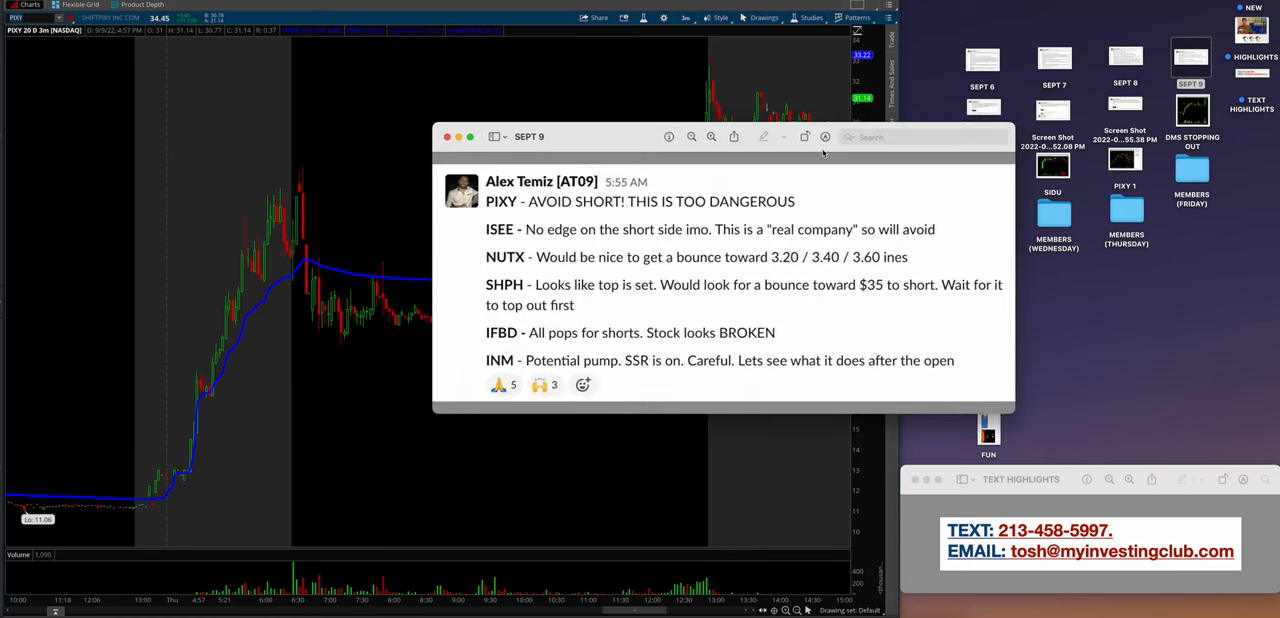
left_click_drag(700, 136, 580, 132)
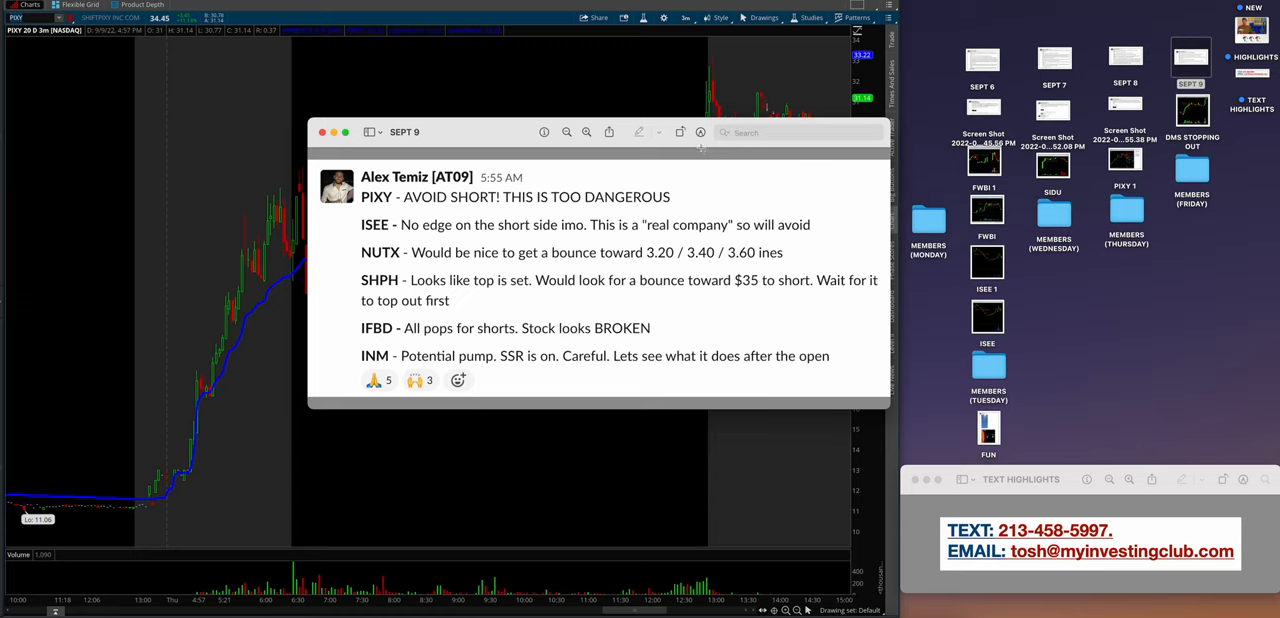
mouse_move(1188, 122)
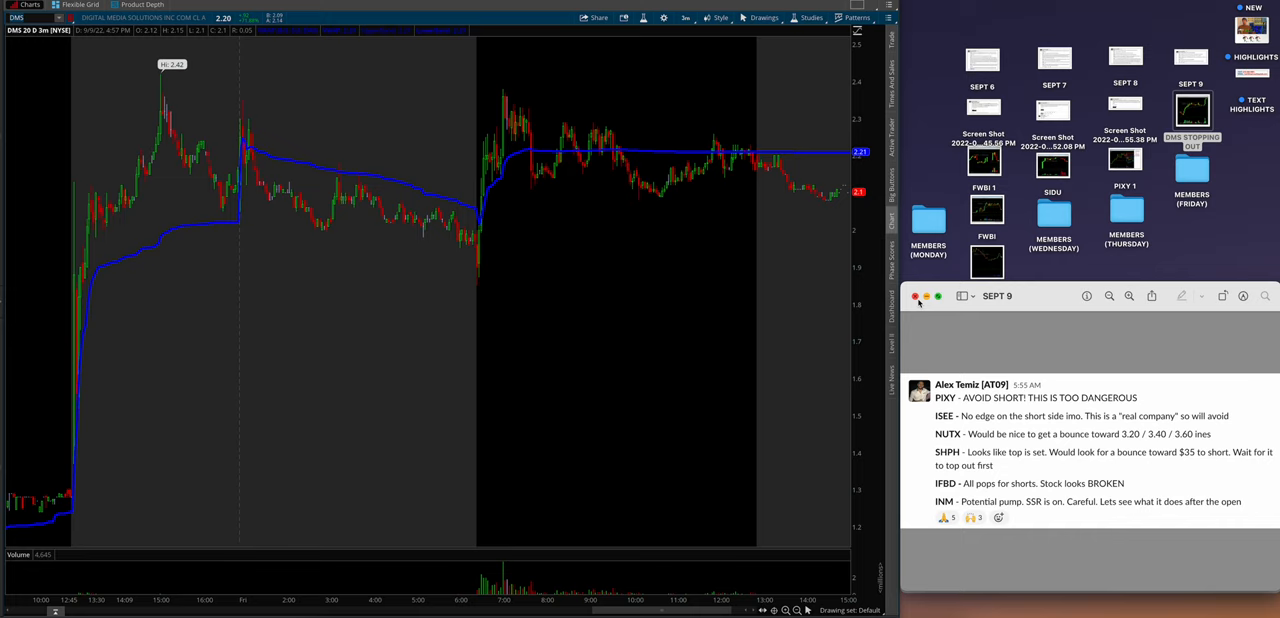
mouse_move(888, 188)
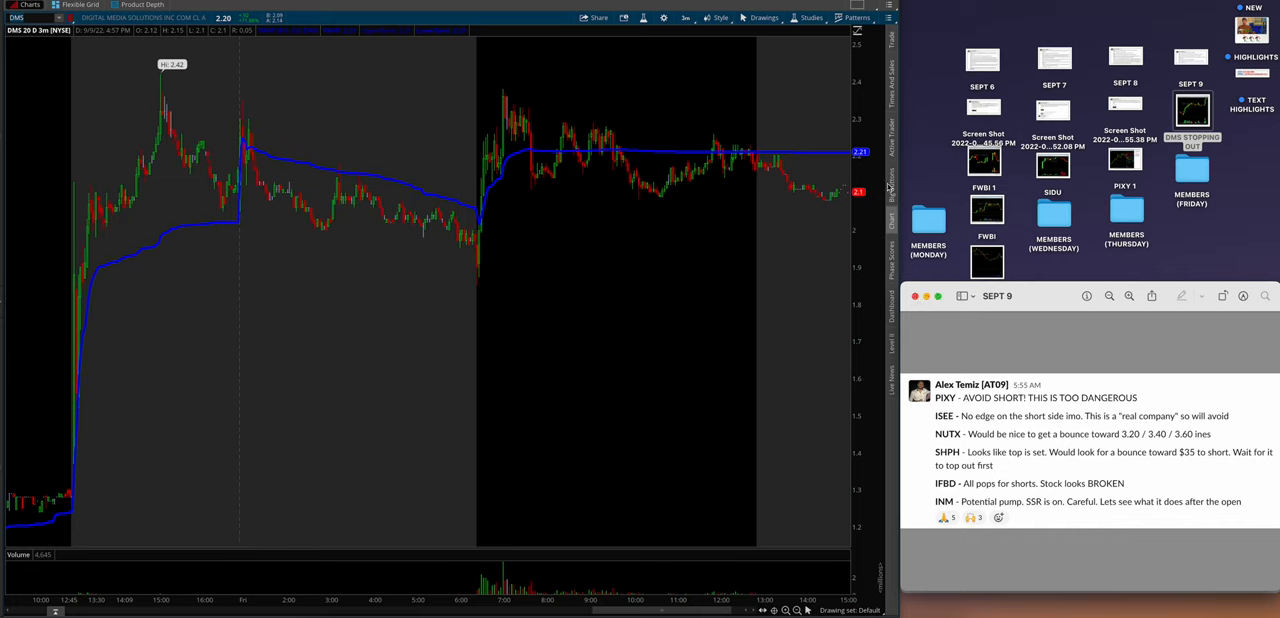
mouse_move(1166, 104)
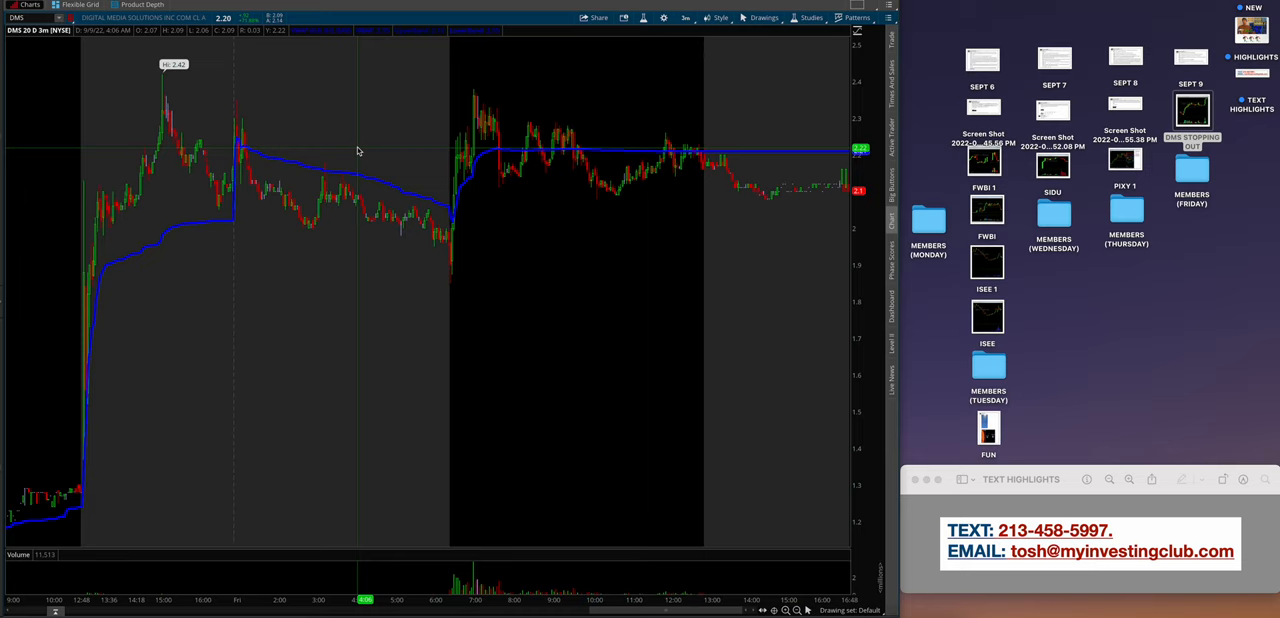
mouse_move(480, 248)
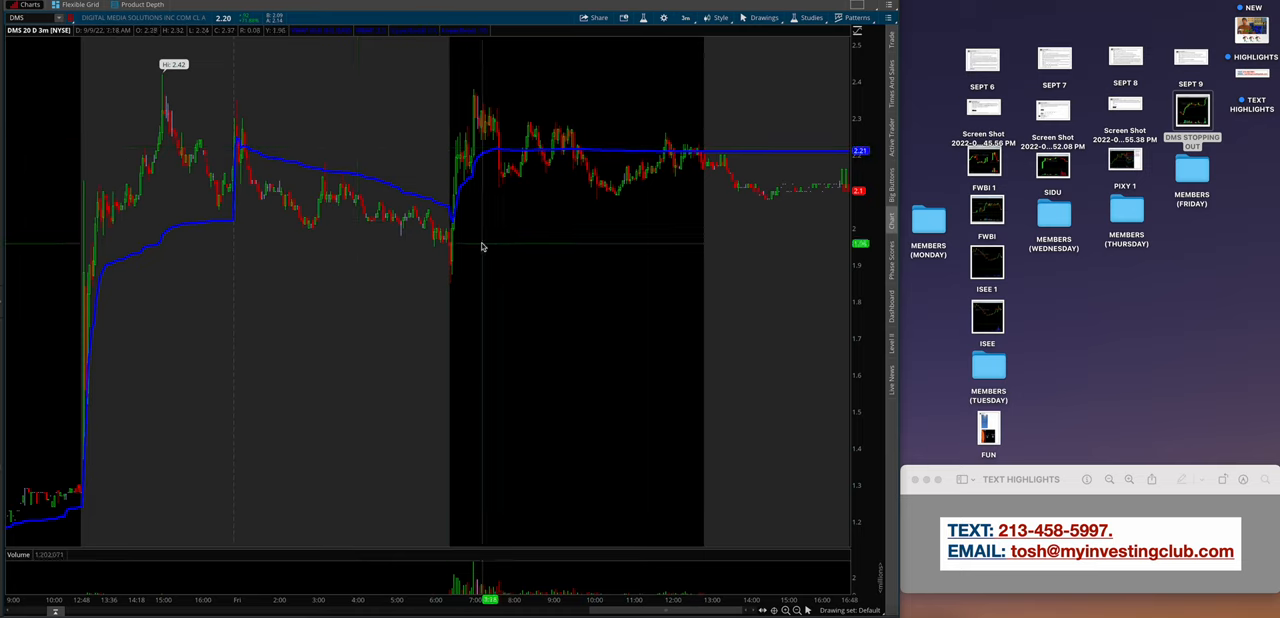
mouse_move(456, 218)
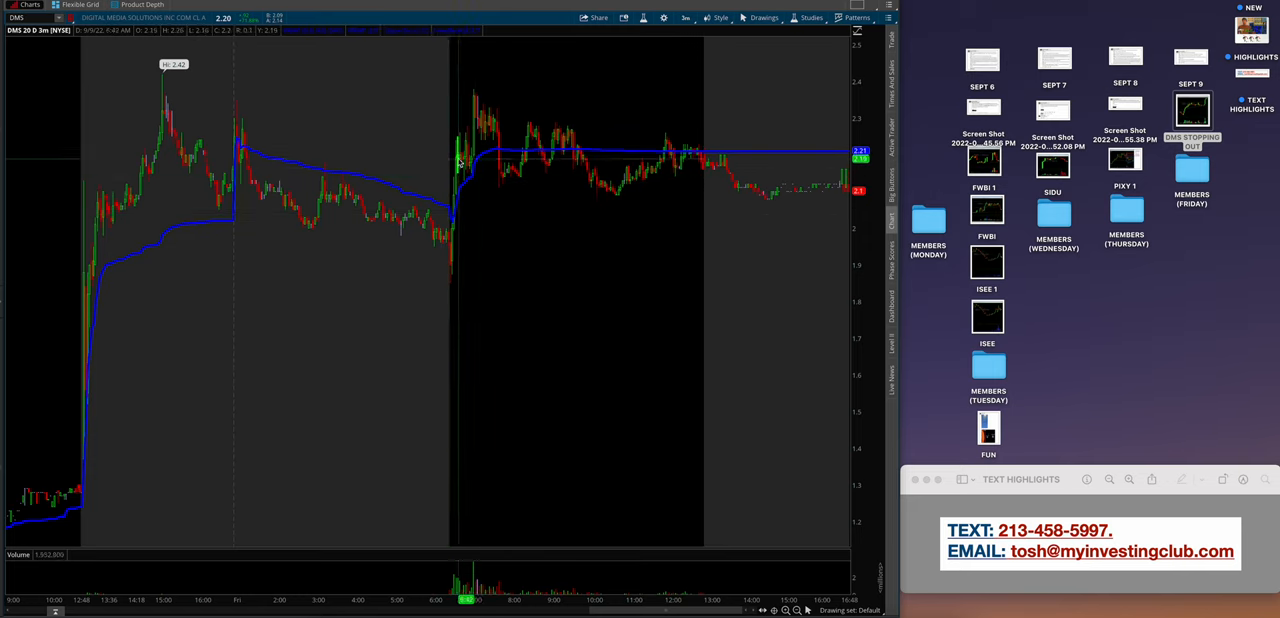
mouse_move(588, 60)
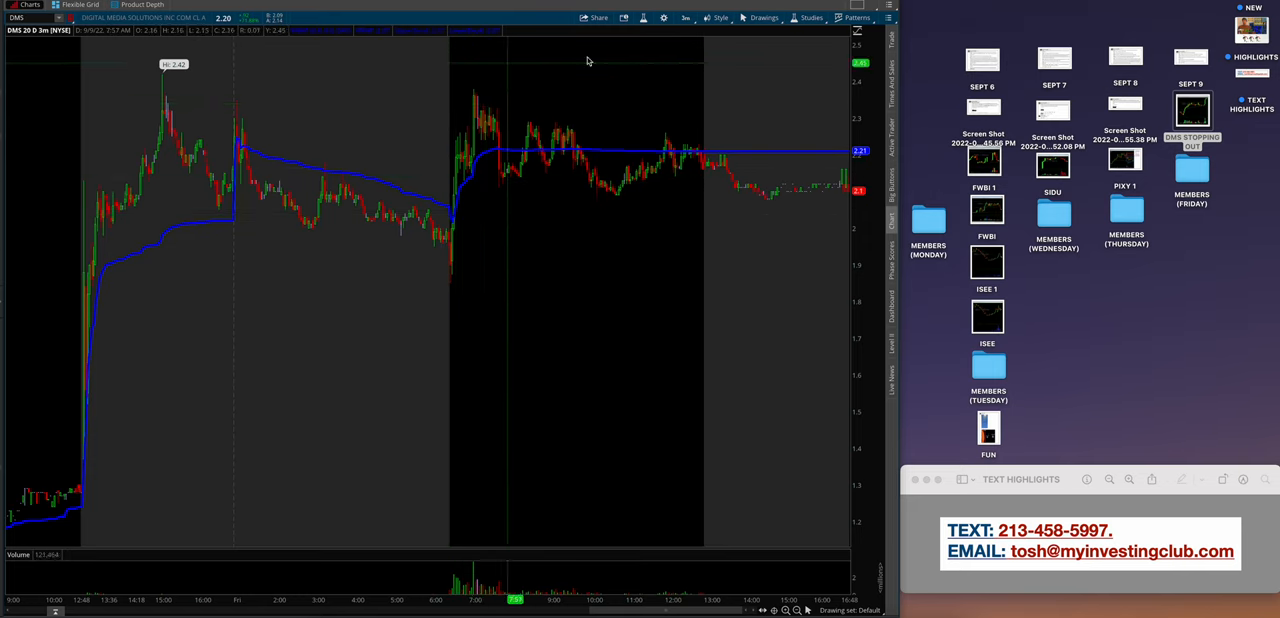
Close the Sept 9 notes and bring up Friday's IFBD VWAP-reject member screenshot.
left_click(764, 18)
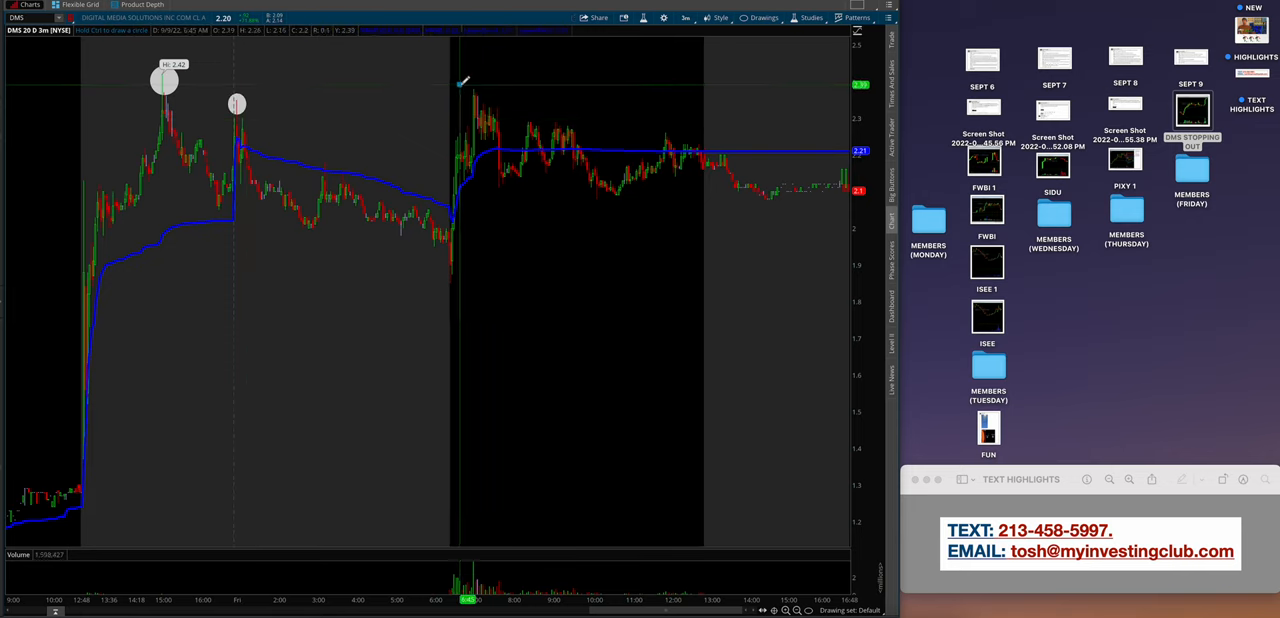
left_click(764, 18)
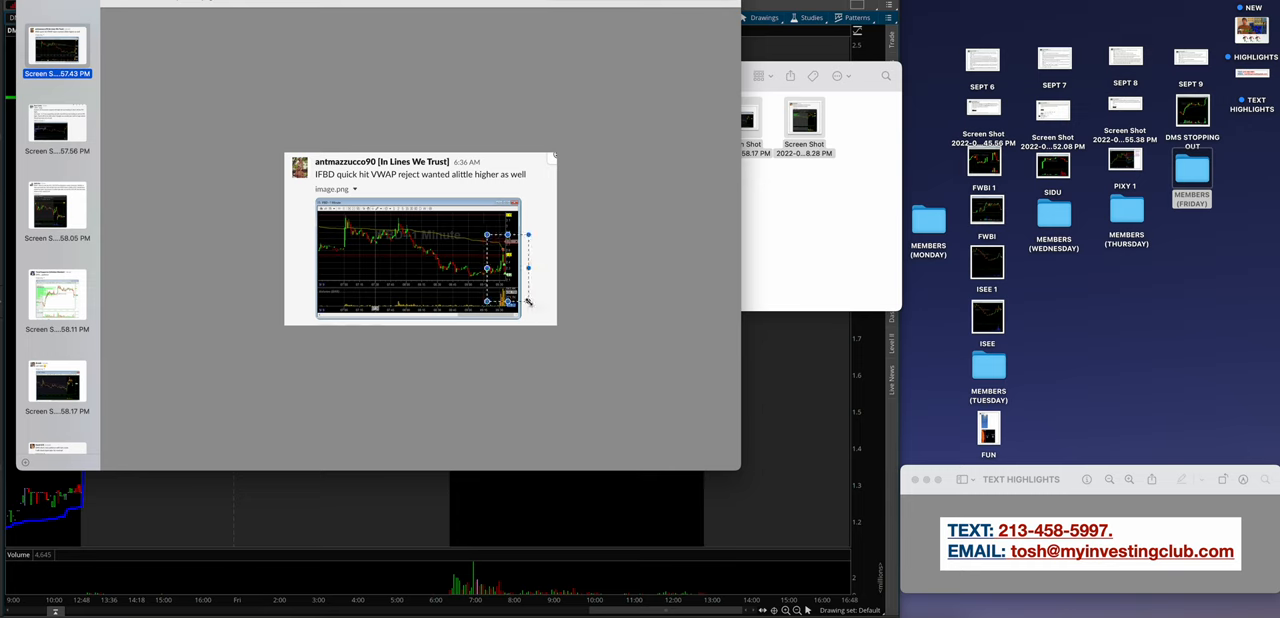
Page through the INM trade, DMS short and PIXY trades screenshots in Preview.
left_click(56, 124)
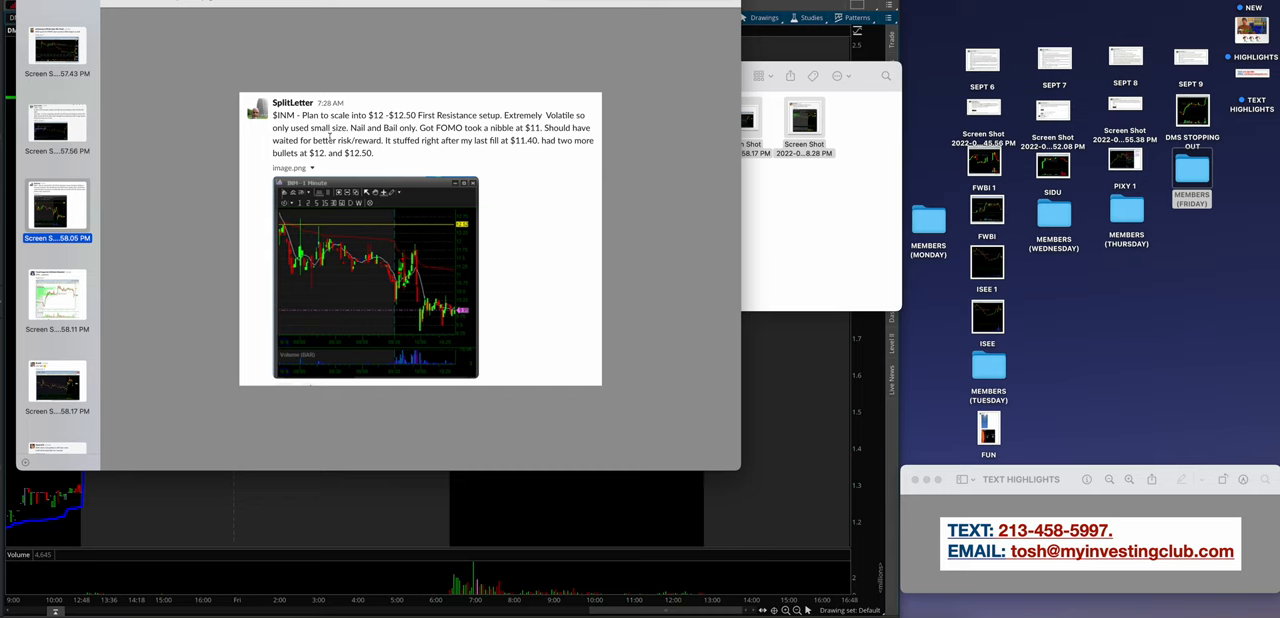
left_click(56, 292)
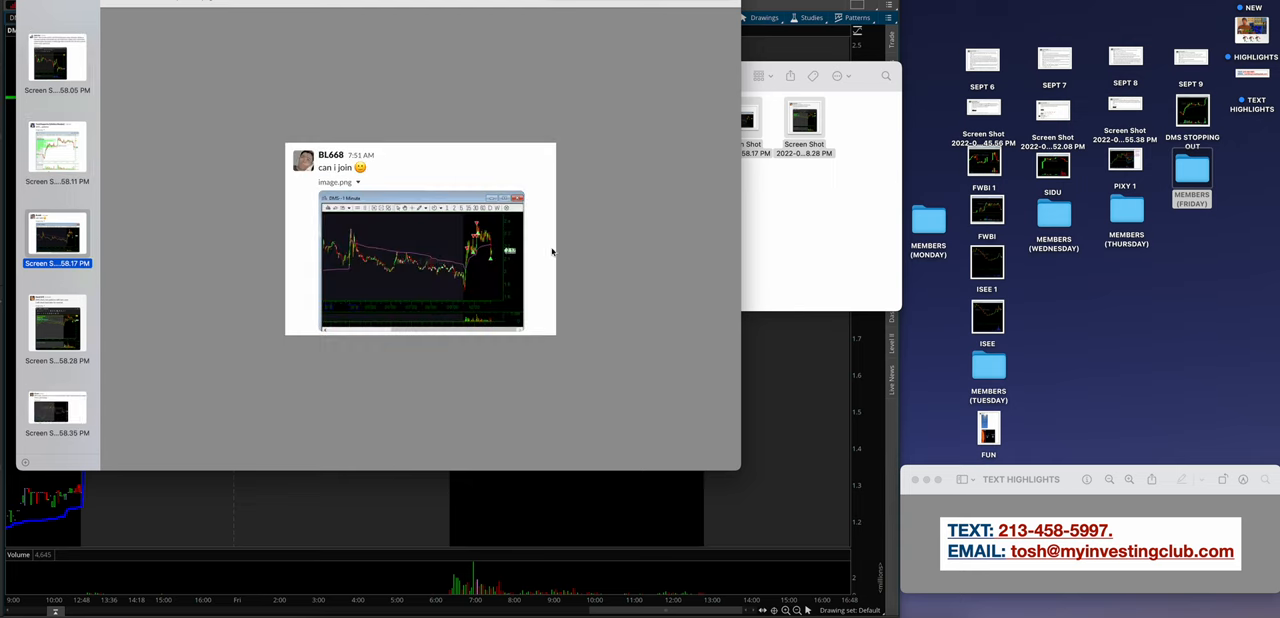
mouse_move(414, 176)
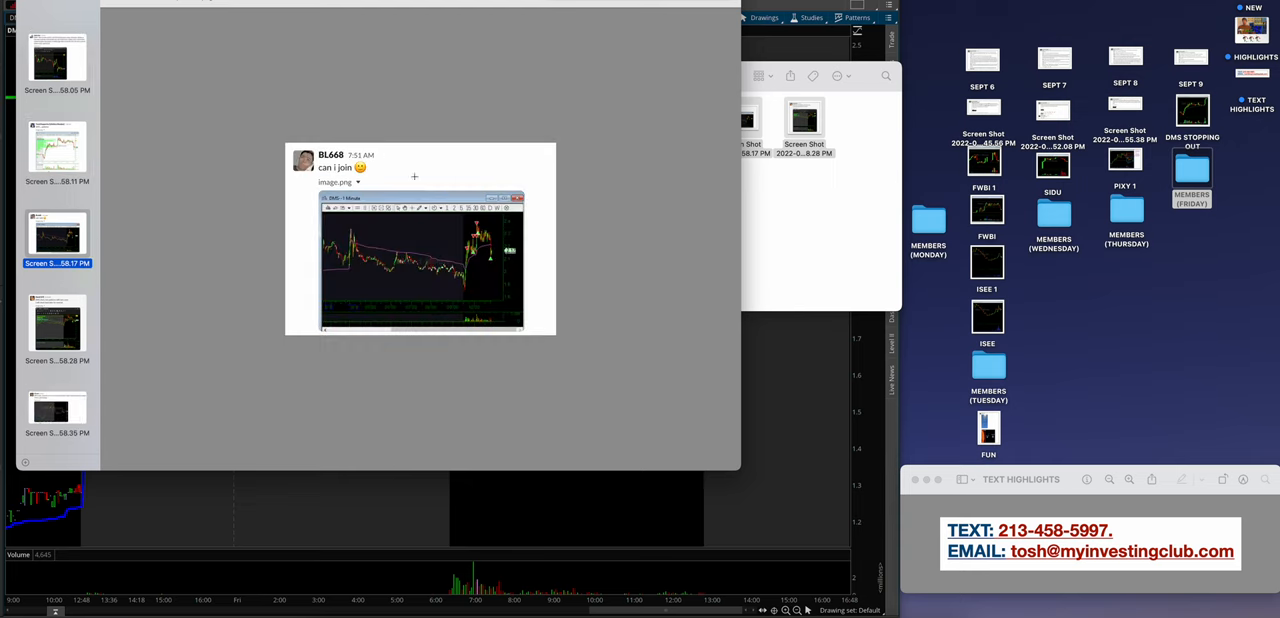
left_click(56, 322)
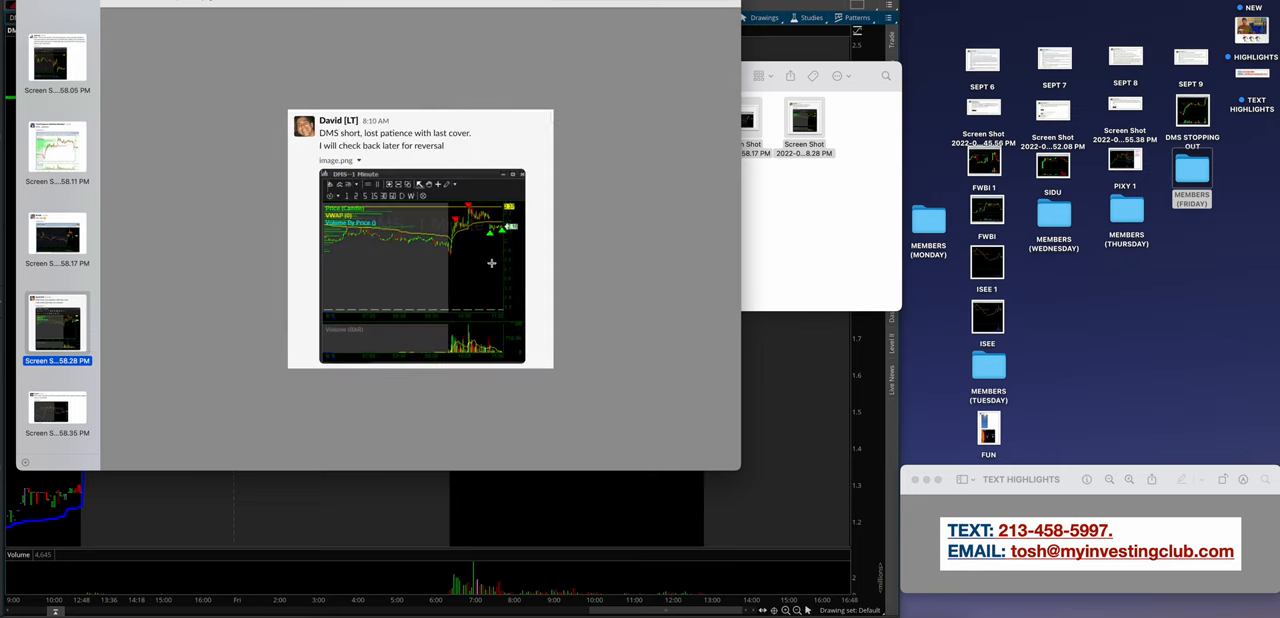
mouse_move(544, 250)
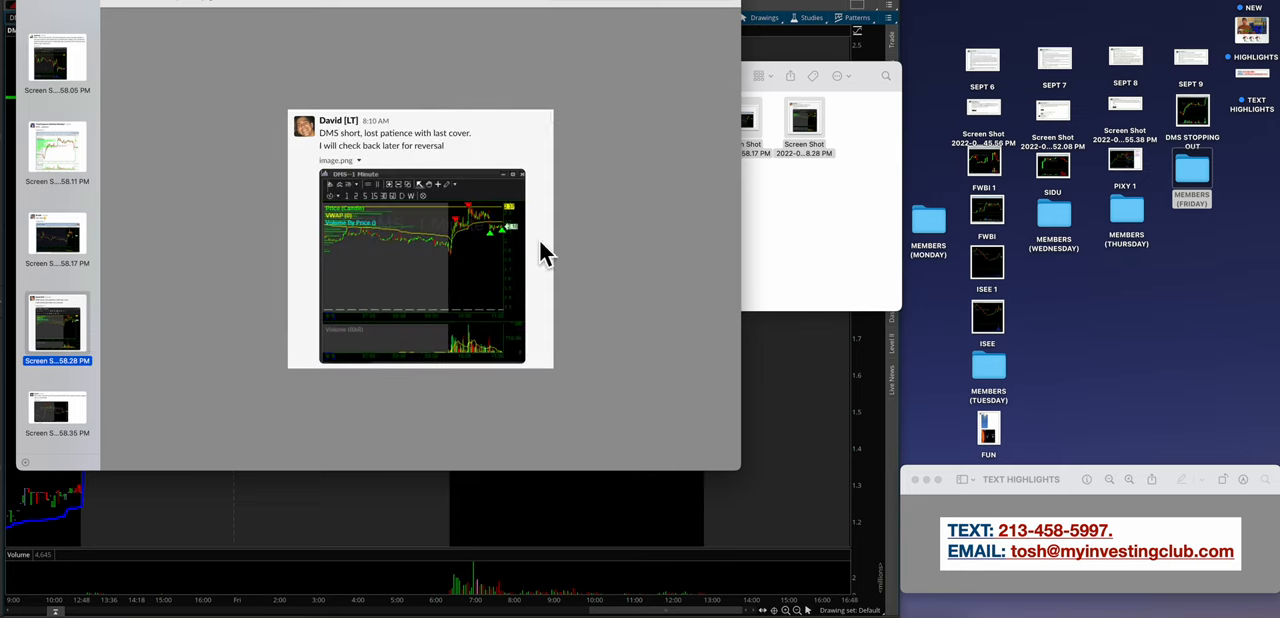
left_click(56, 350)
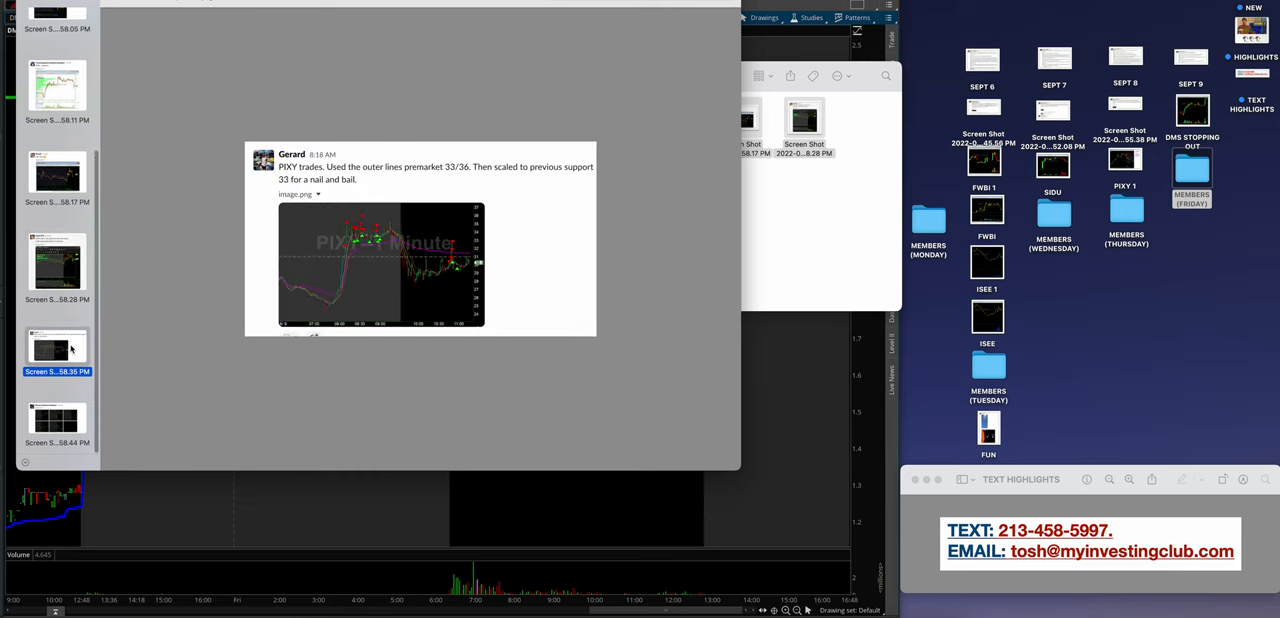
Page through the remaining Friday posts to the Weaver multi-chart post and close Preview.
left_click(1192, 110)
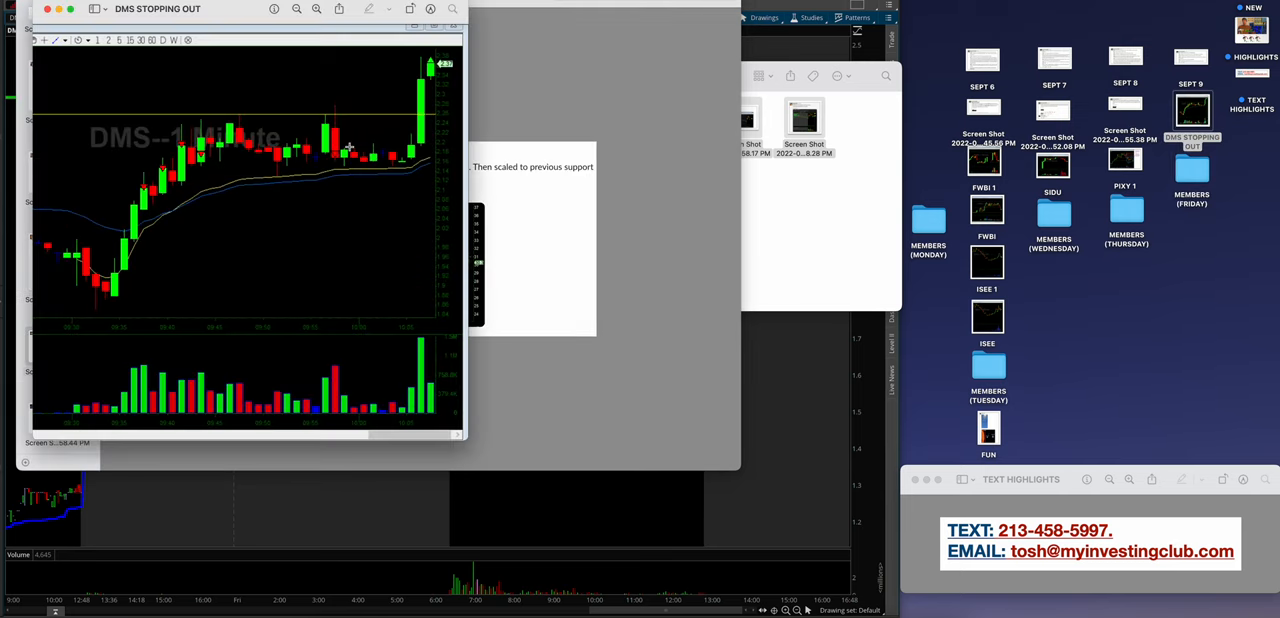
left_click(56, 348)
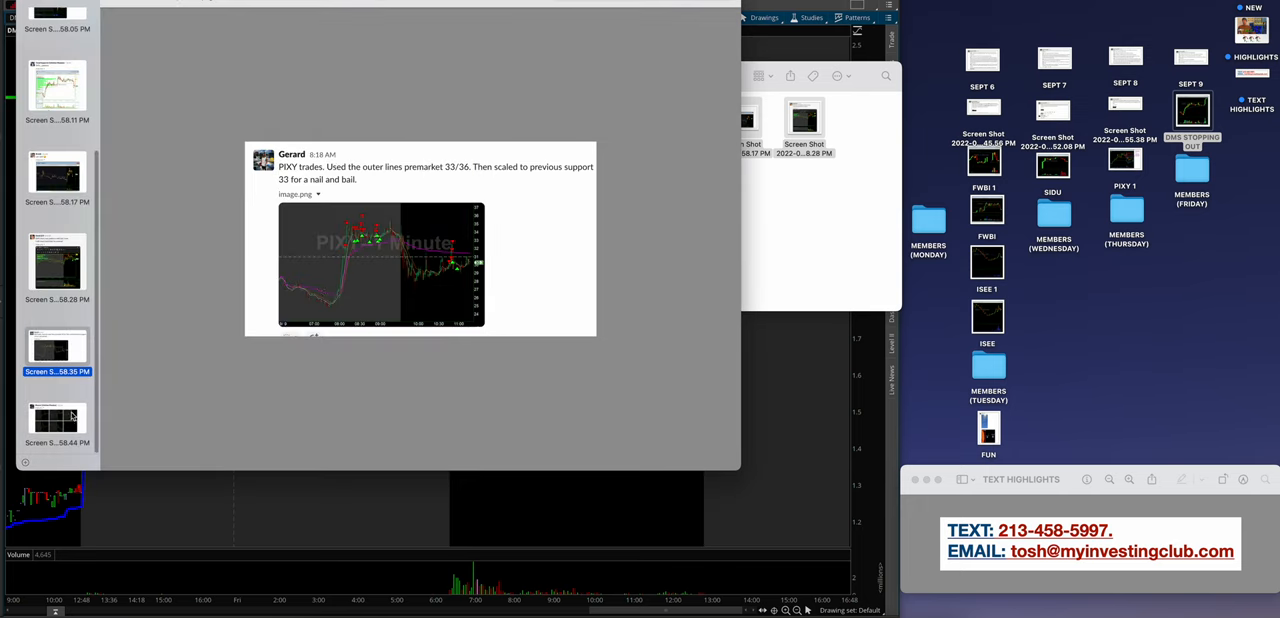
left_click(56, 420)
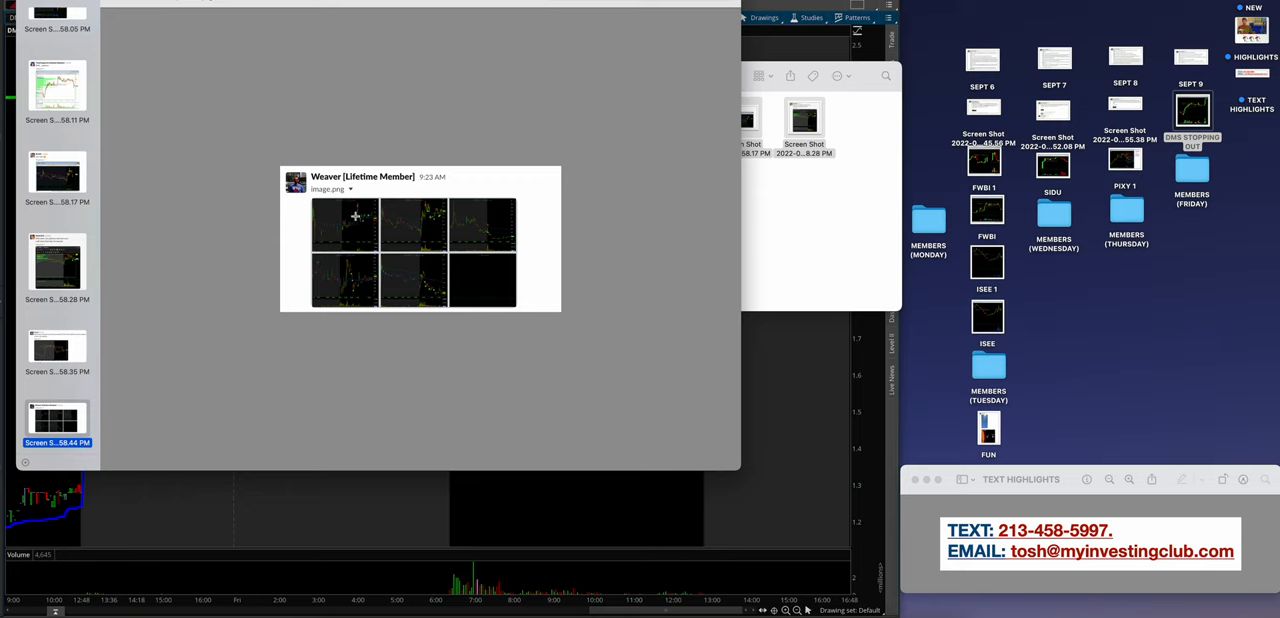
mouse_move(218, 122)
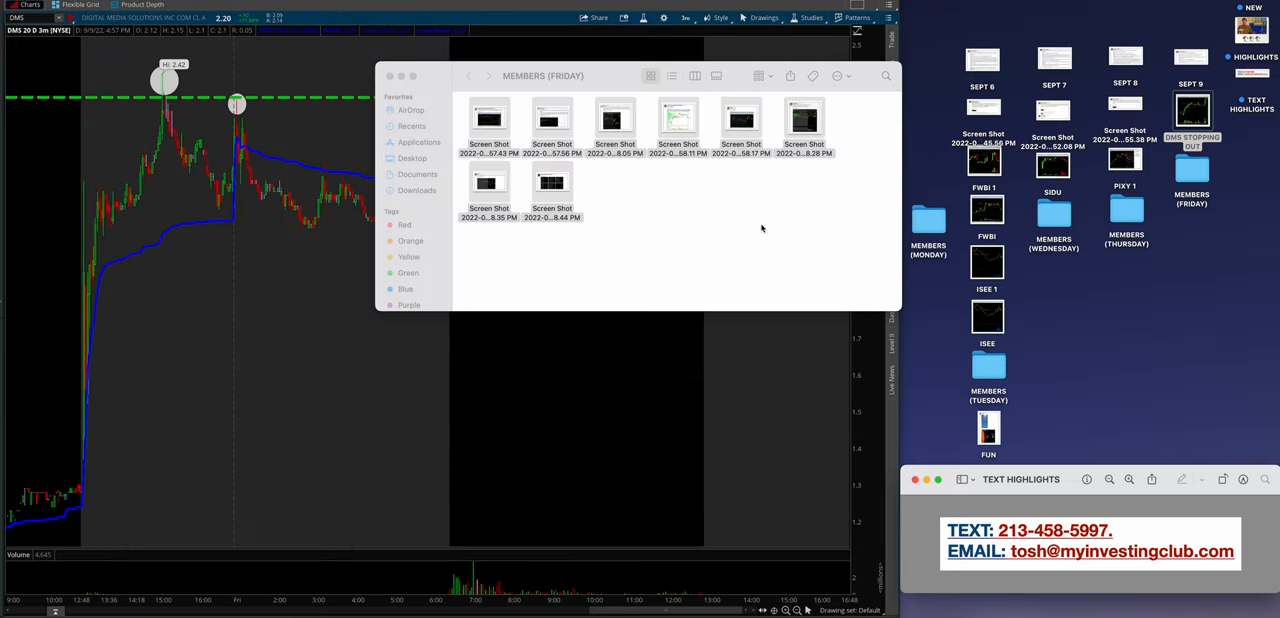
Close the Friday folder and return to the DMS intraday chart with its marked levels.
left_click(390, 76)
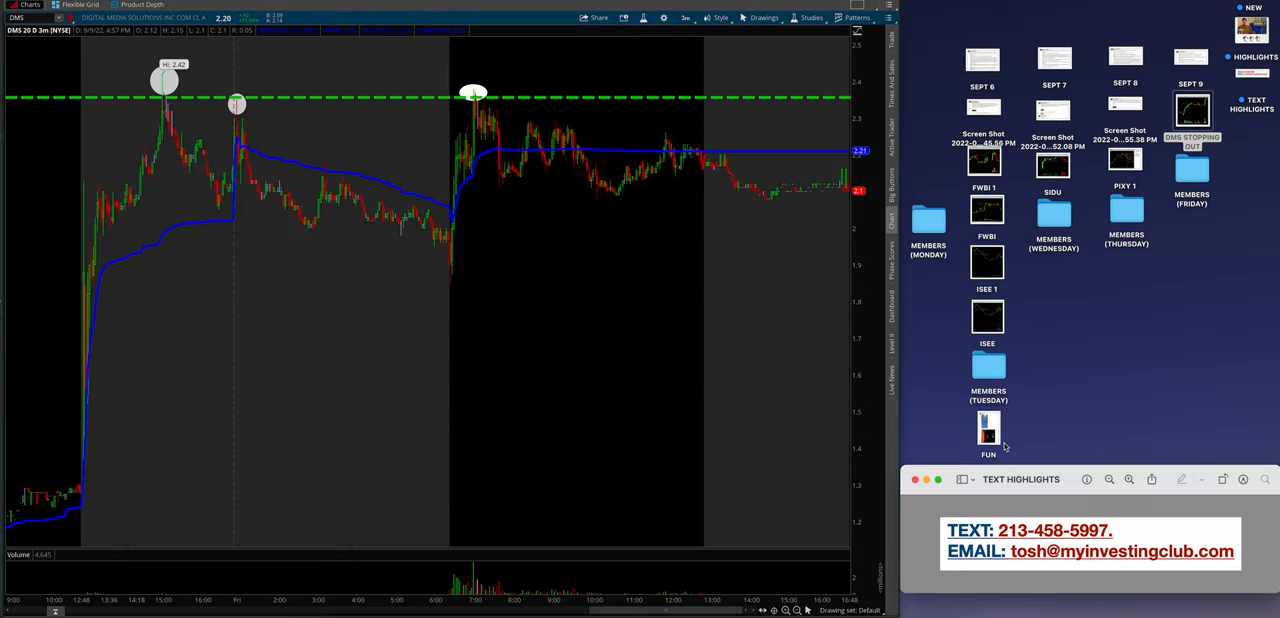
mouse_move(1088, 400)
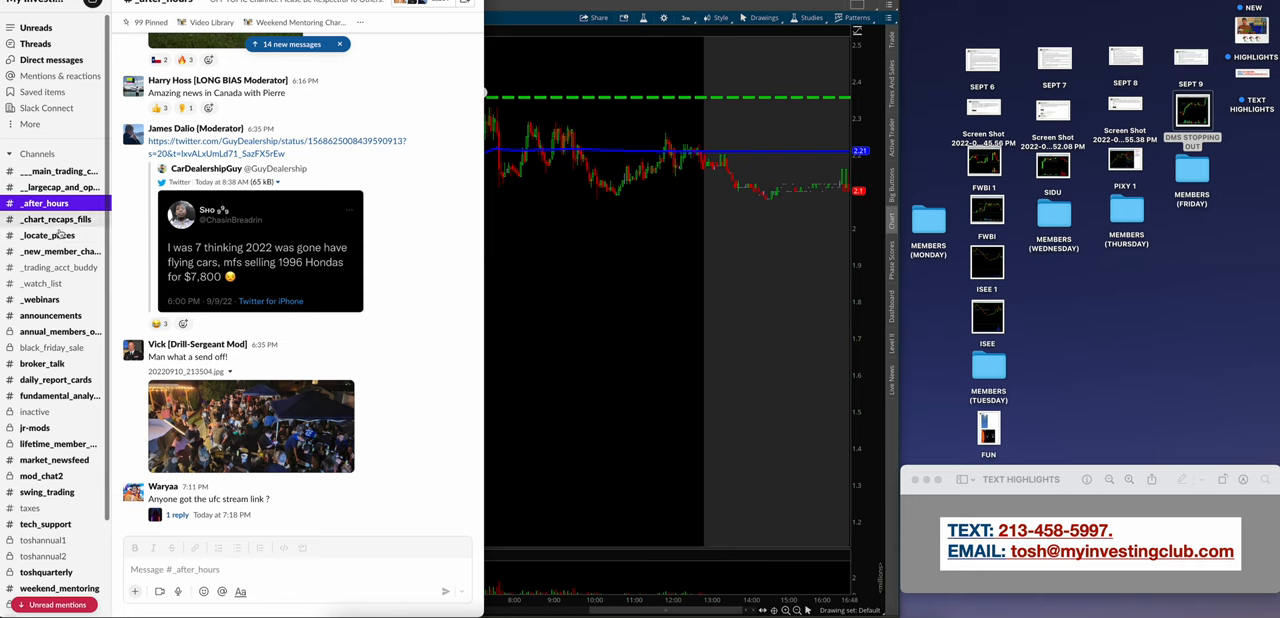
Skim the _watch_list and __main_trading_chat channels in Slack.
left_click(40, 284)
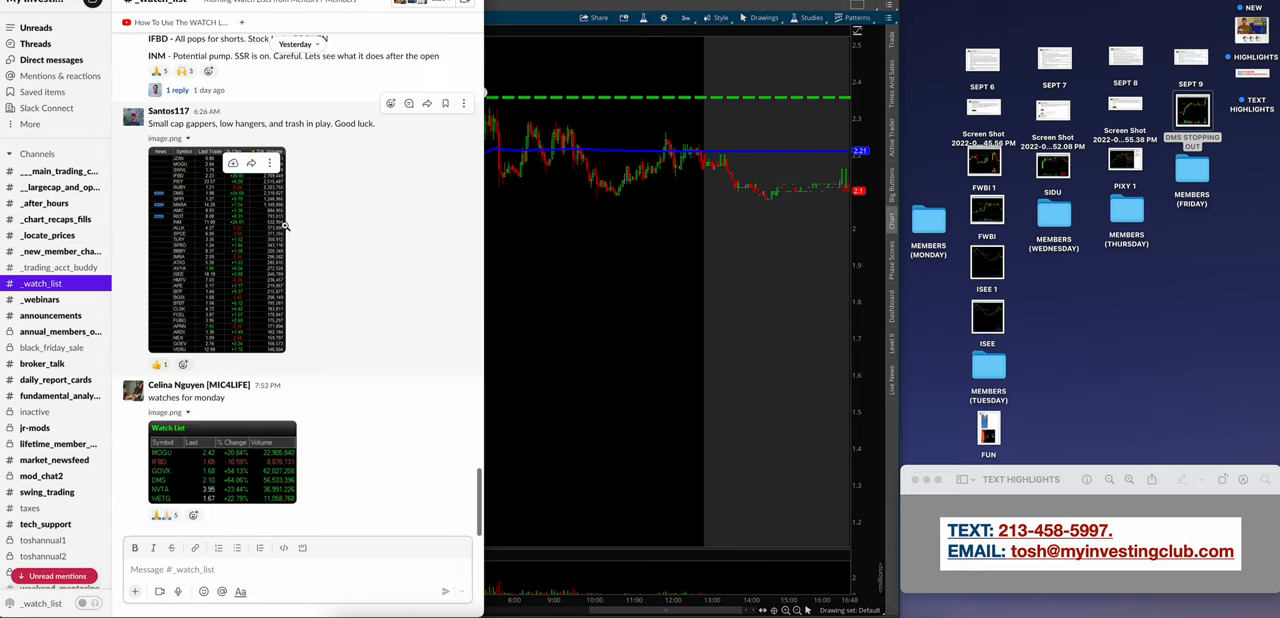
scroll("up", 3)
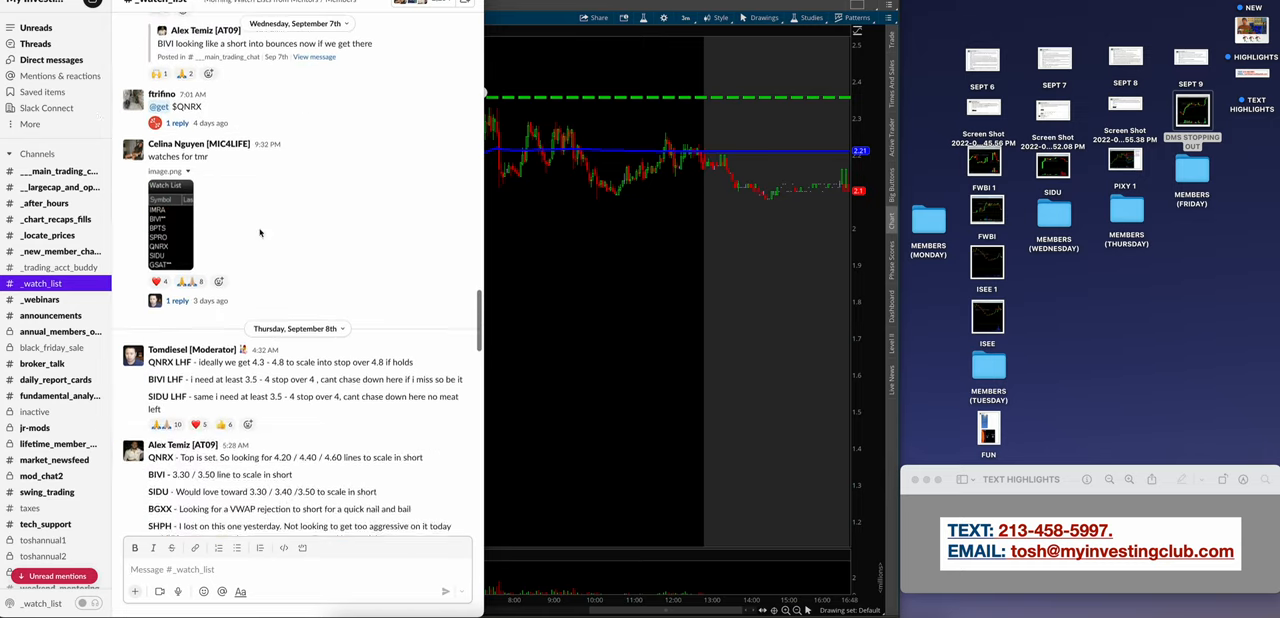
left_click(60, 172)
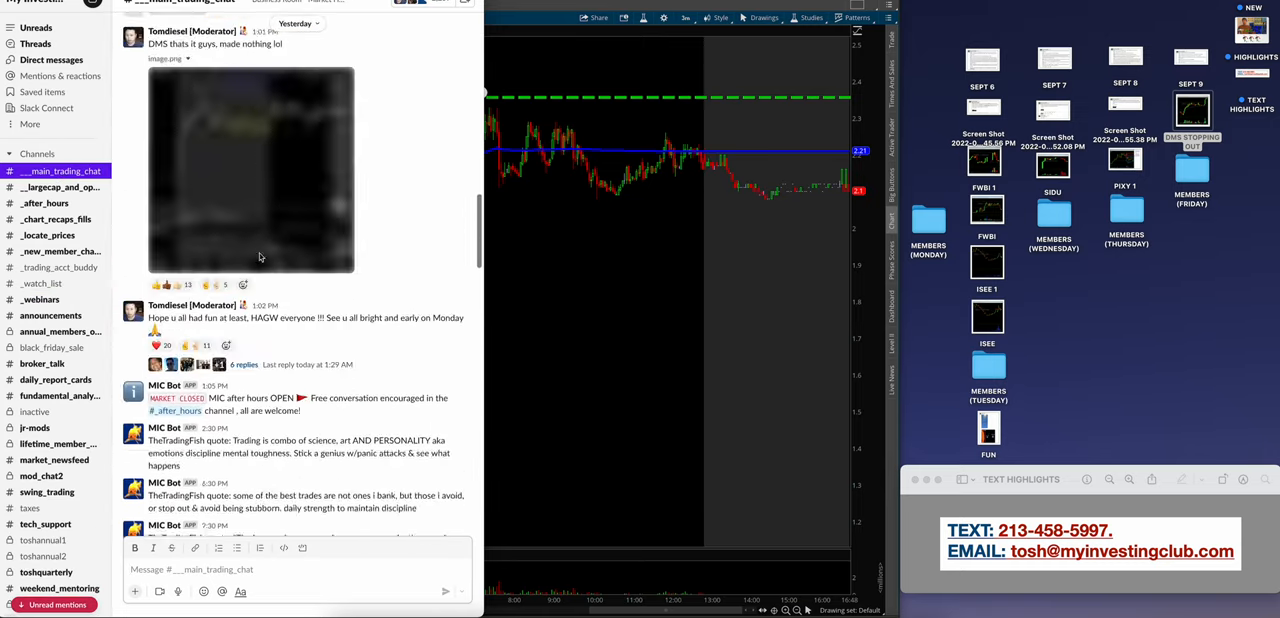
scroll("up", 3)
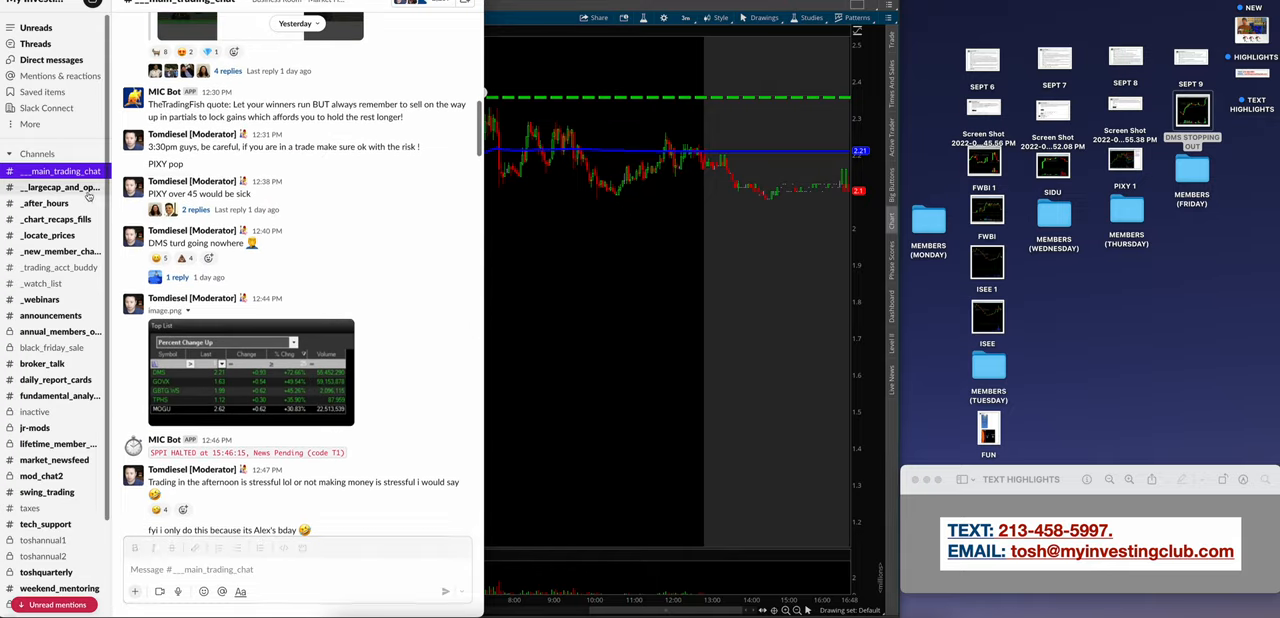
Skim the _largecap_and_options and _after_hours channels.
left_click(60, 188)
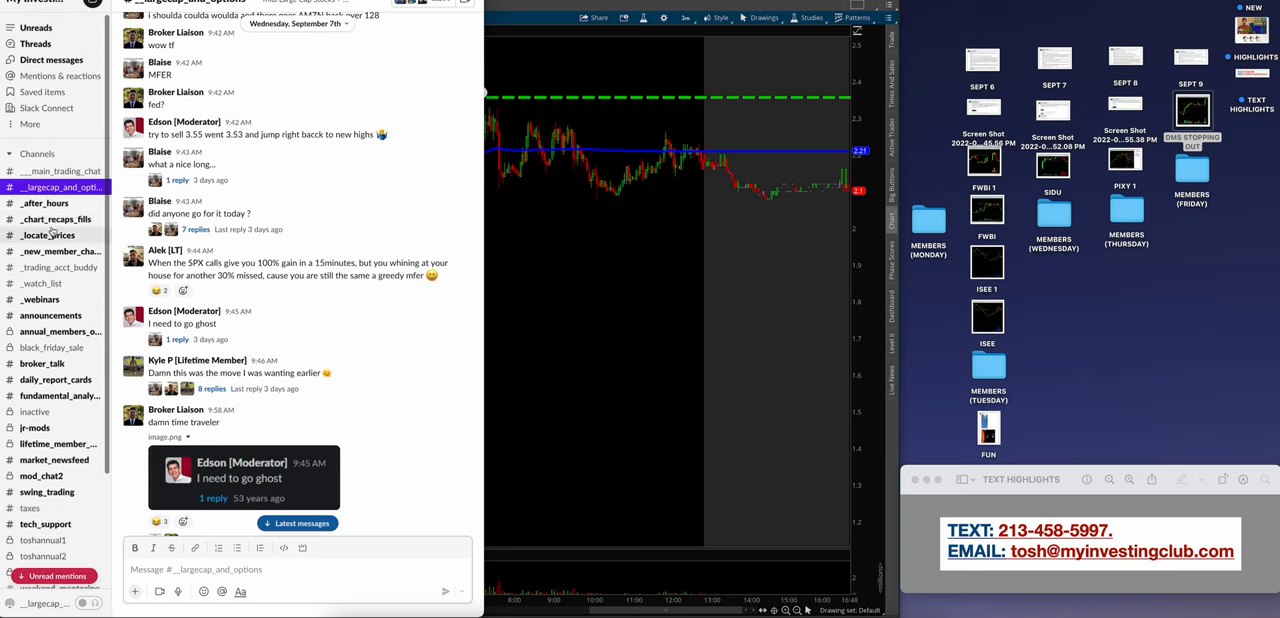
left_click(44, 204)
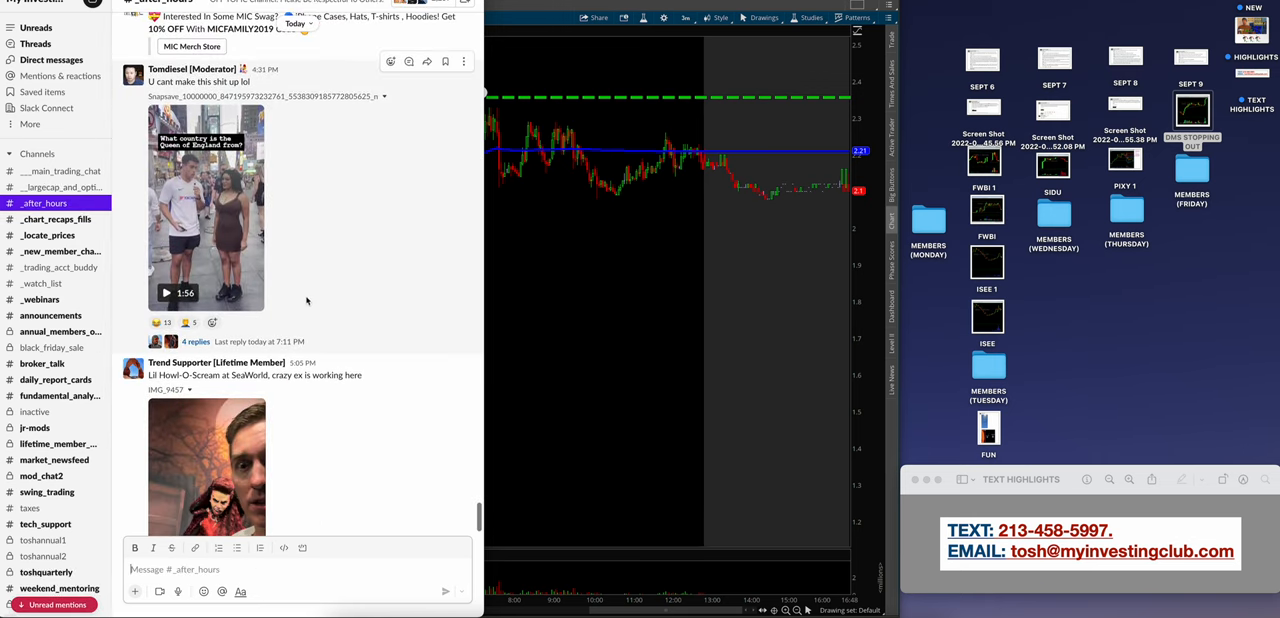
scroll("down", 3)
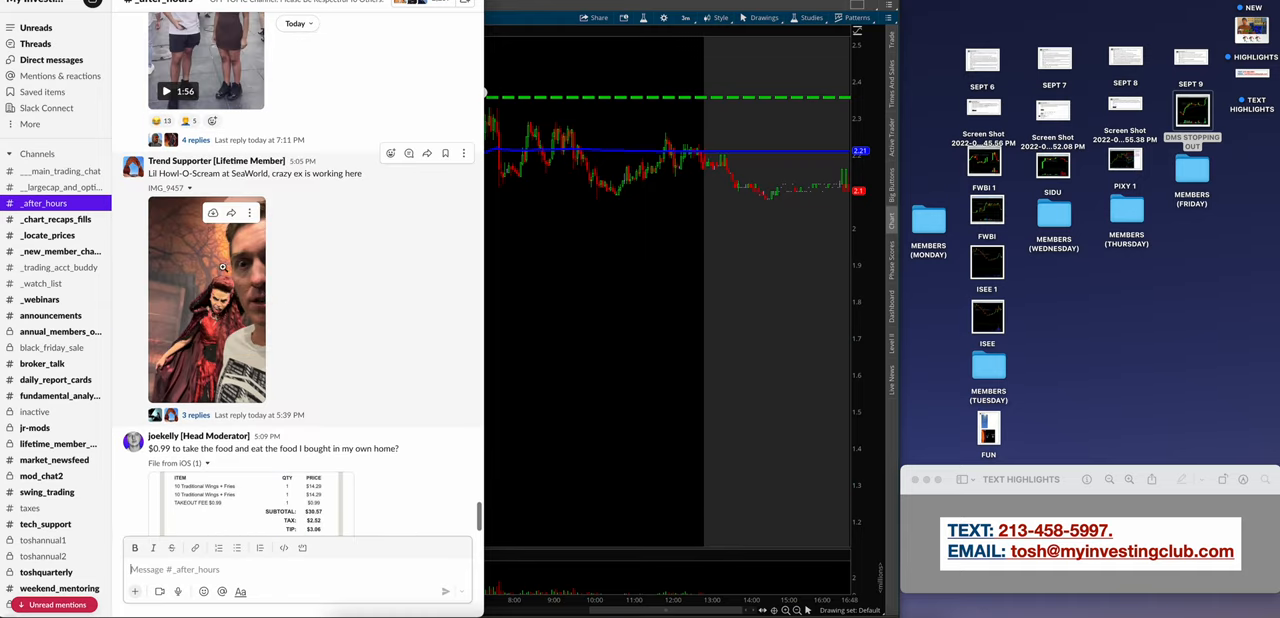
scroll("down", 3)
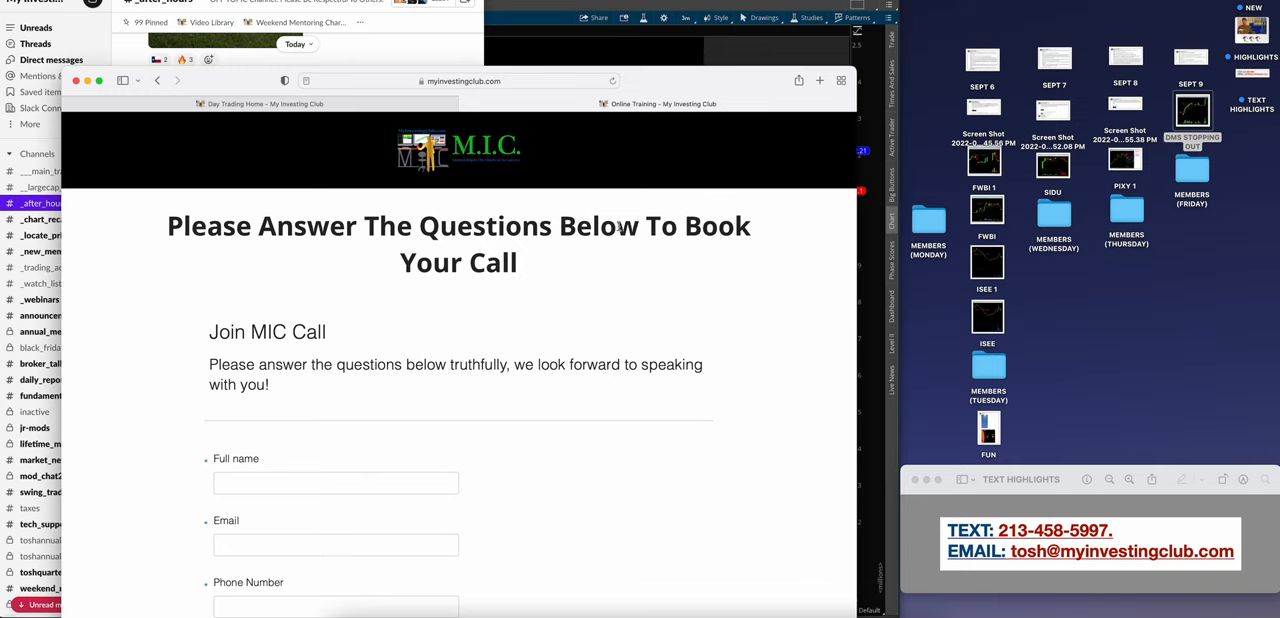
mouse_move(792, 332)
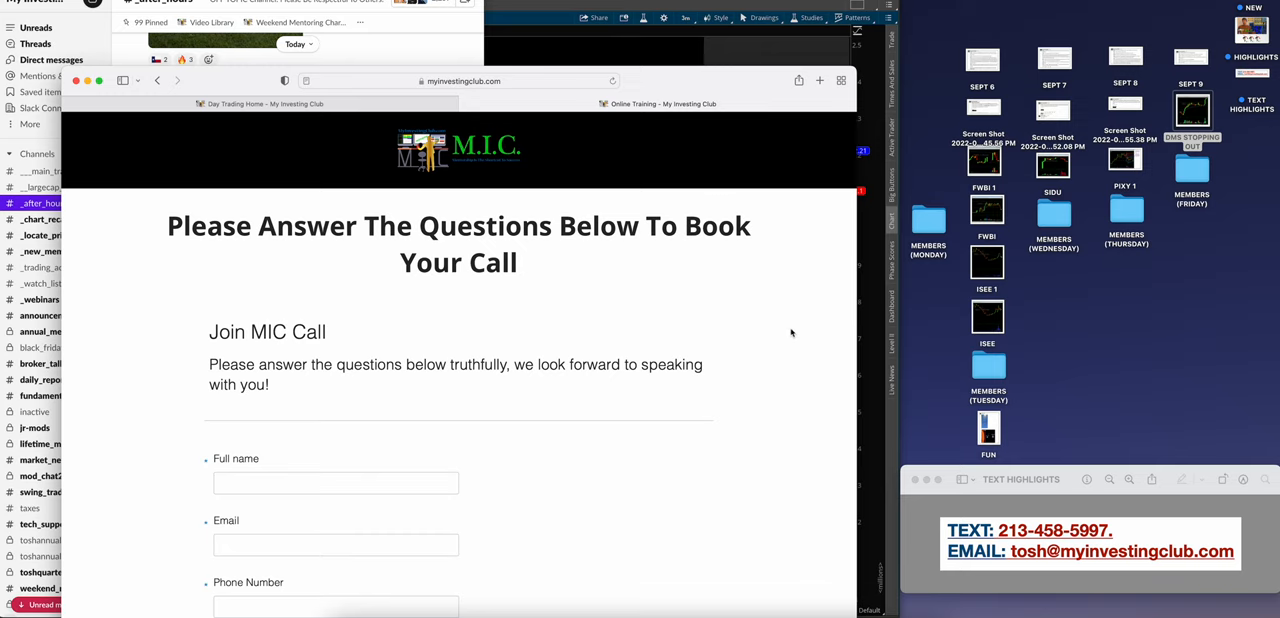
Scroll the Join MIC Call booking form to its occupation and income questions and back.
scroll("down", 3)
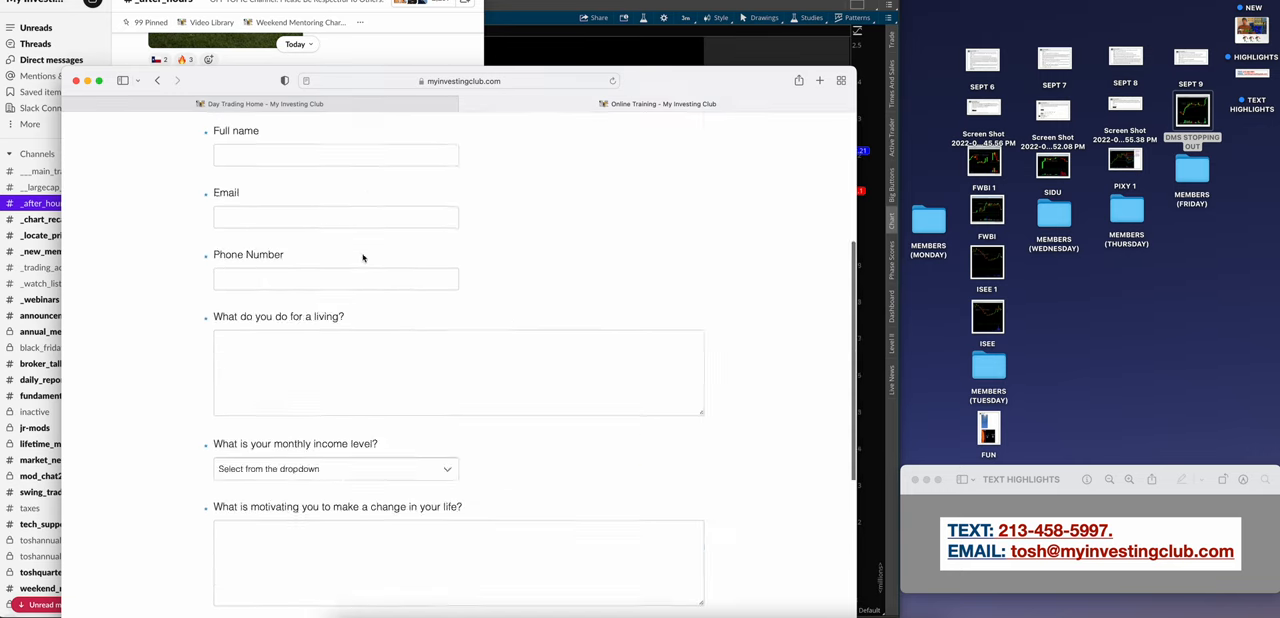
scroll("up", 3)
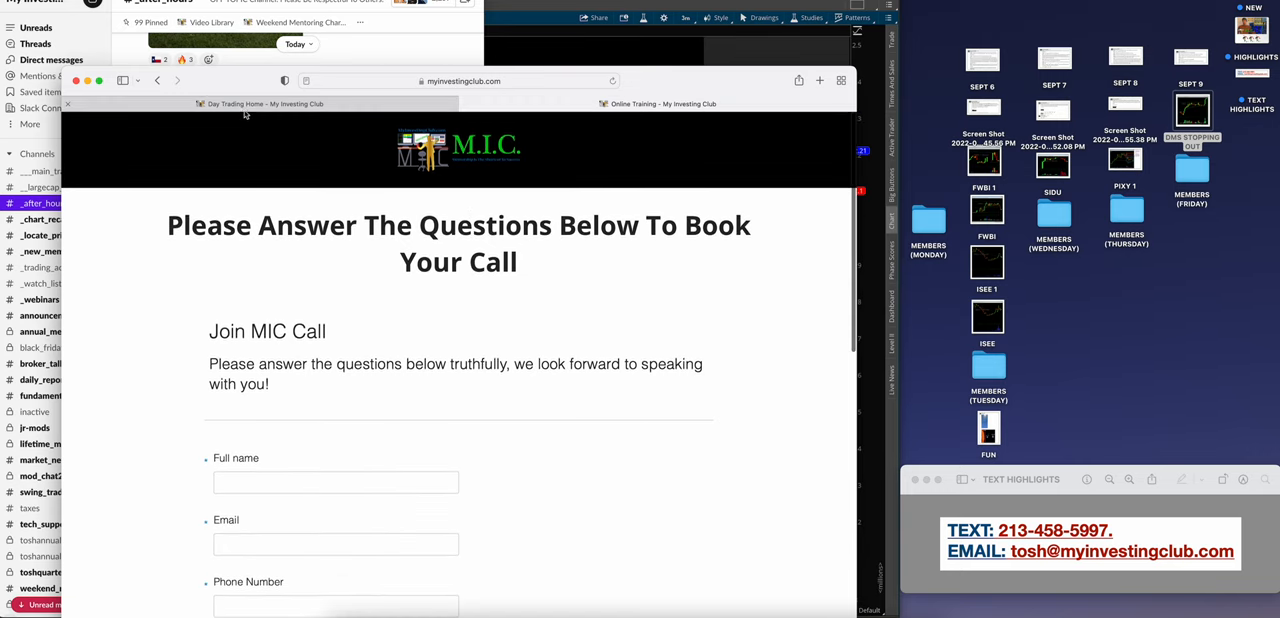
mouse_move(264, 104)
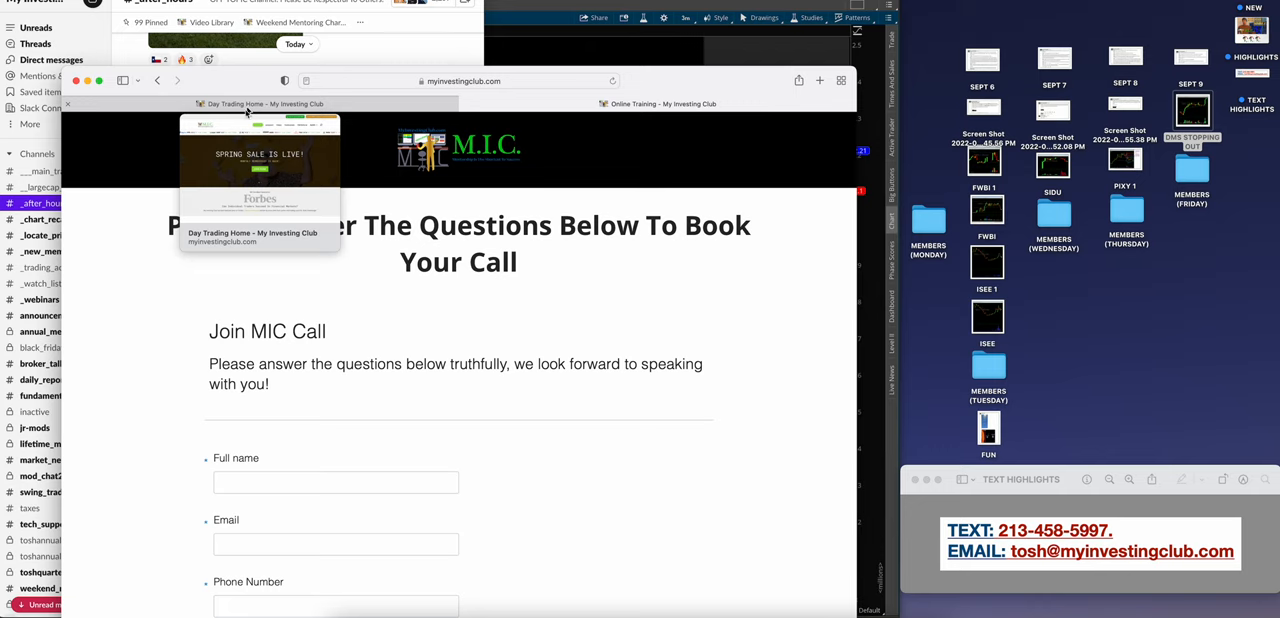
mouse_move(138, 166)
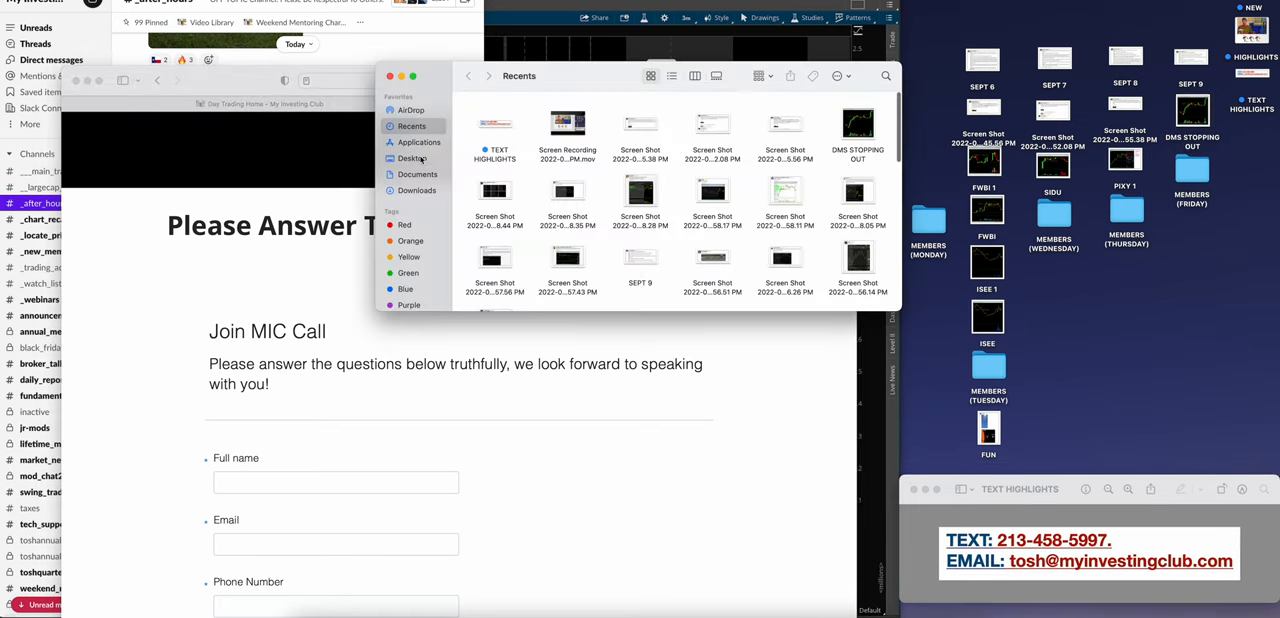
Launch Calculator from Applications and bring up the daily P&L recap posts.
left_click(420, 142)
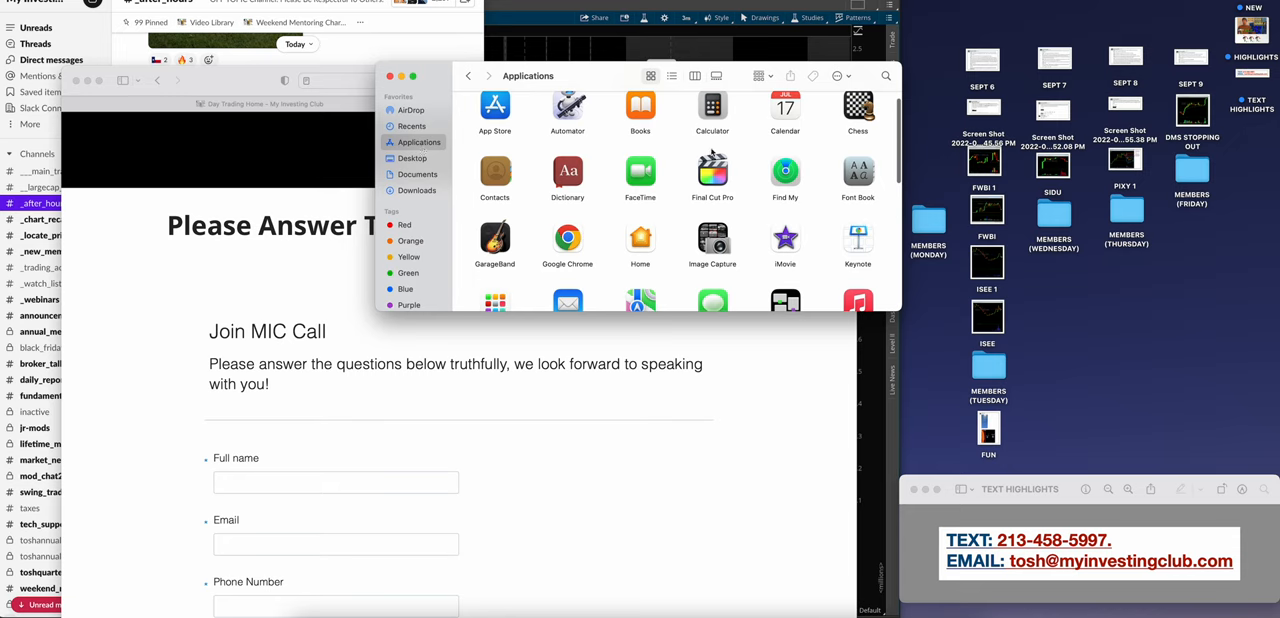
double_click(712, 108)
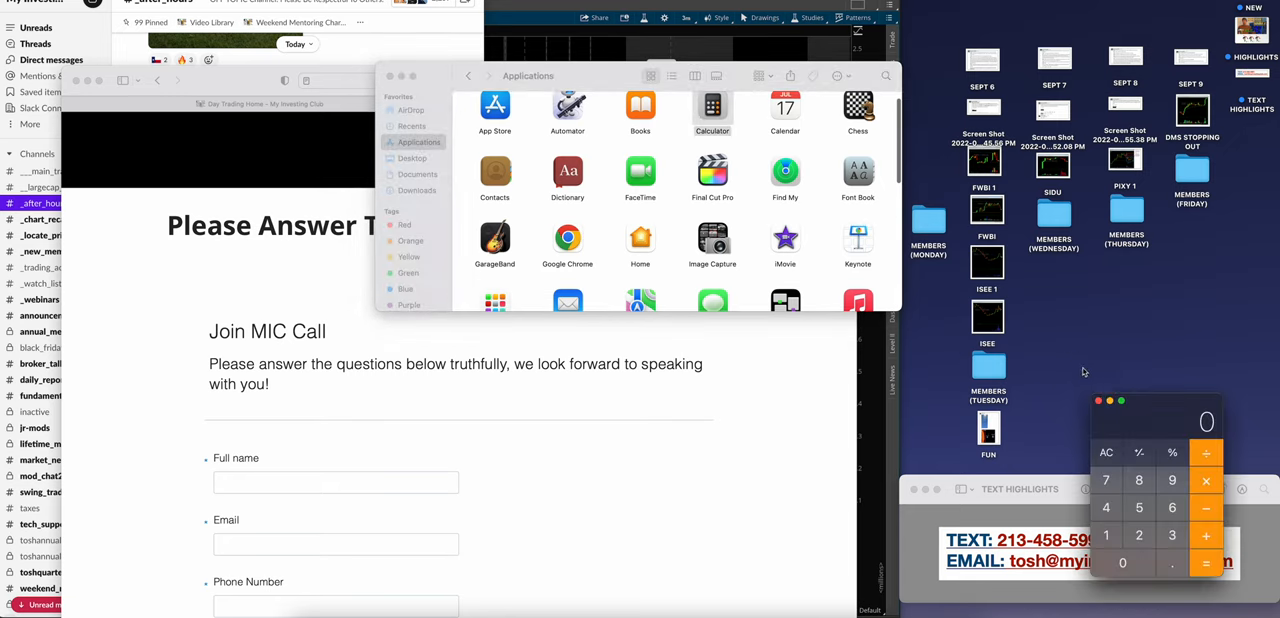
mouse_move(962, 112)
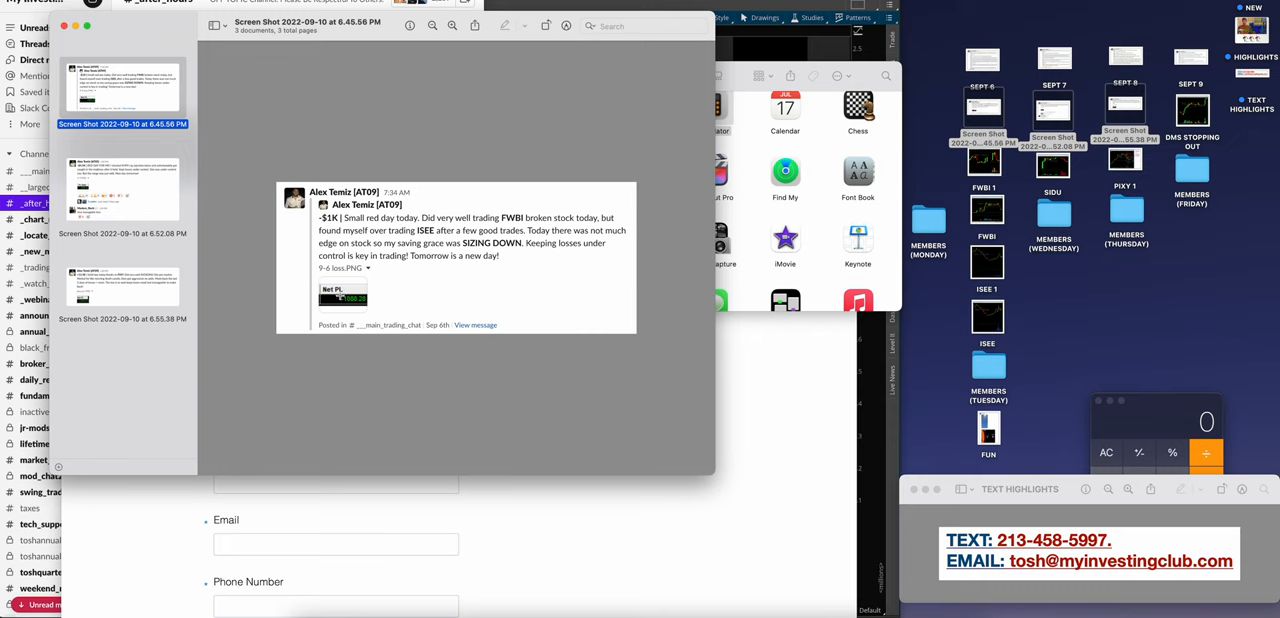
left_click(122, 284)
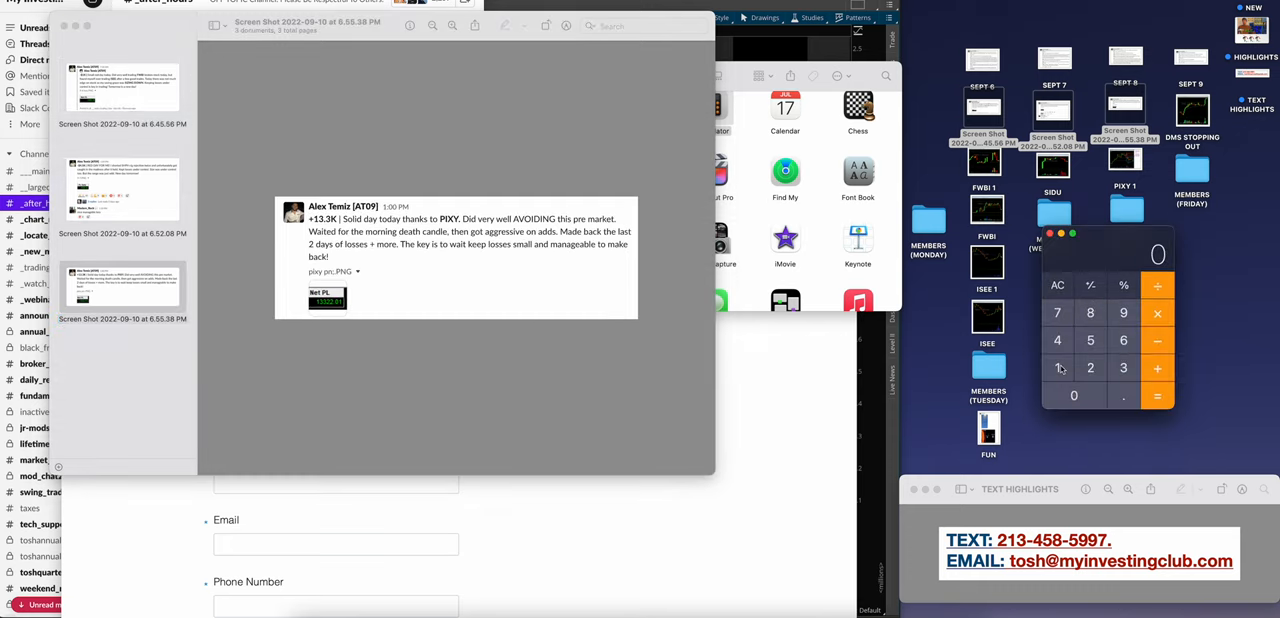
left_click(1124, 368)
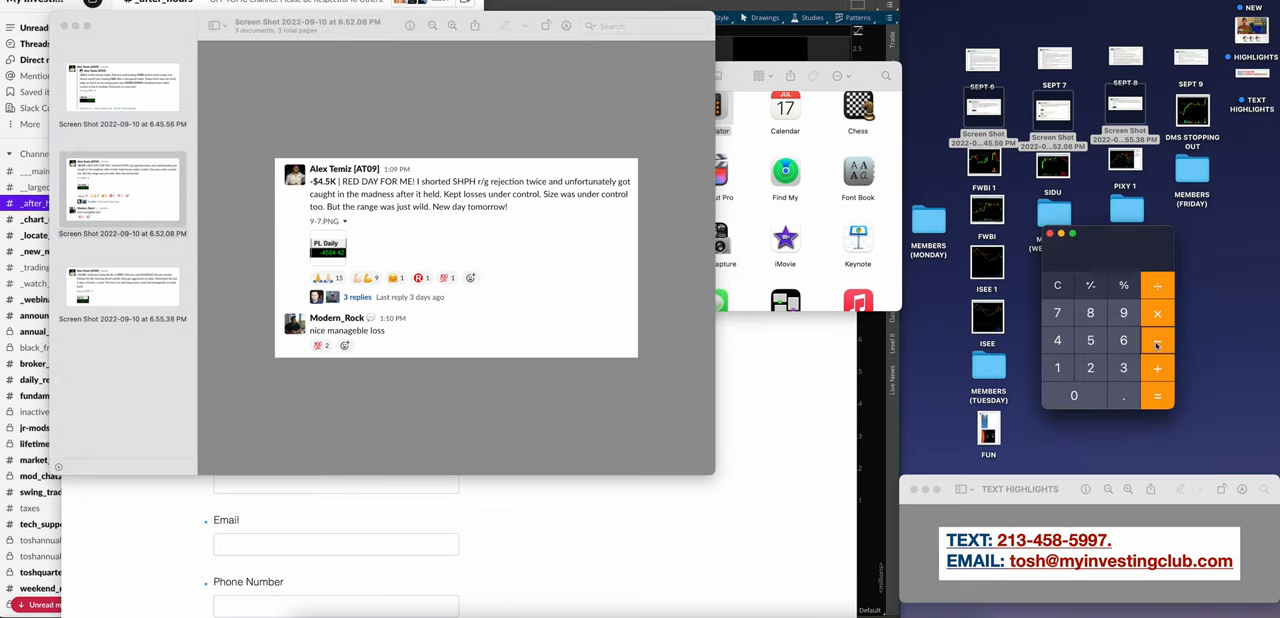
Key 8700 into Calculator and start entering the next day's P&L figure.
left_click(1124, 340)
type("8700")
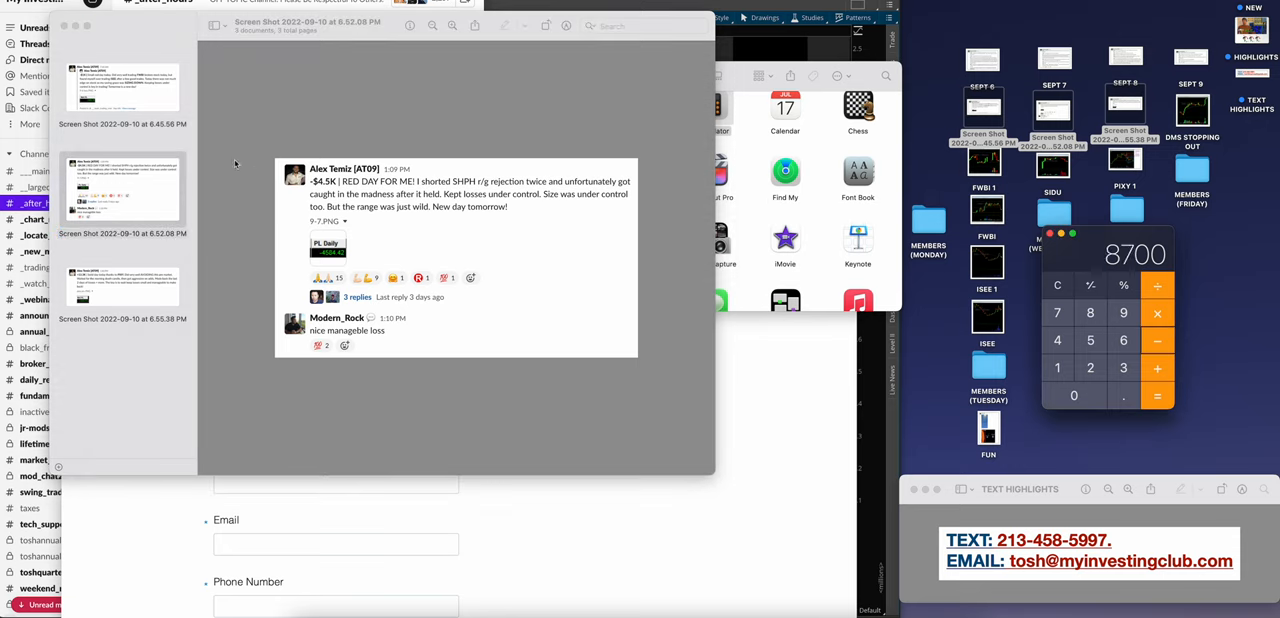
left_click(122, 90)
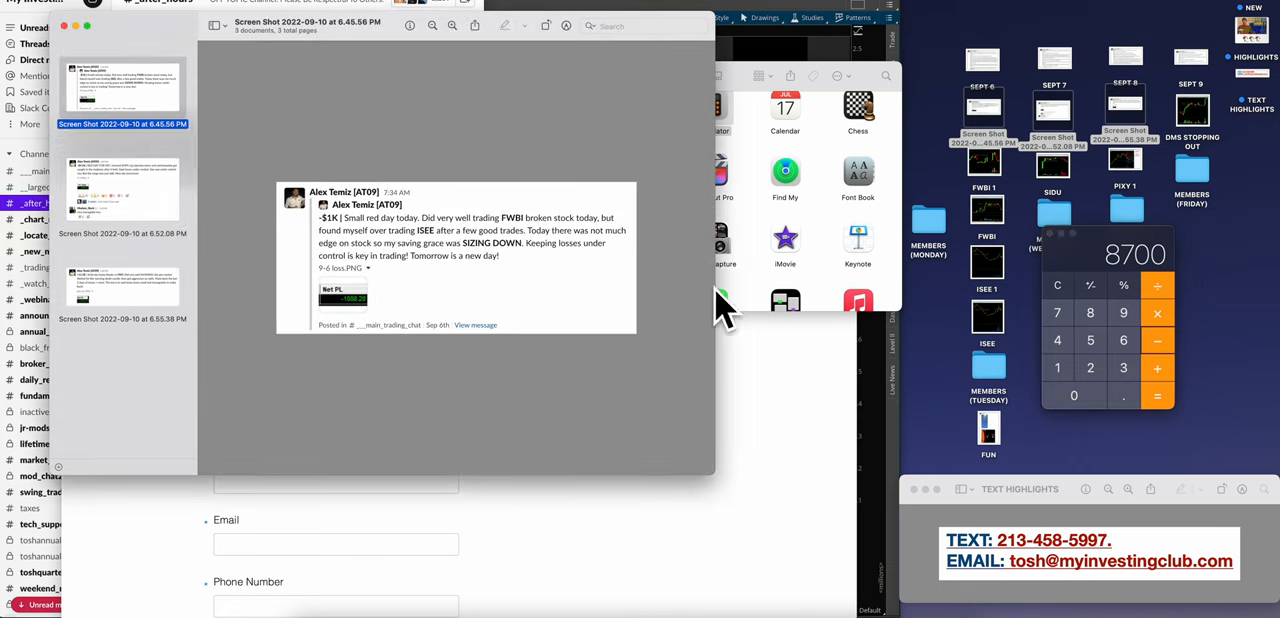
left_click(1090, 368)
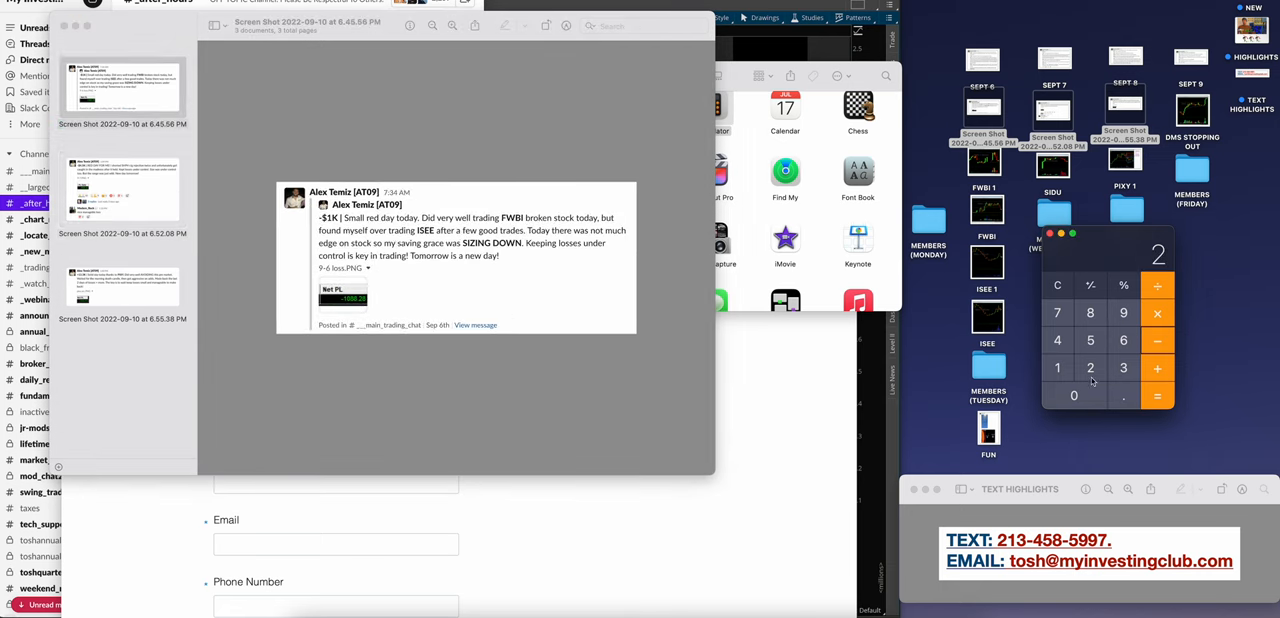